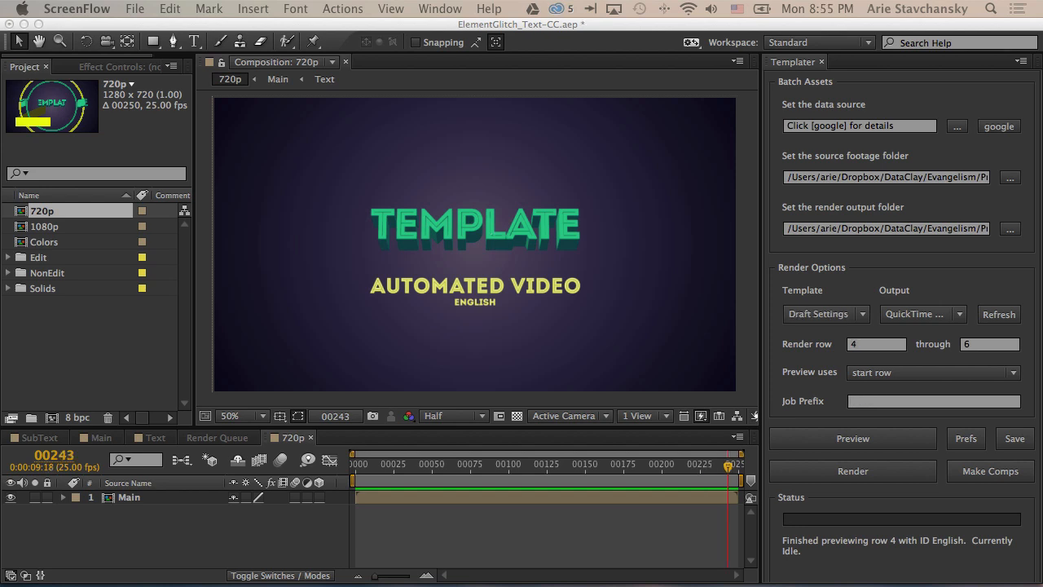
pyautogui.moveTo(711, 479)
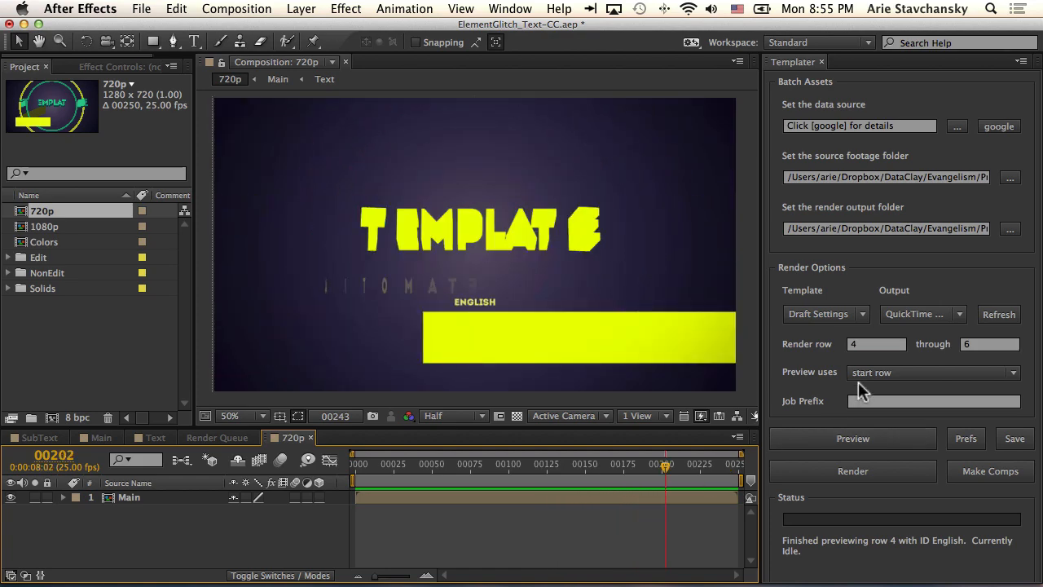
# - Set Templater previews to advance to the next row each time
pyautogui.click(932, 371)
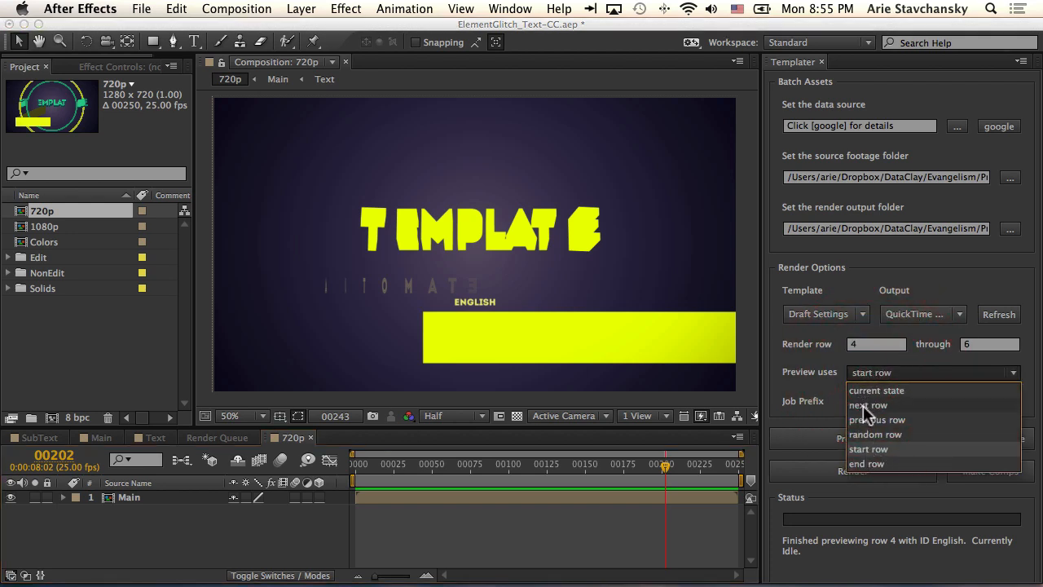
pyautogui.click(868, 404)
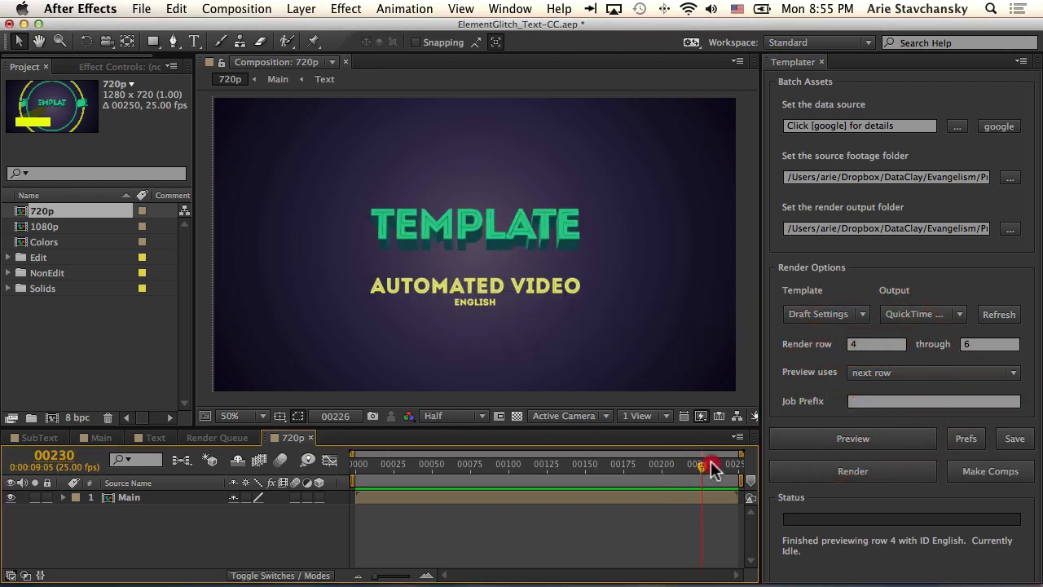
# - Preview rows 5 (Belarusian) and 6 (Bulgarian) in the comp
pyautogui.click(852, 438)
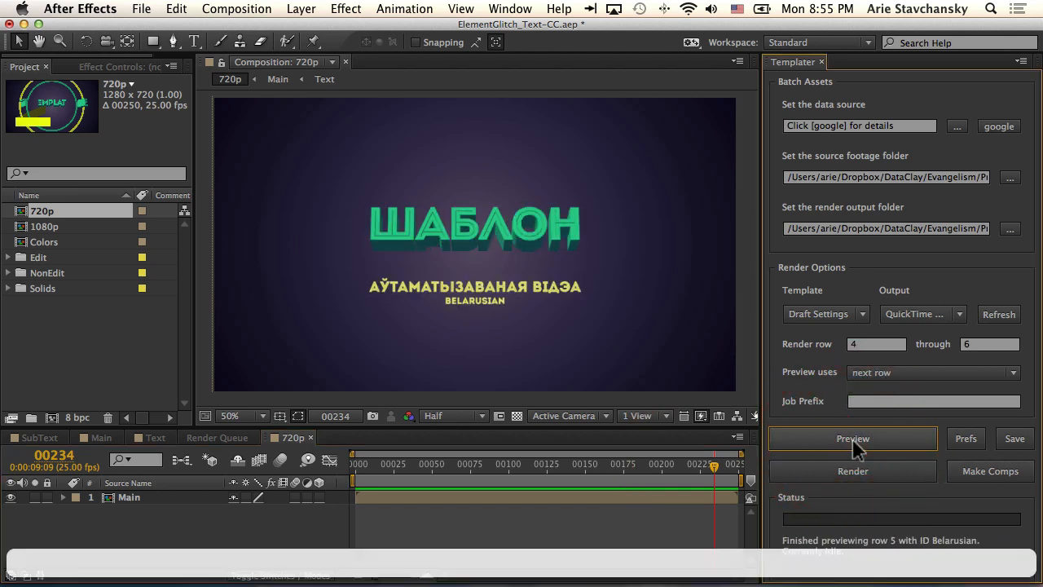
pyautogui.click(853, 439)
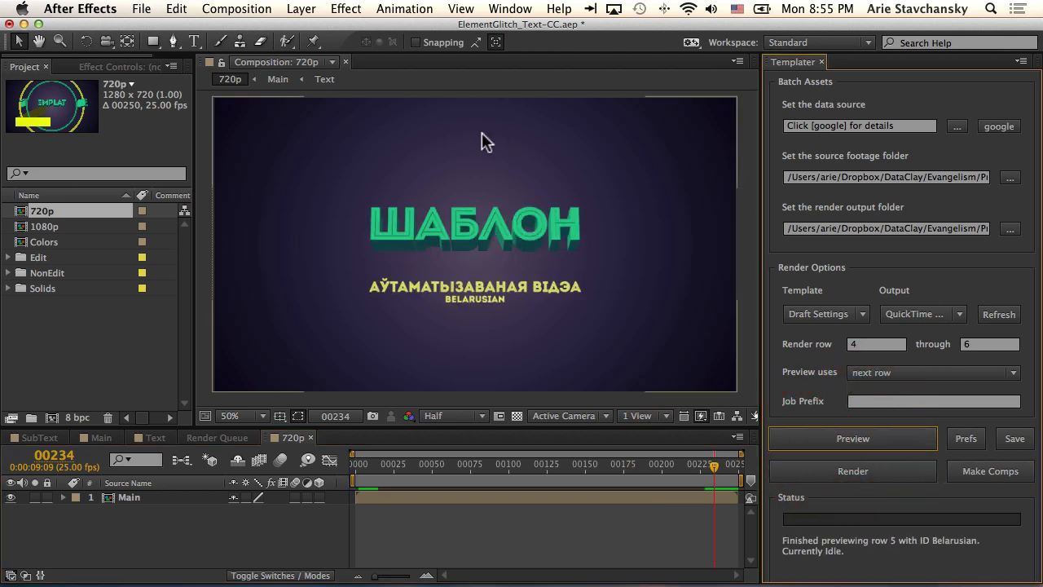
pyautogui.click(852, 438)
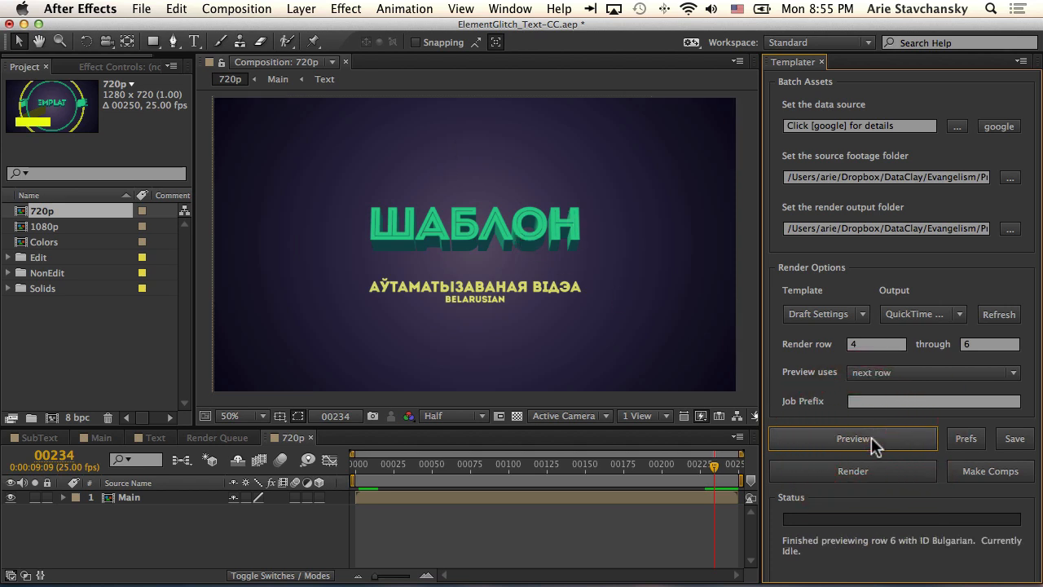
pyautogui.click(852, 439)
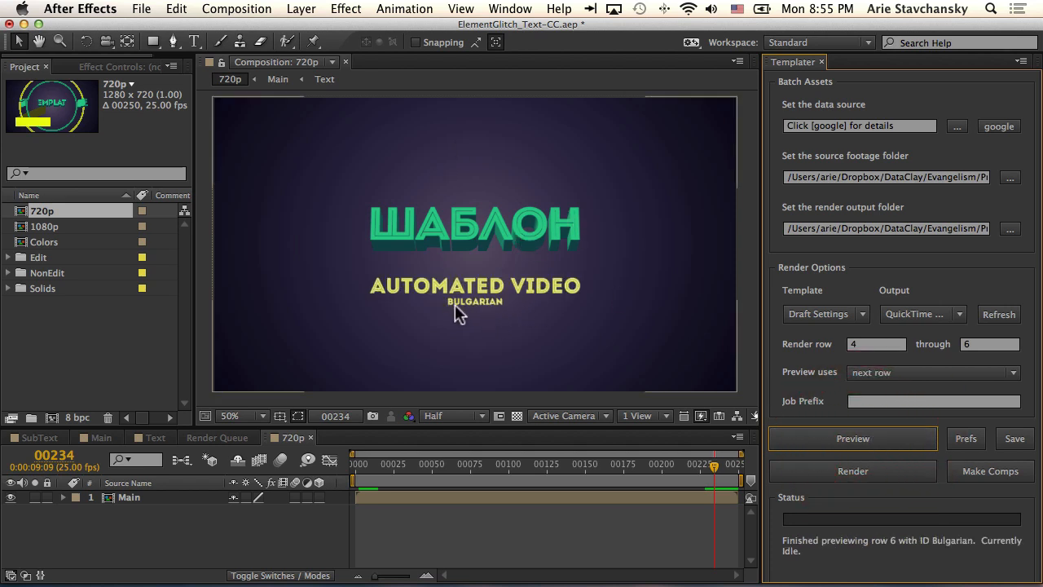
pyautogui.click(852, 439)
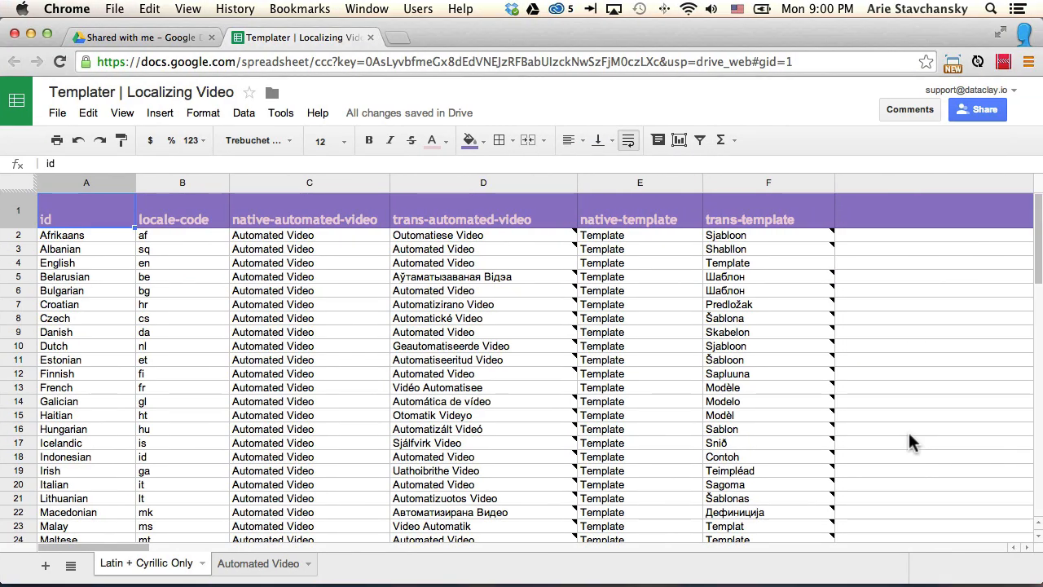
pyautogui.moveTo(921, 443)
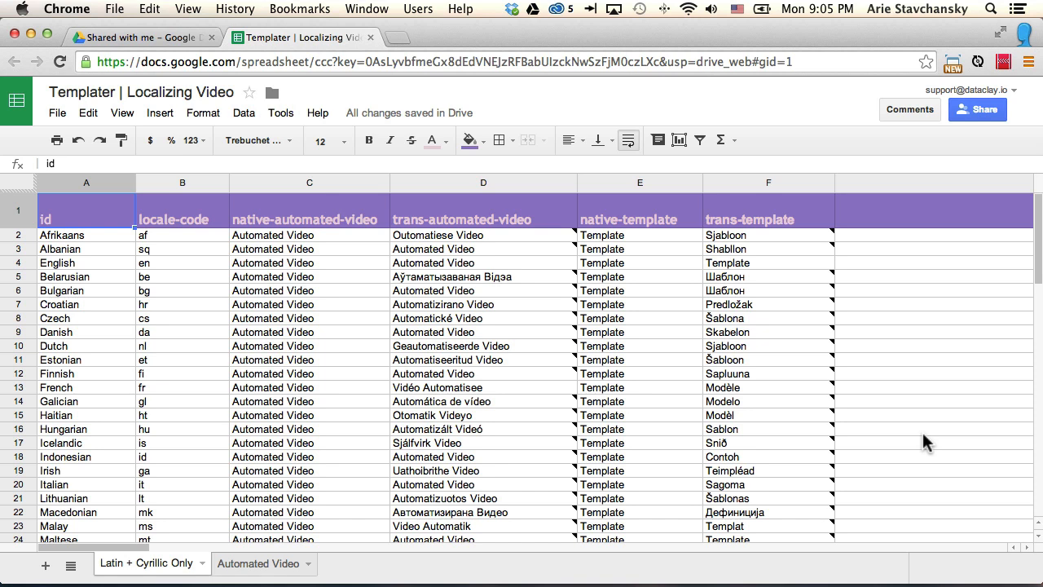
pyautogui.moveTo(129, 228)
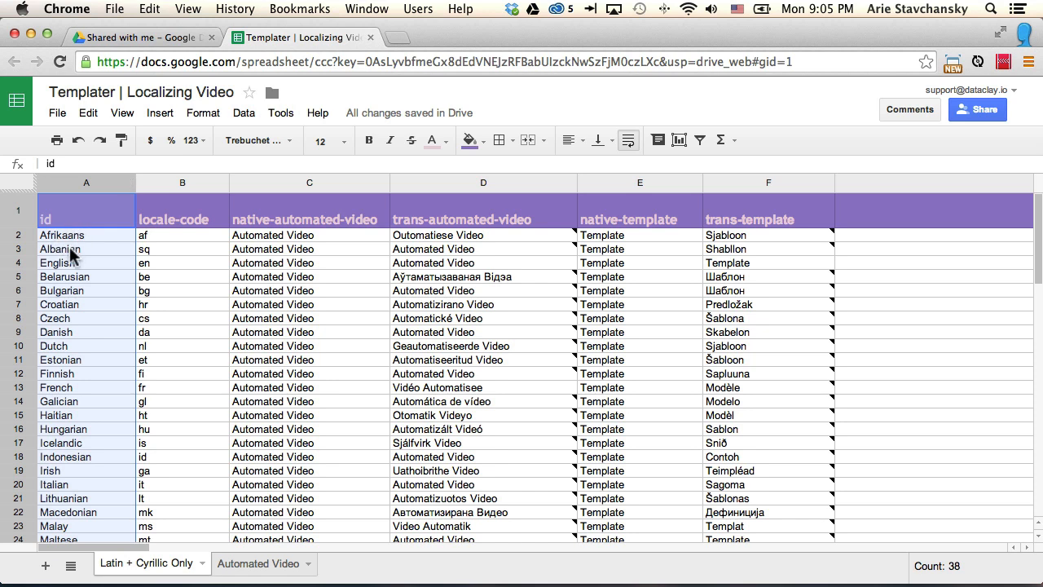
pyautogui.moveTo(193, 192)
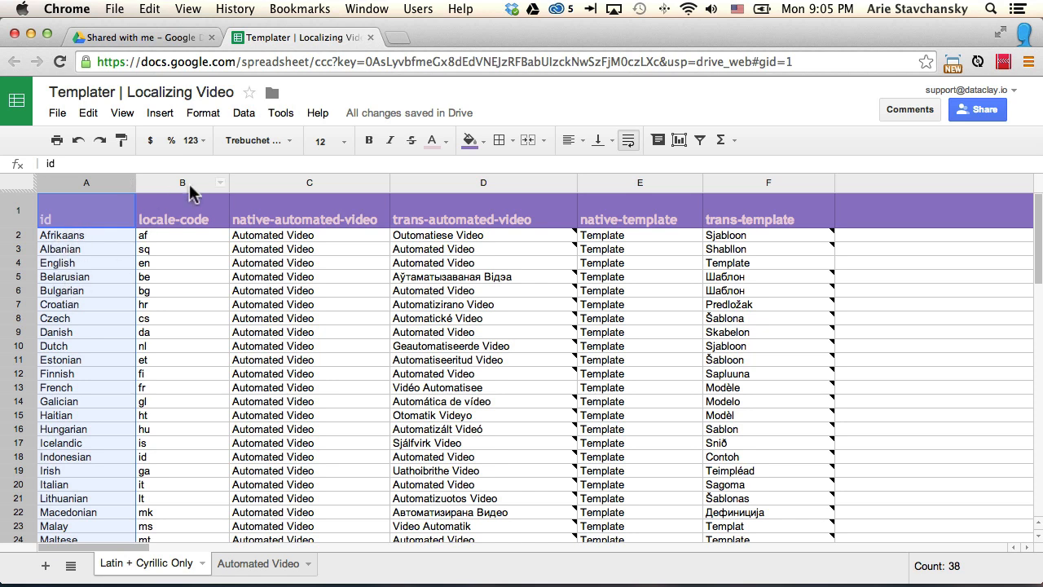
# - Walk through the locale-code, native-automated-video, trans-automated-video and native-template columns
pyautogui.click(183, 182)
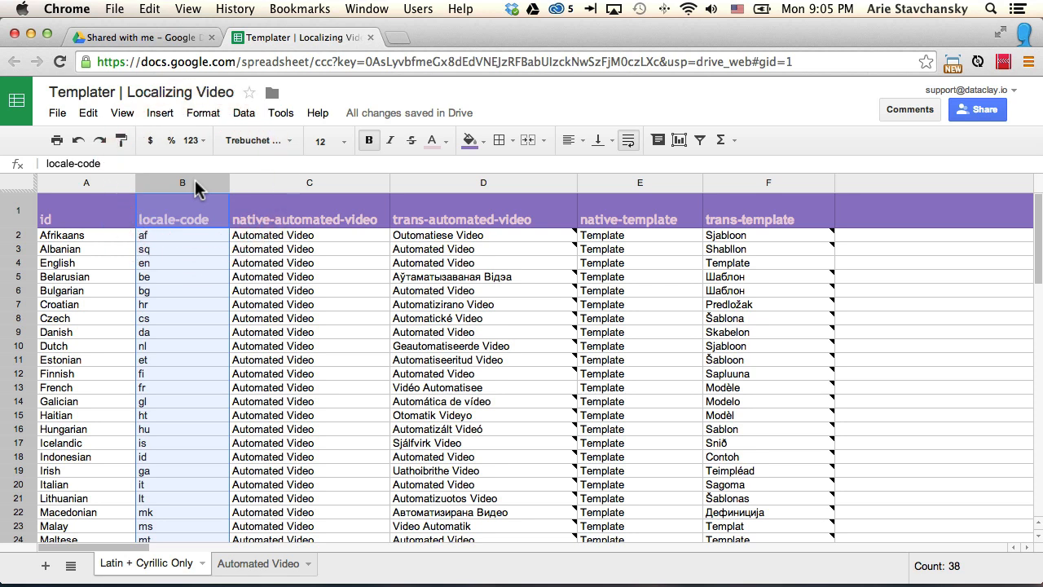
pyautogui.moveTo(155, 246)
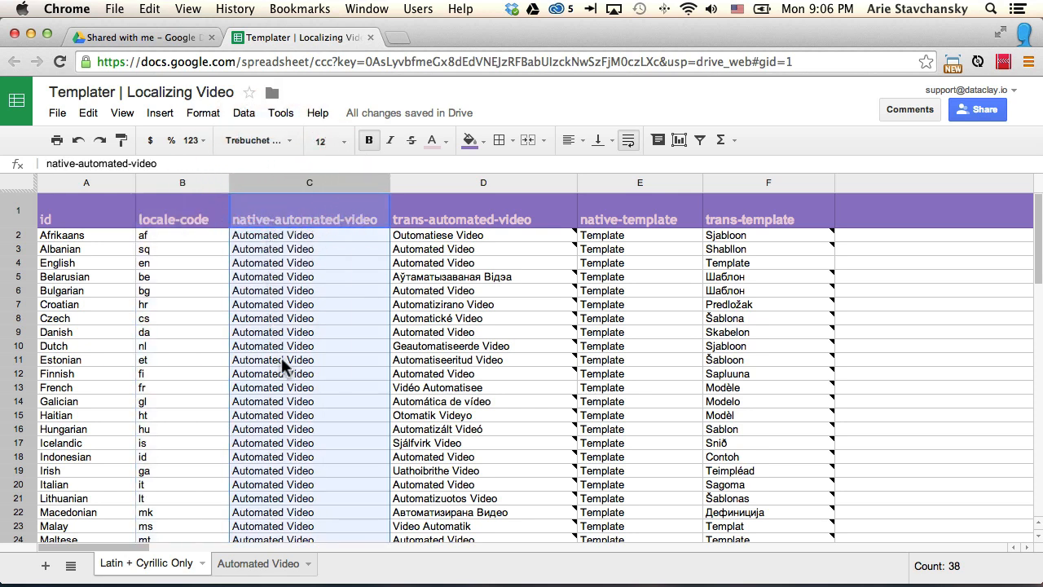
pyautogui.click(483, 182)
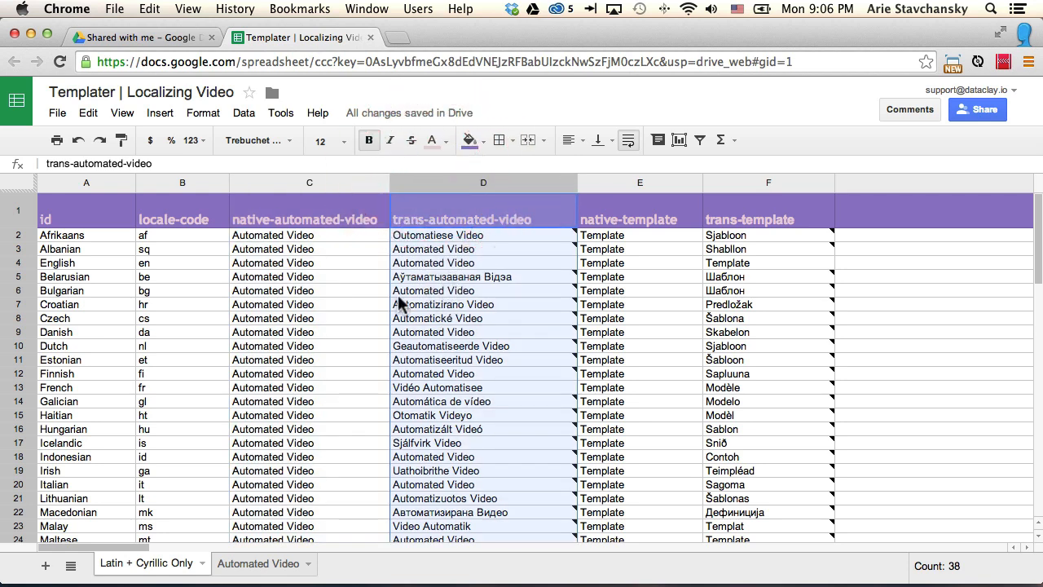
pyautogui.click(639, 182)
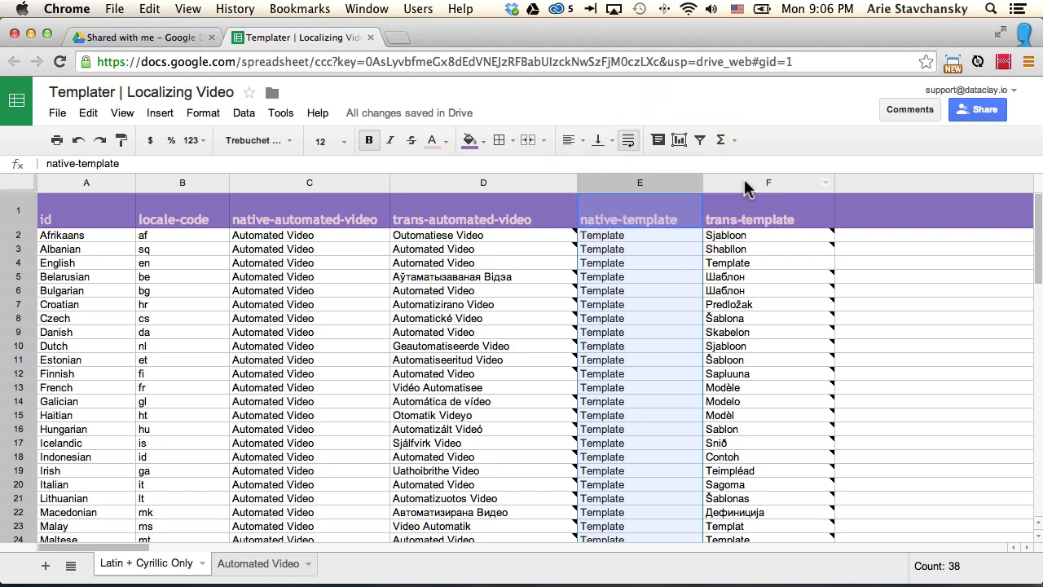
pyautogui.click(768, 182)
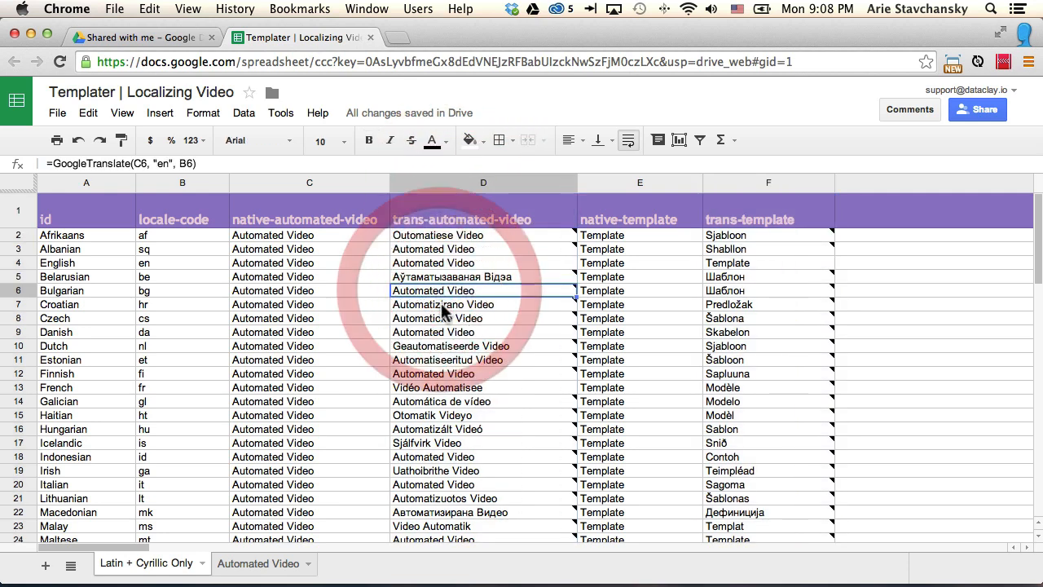
pyautogui.click(483, 332)
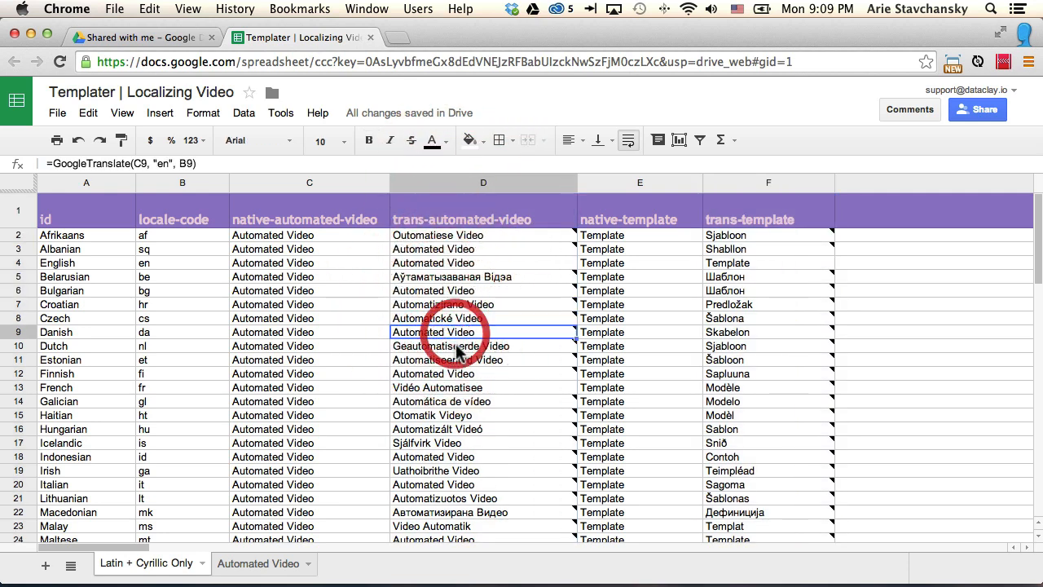
pyautogui.click(482, 360)
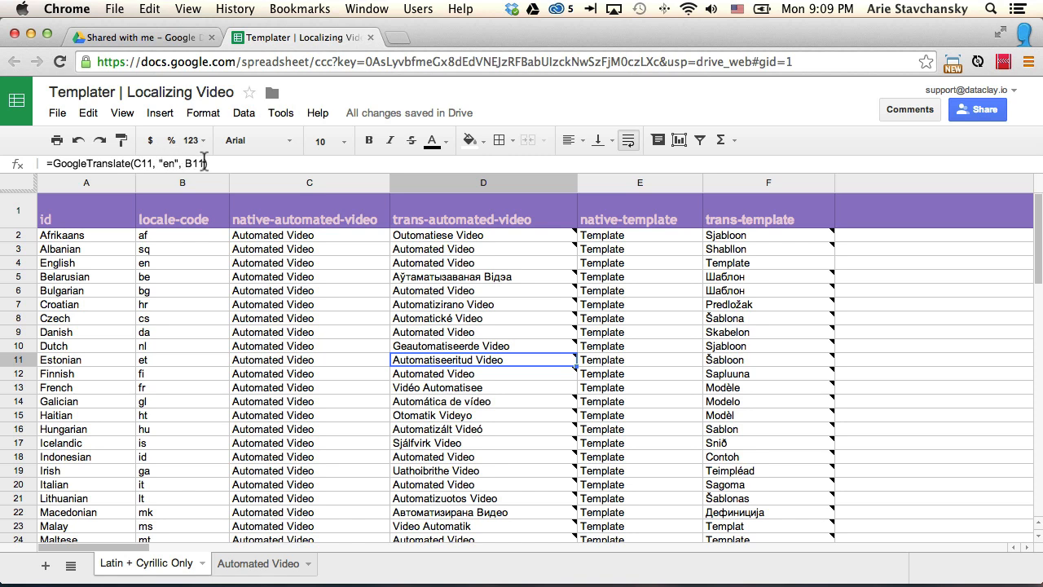
pyautogui.moveTo(106, 371)
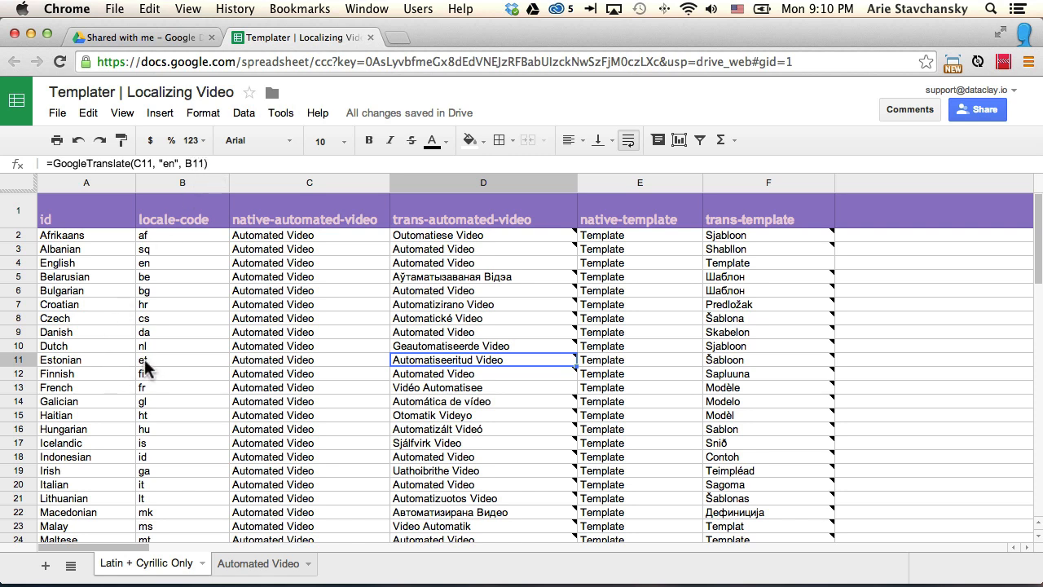
pyautogui.moveTo(489, 372)
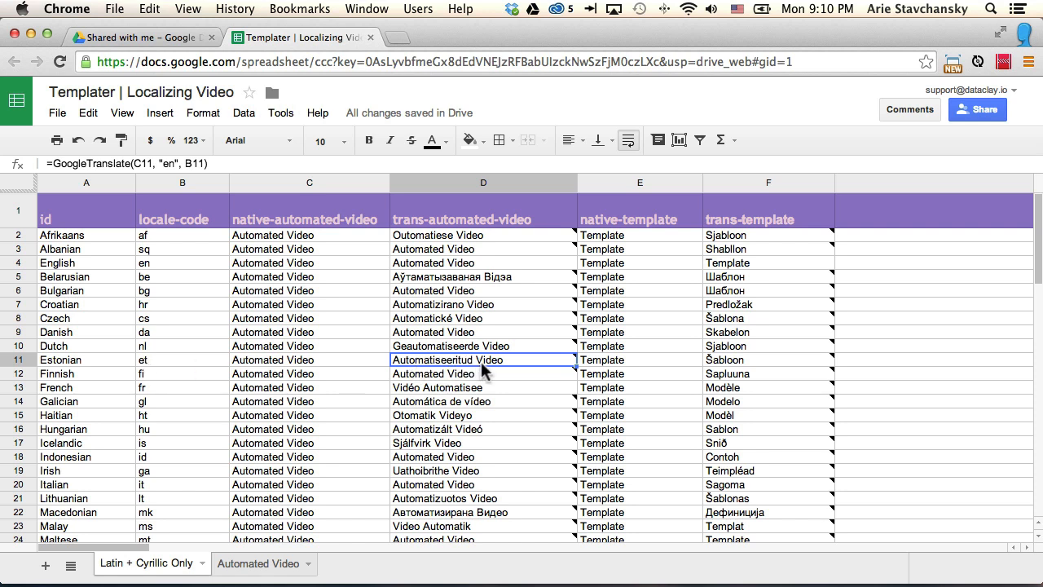
pyautogui.moveTo(254, 373)
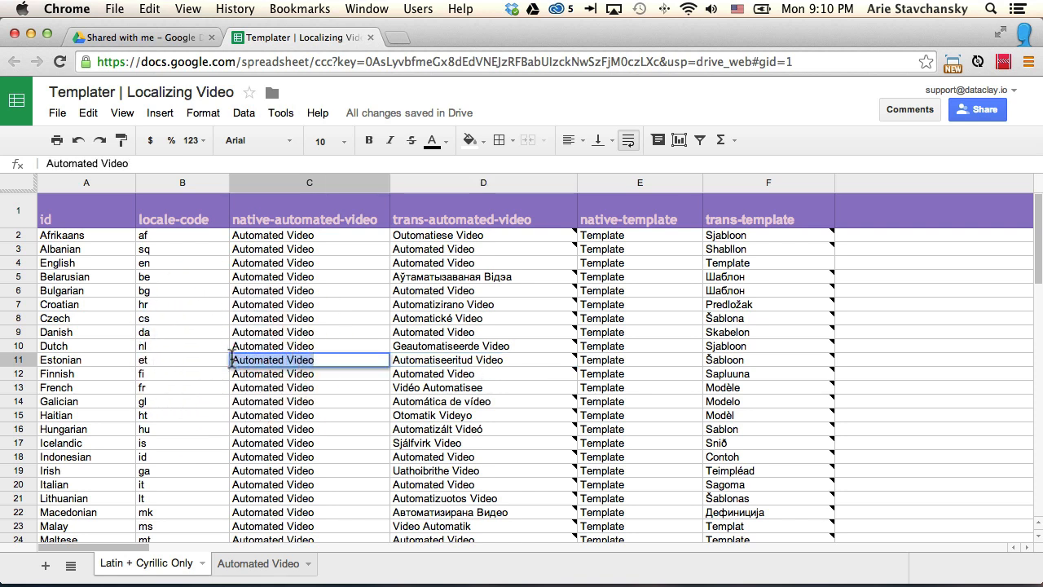
pyautogui.write('Hello')
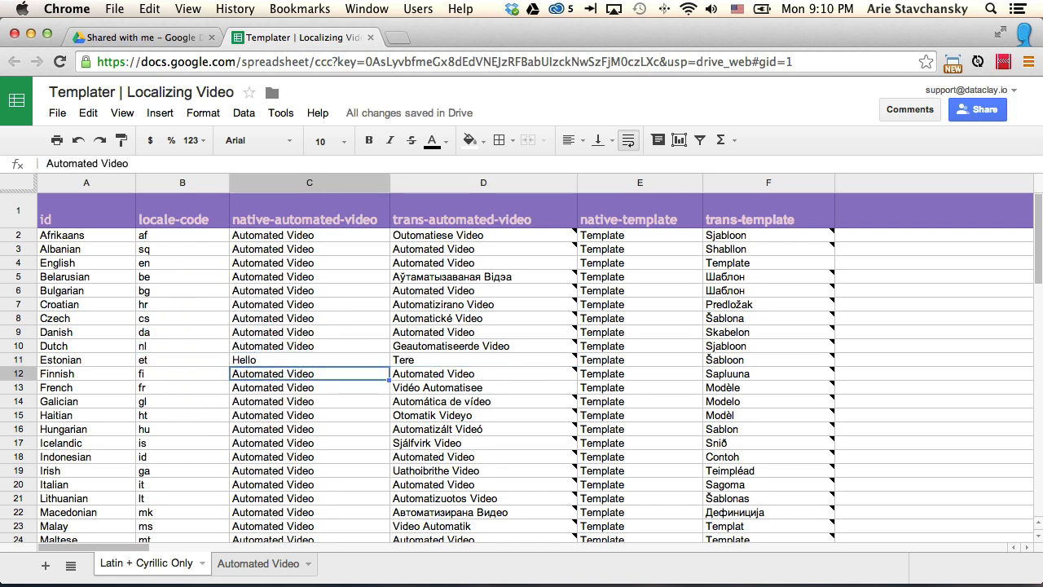
pyautogui.moveTo(411, 371)
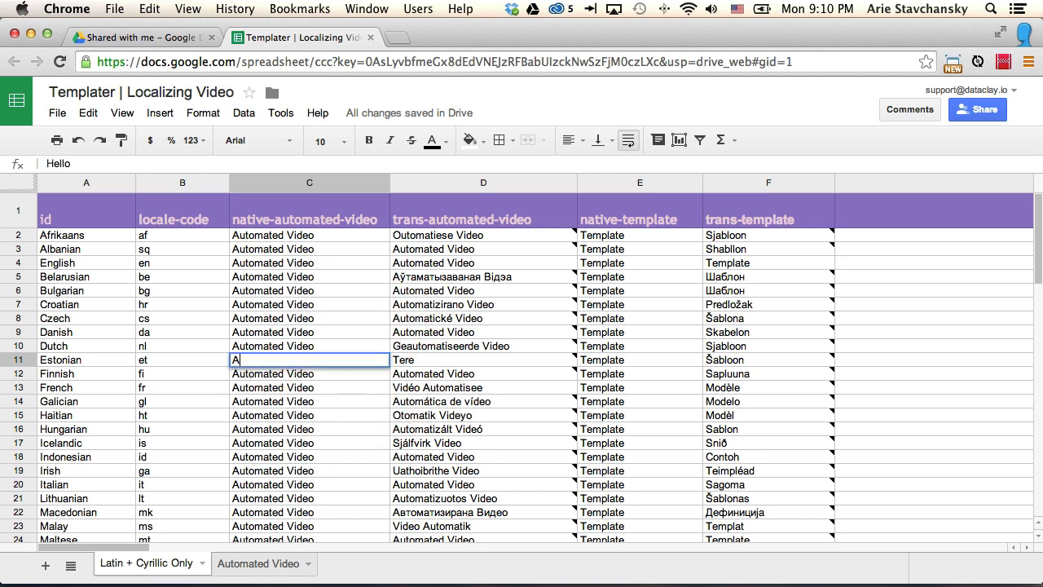
pyautogui.write('Automated Video')
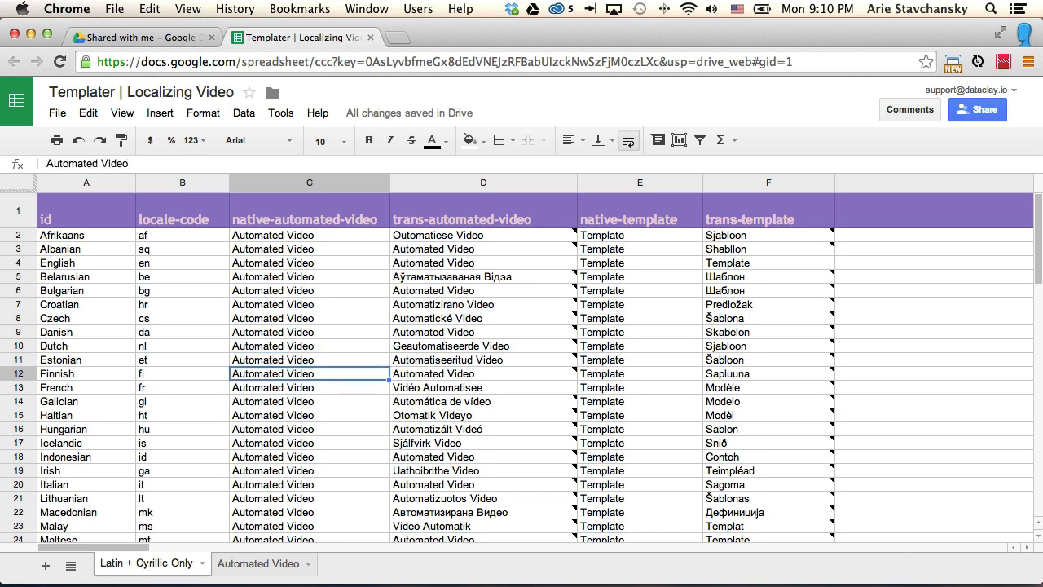
pyautogui.moveTo(479, 368)
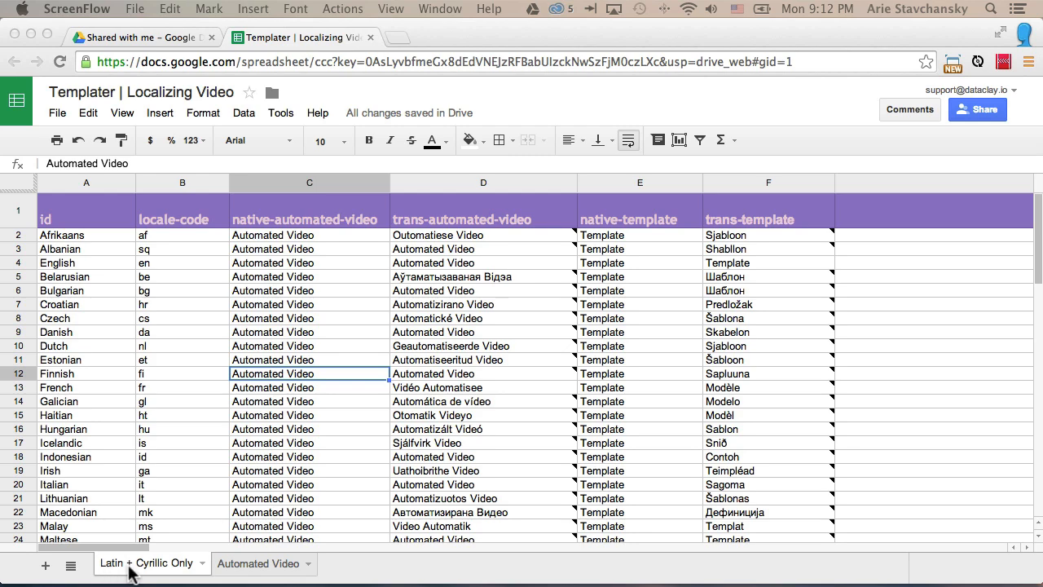
pyautogui.moveTo(342, 456)
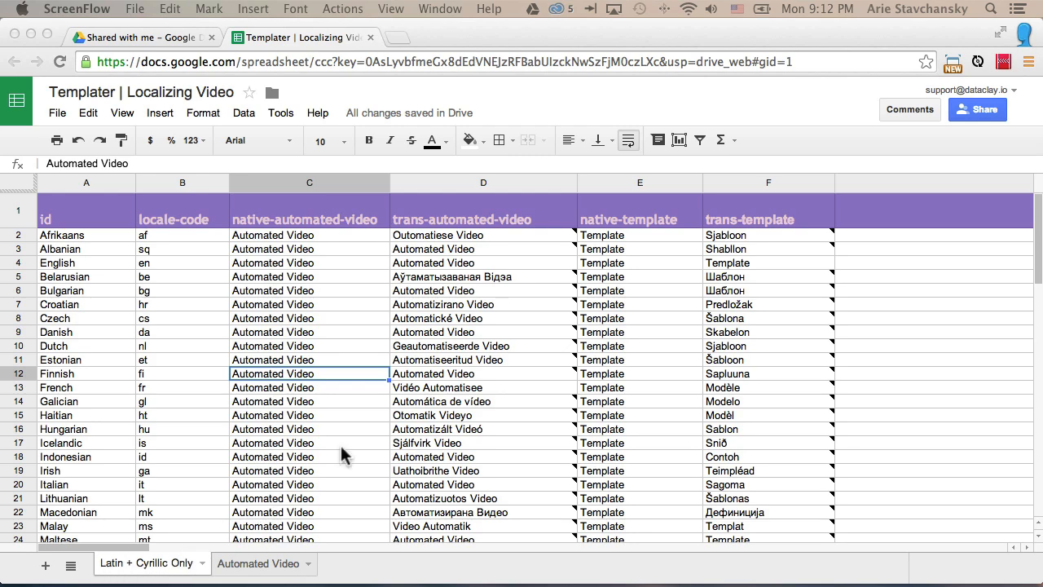
pyautogui.moveTo(476, 367)
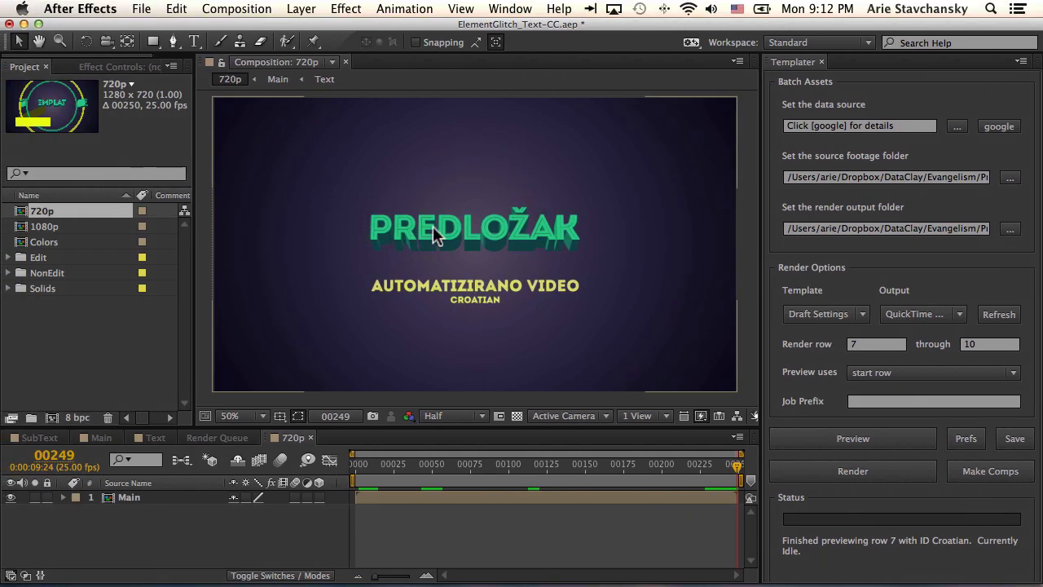
pyautogui.moveTo(564, 228)
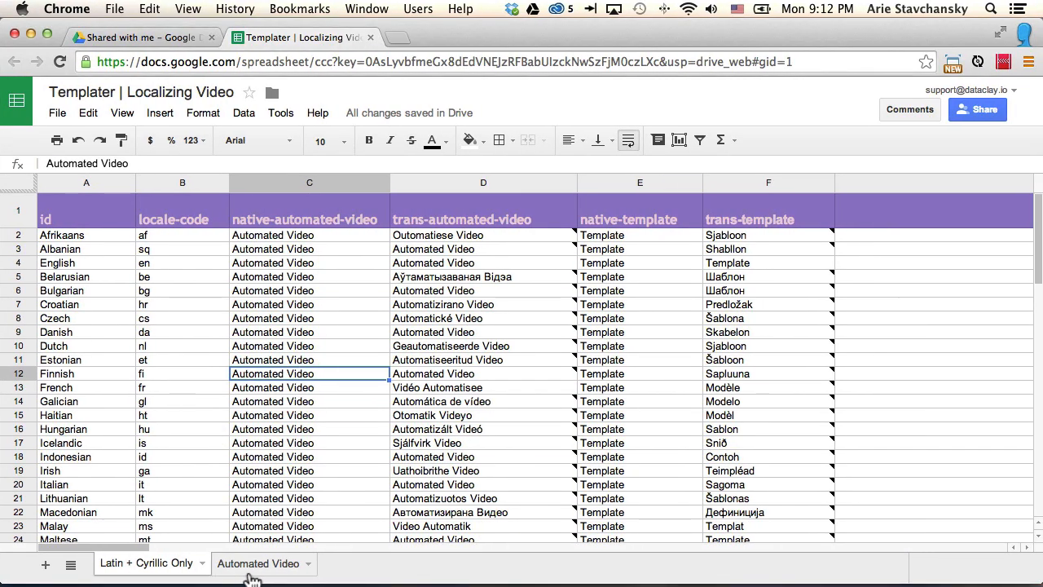
# - Switch to the Automated Video worksheet to review its translation columns
pyautogui.click(257, 564)
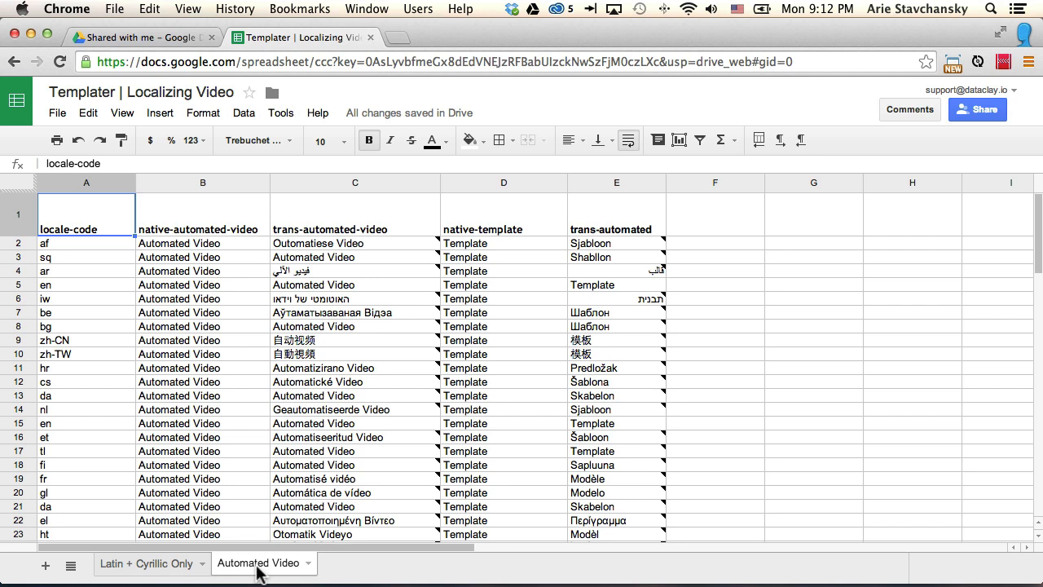
pyautogui.moveTo(287, 300)
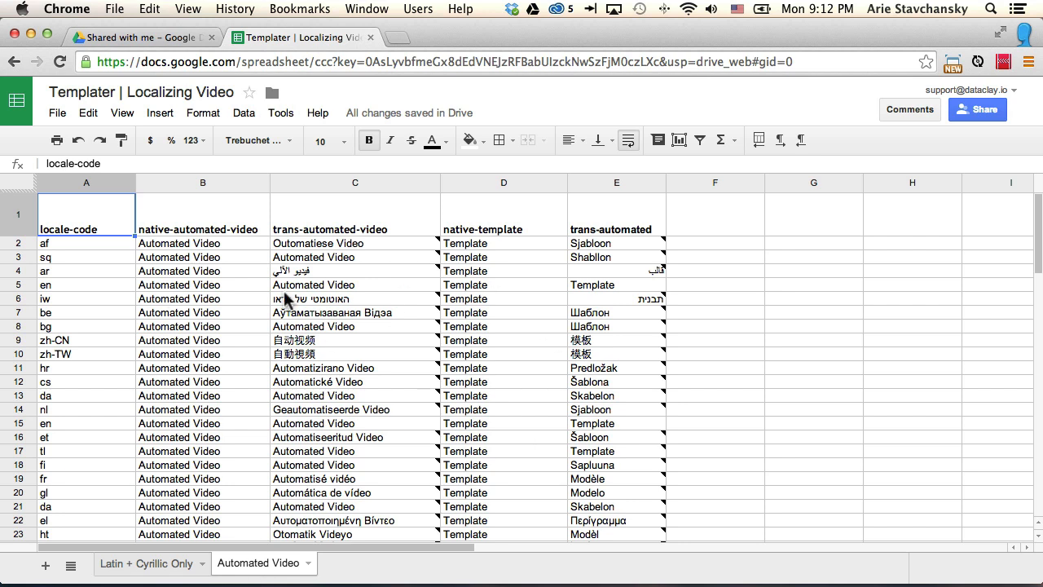
pyautogui.moveTo(294, 307)
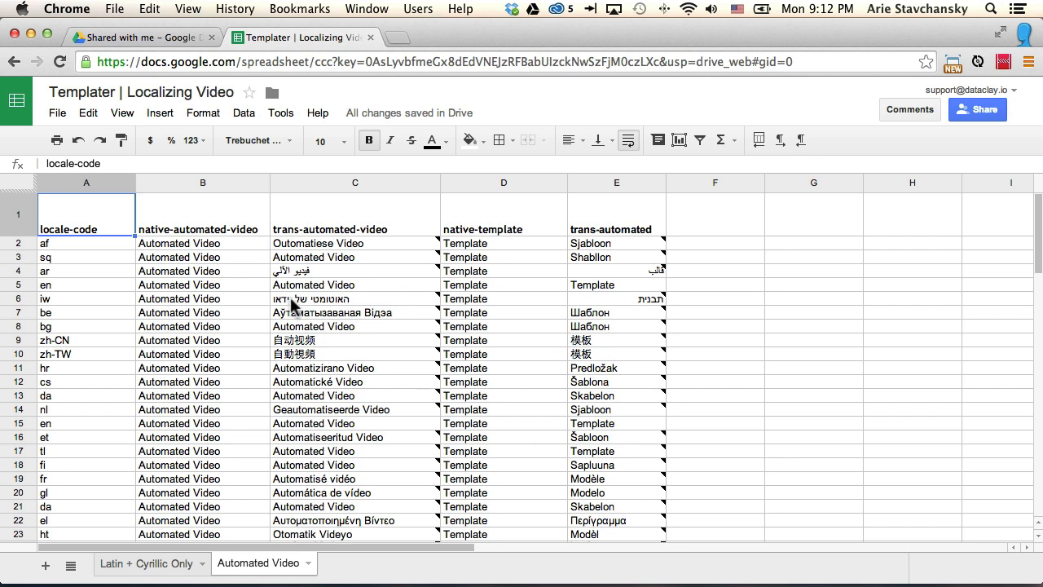
pyautogui.moveTo(52, 310)
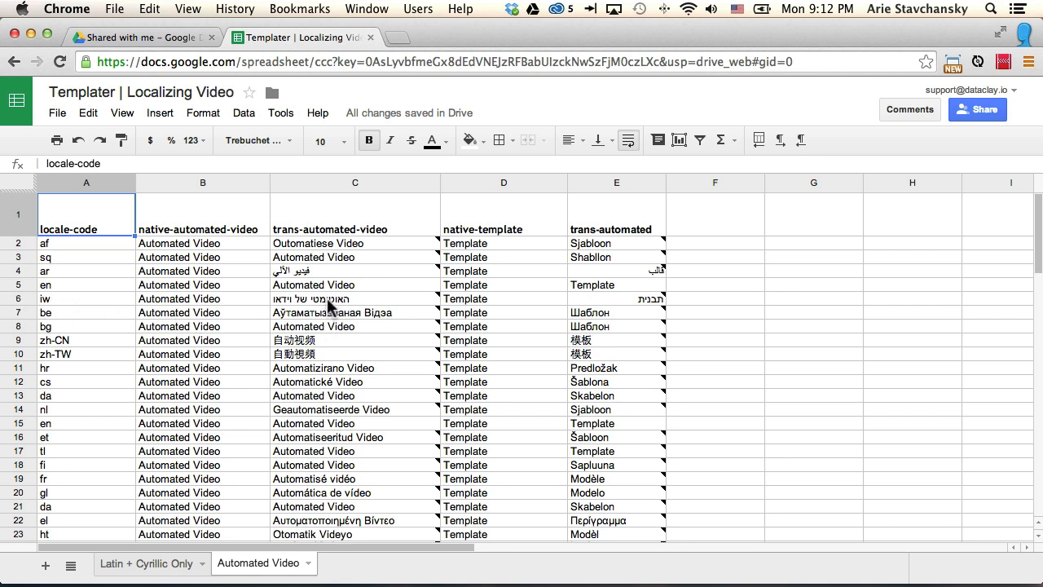
pyautogui.moveTo(277, 309)
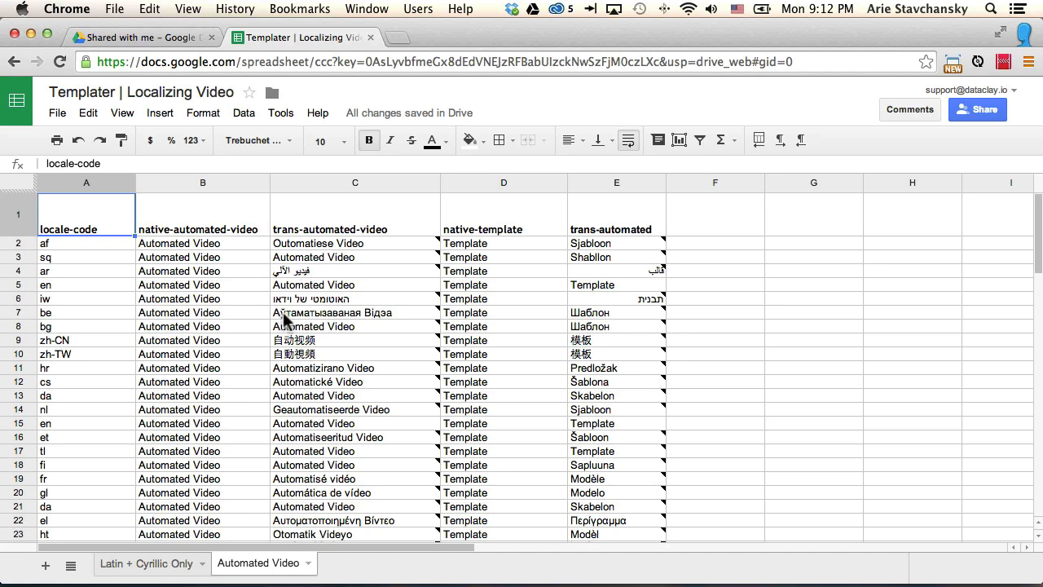
pyautogui.moveTo(301, 307)
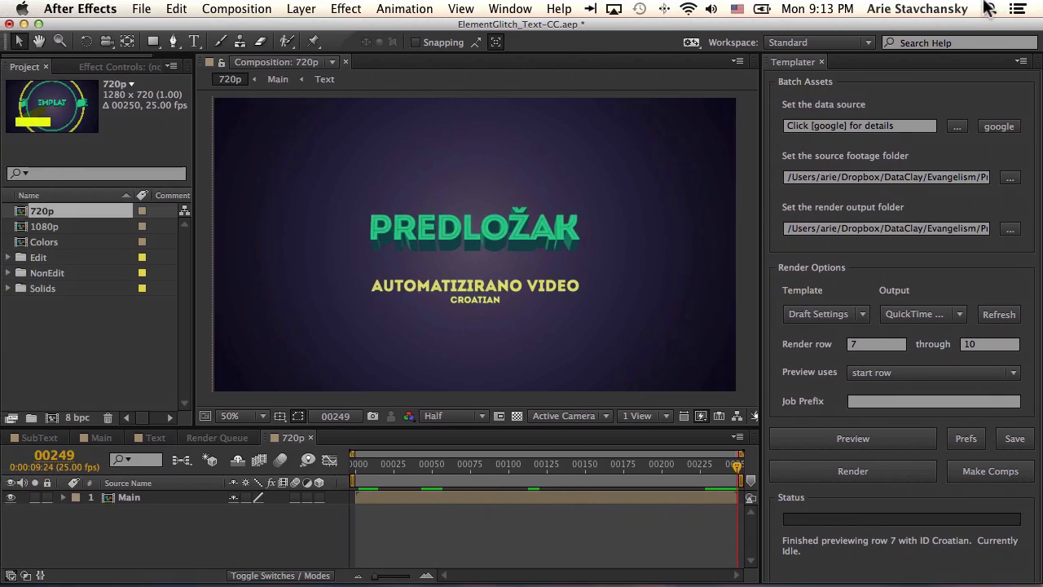
# - Bring up Templater's Google Spreadsheet Setup for the Localizing Video sheet
pyautogui.click(999, 126)
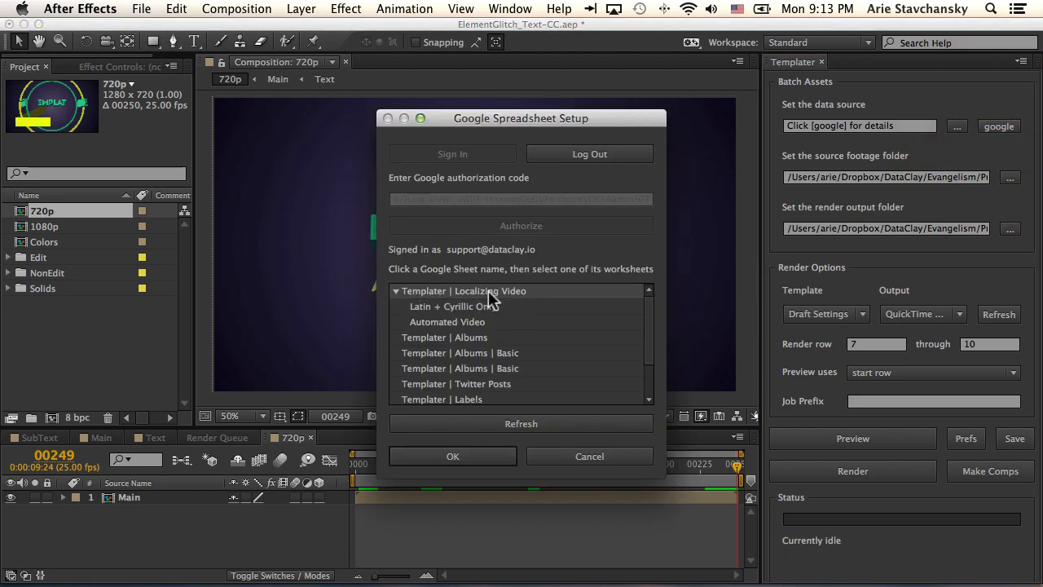
pyautogui.moveTo(348, 257)
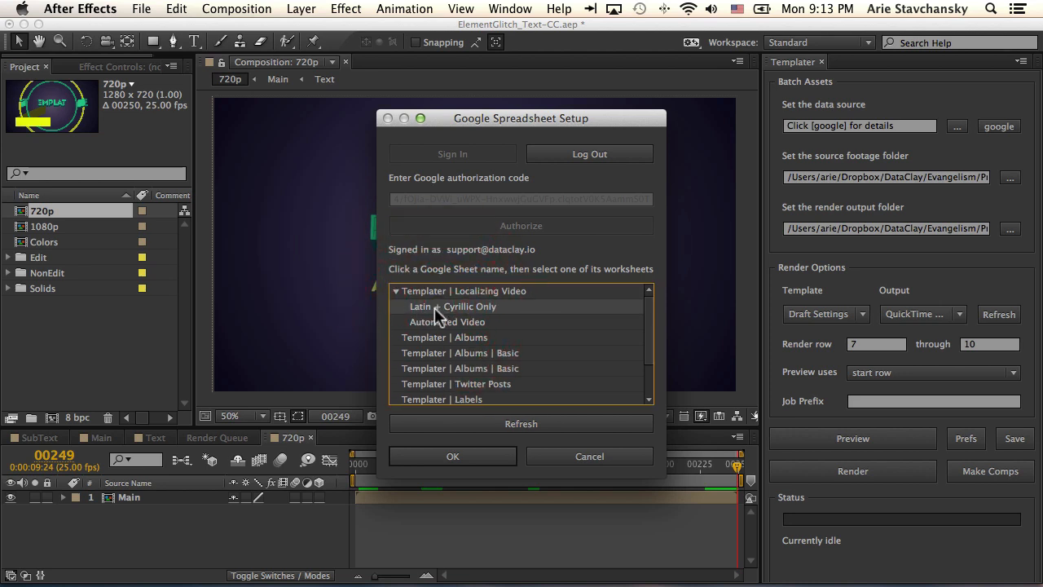
pyautogui.moveTo(502, 318)
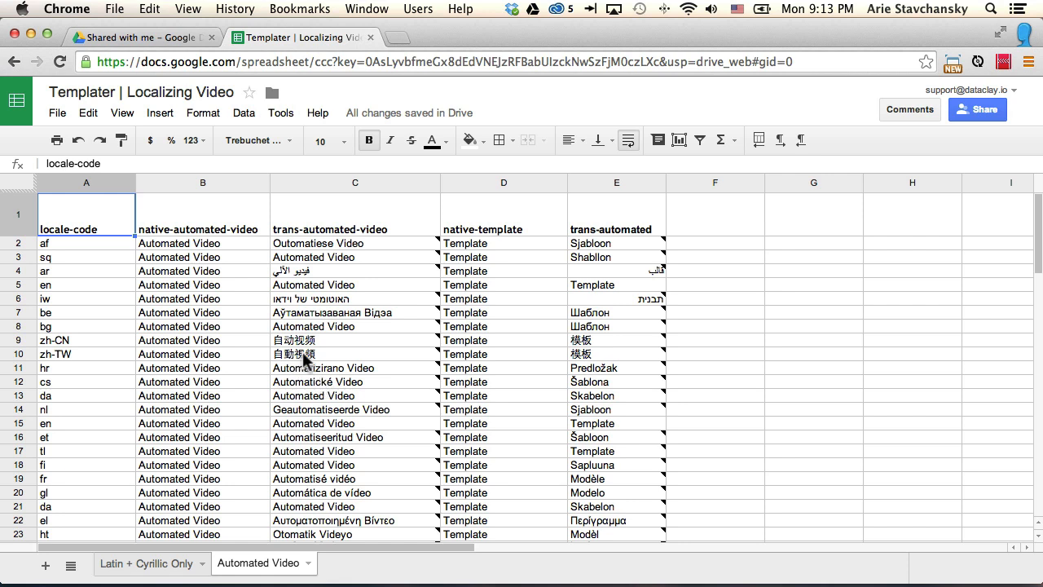
pyautogui.moveTo(187, 495)
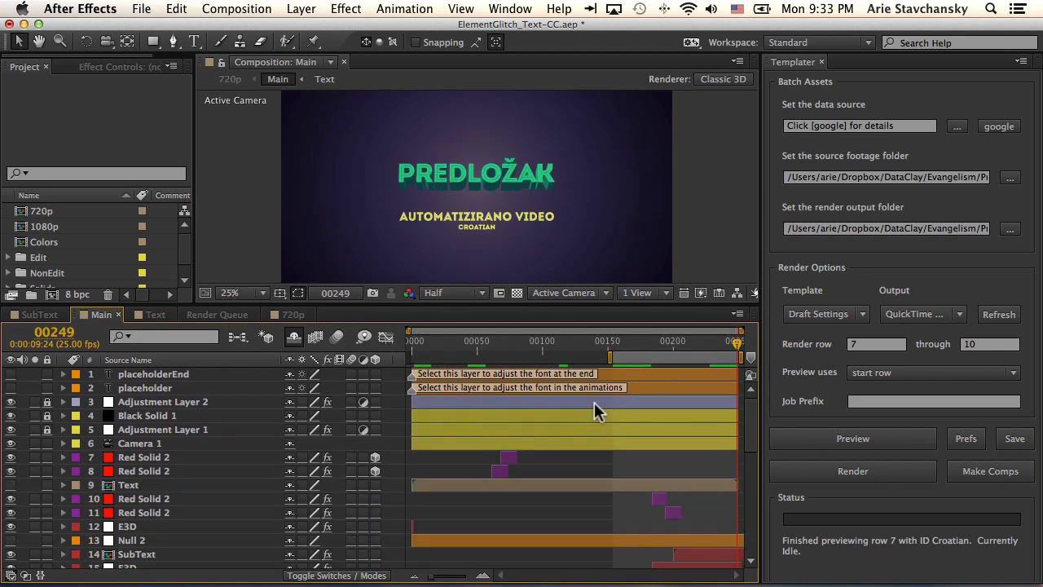
pyautogui.moveTo(470, 401)
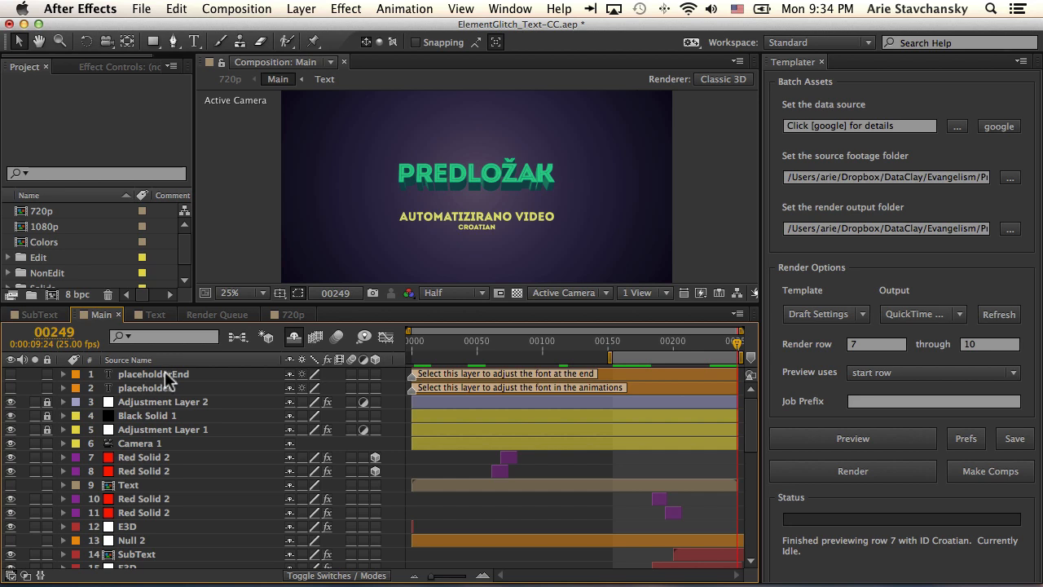
# - Select the Text precomp, then the E3D layer, and expand its property groups
pyautogui.click(127, 485)
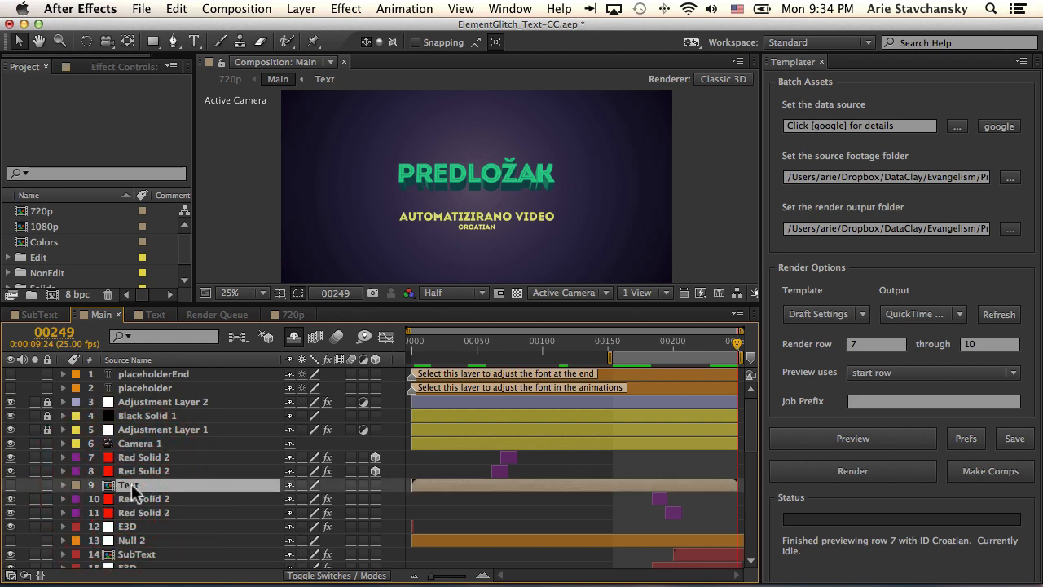
pyautogui.moveTo(144, 490)
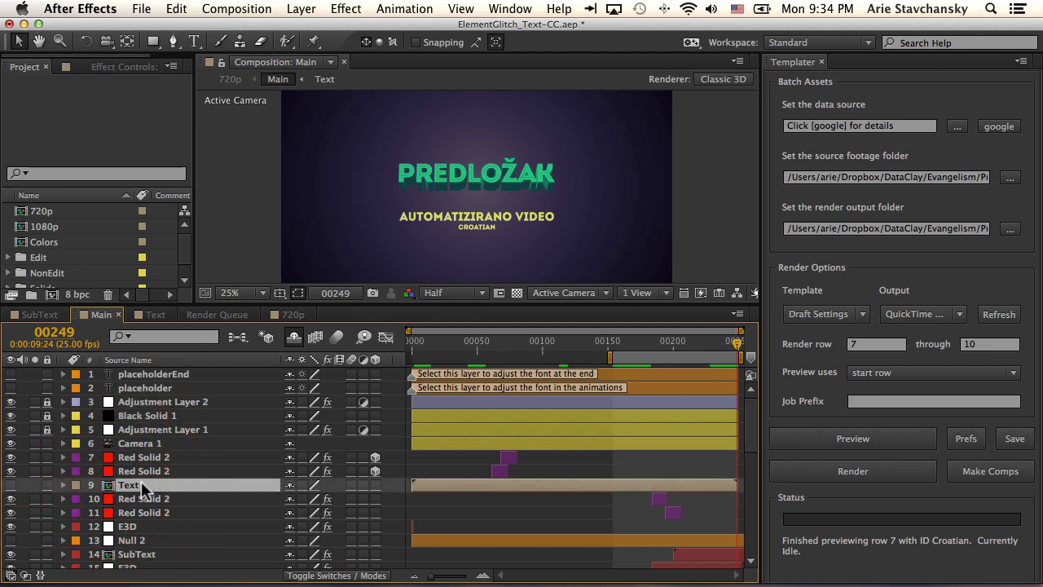
pyautogui.scroll(-3)
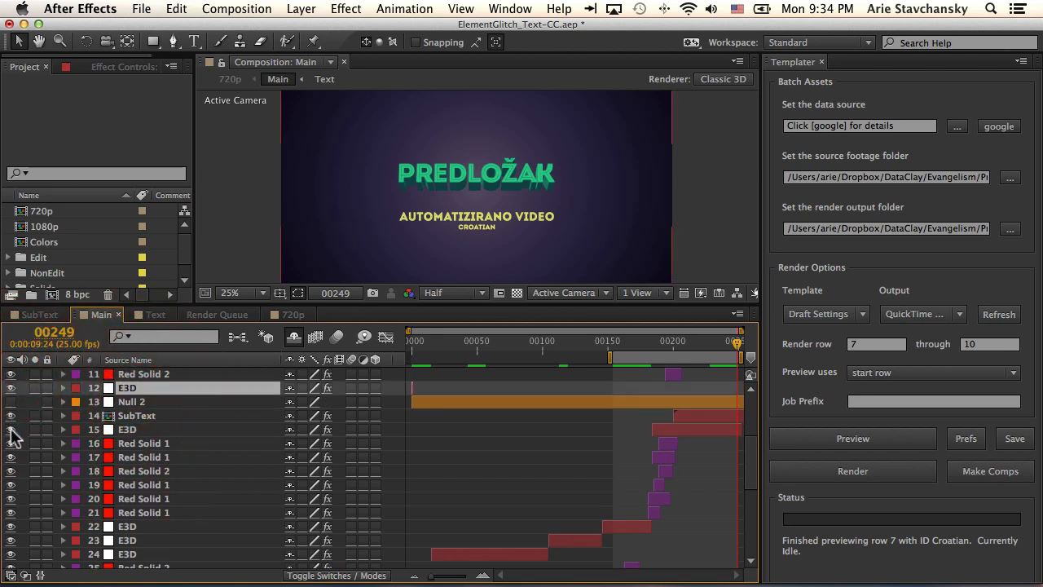
pyautogui.click(127, 430)
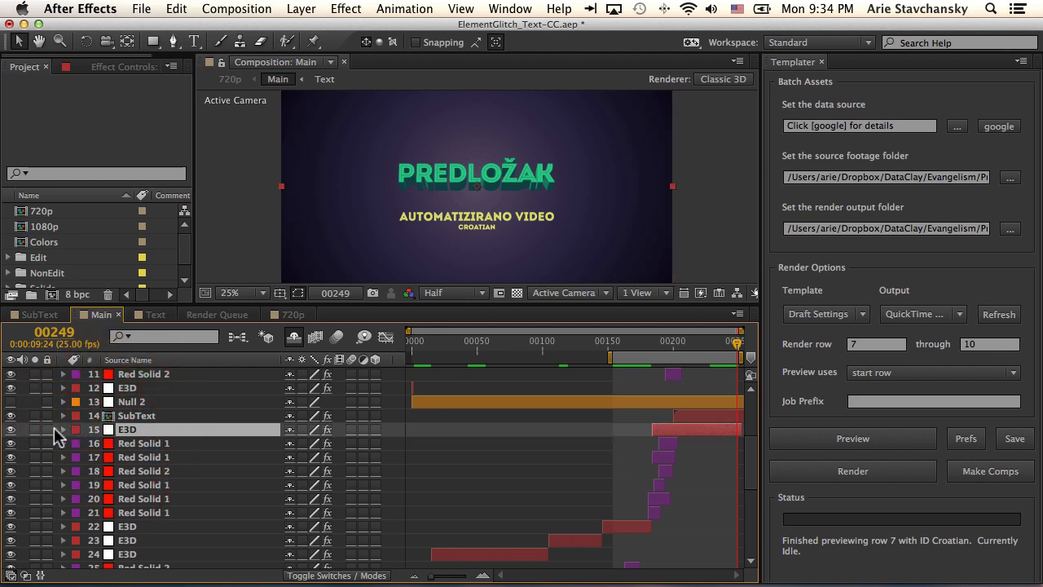
pyautogui.click(62, 430)
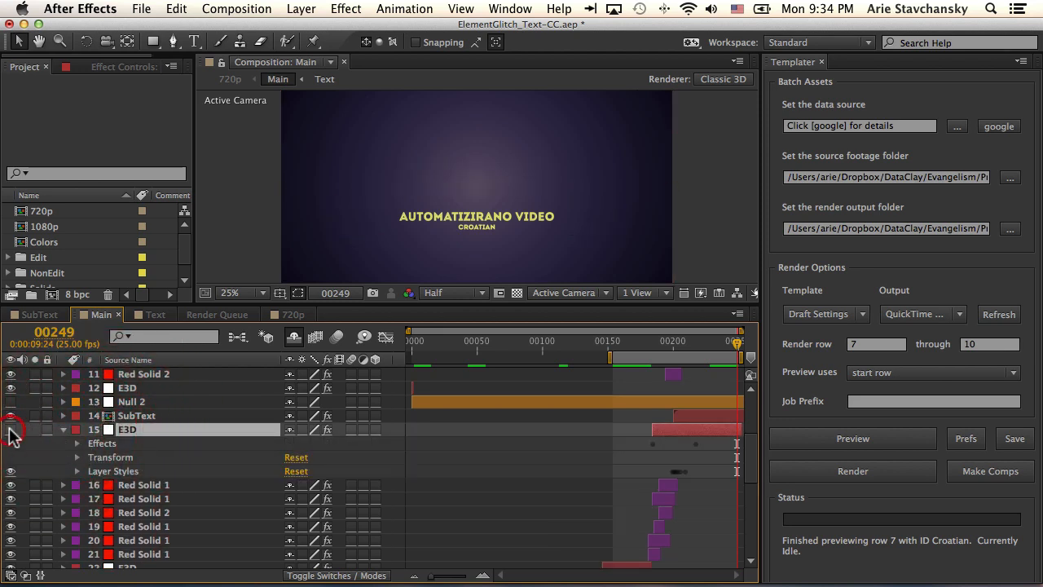
pyautogui.click(10, 430)
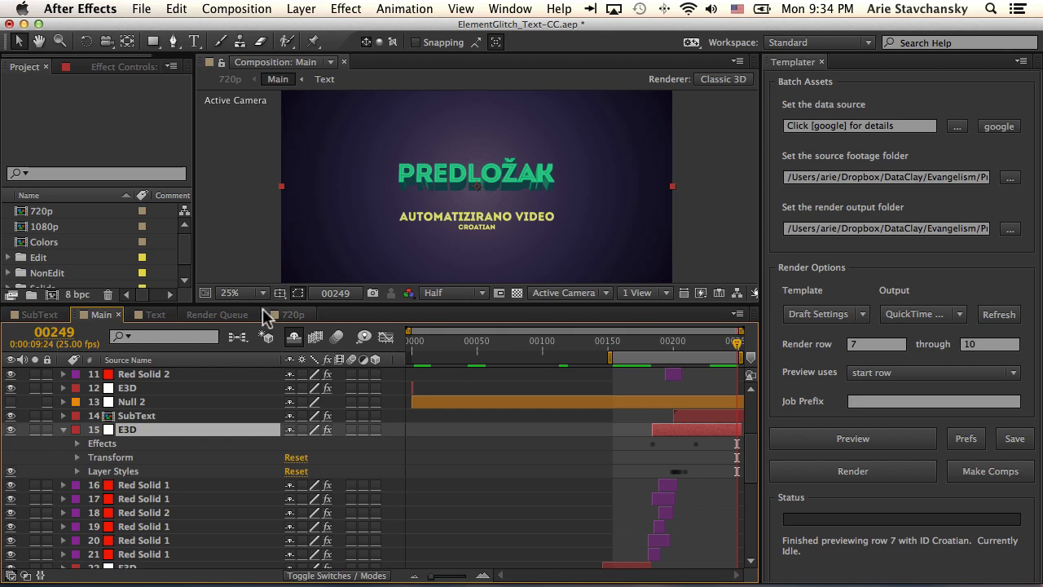
pyautogui.moveTo(78, 448)
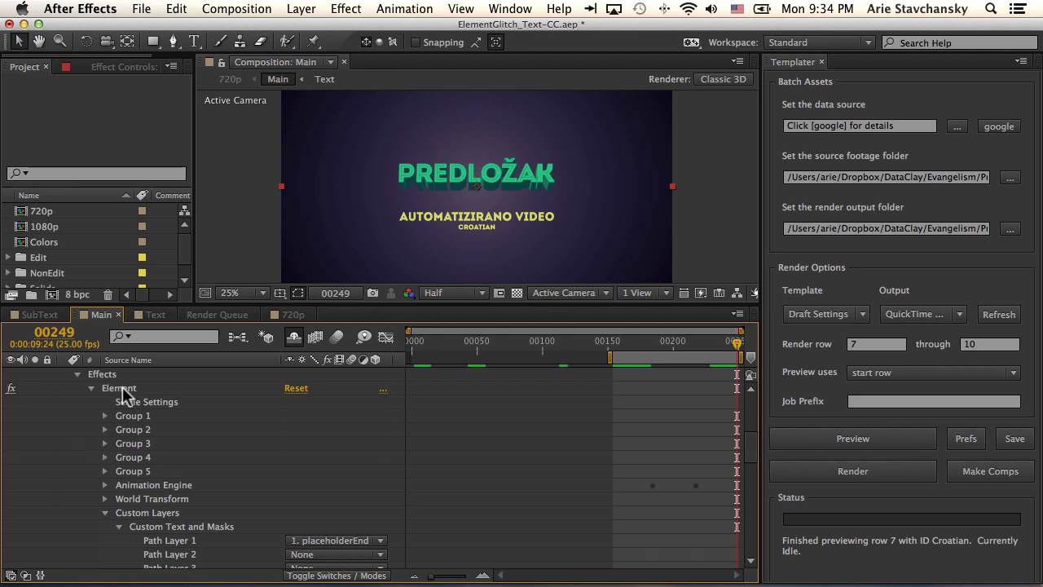
pyautogui.moveTo(160, 546)
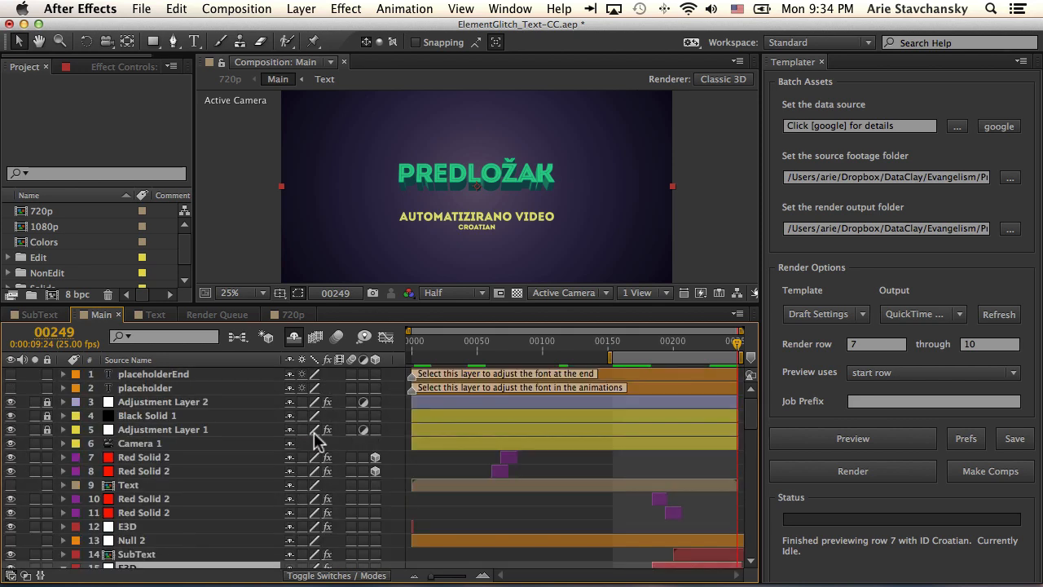
pyautogui.moveTo(189, 383)
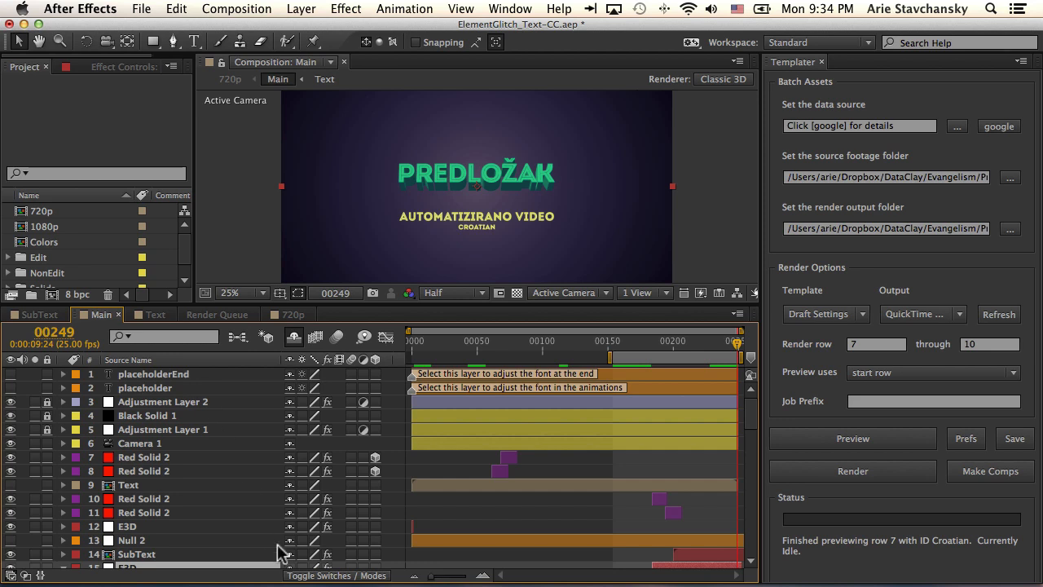
pyautogui.click(163, 373)
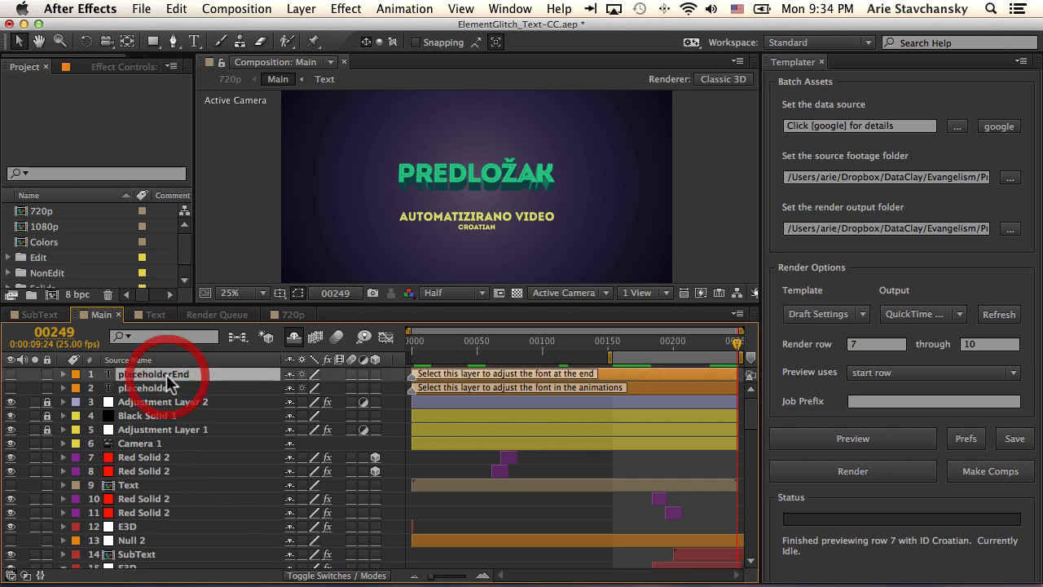
pyautogui.click(62, 373)
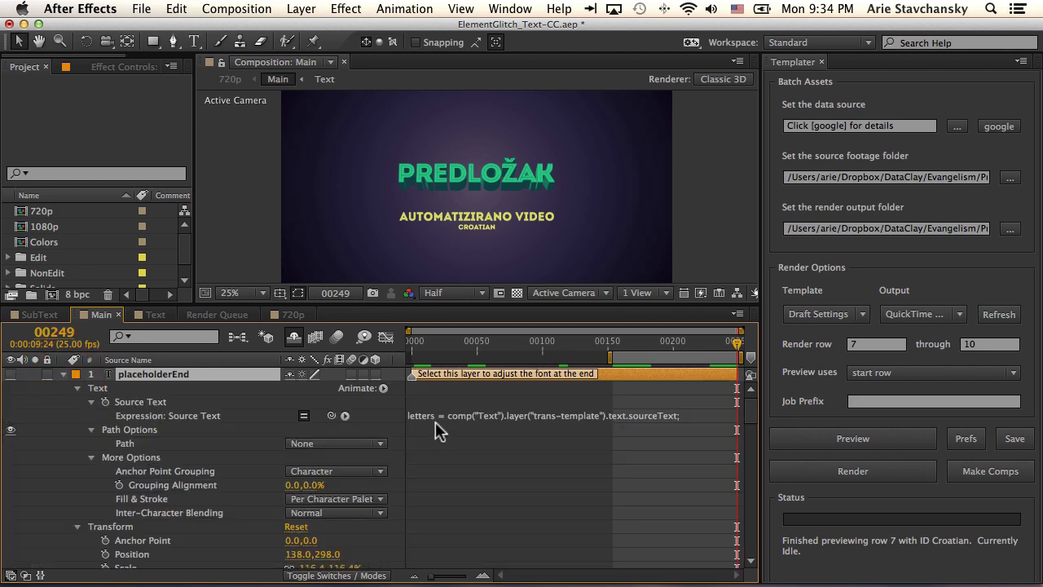
pyautogui.moveTo(489, 422)
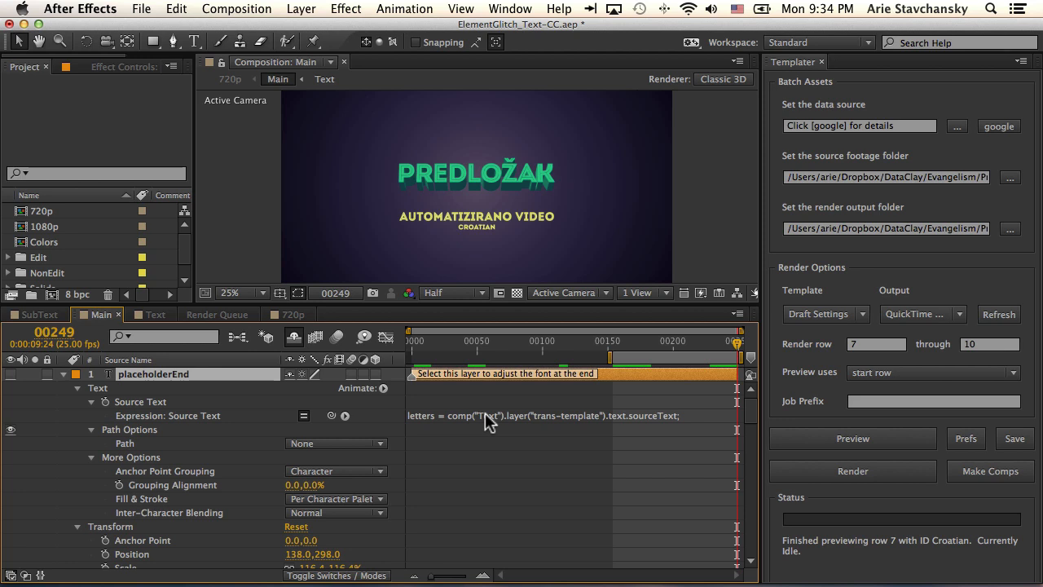
pyautogui.moveTo(277, 388)
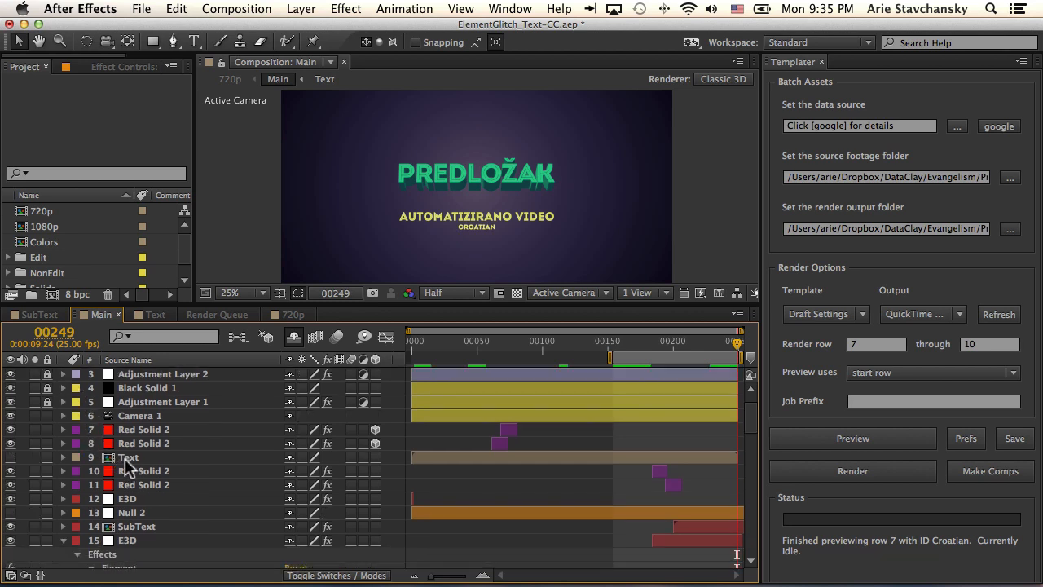
# - Enter the Text precomposition showing the trans-template layer
pyautogui.click(129, 457)
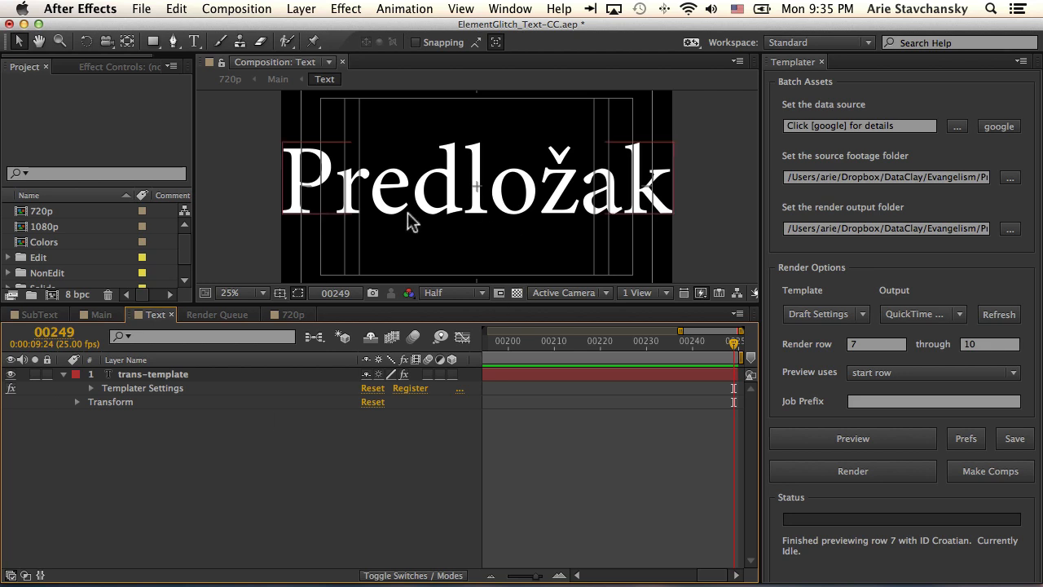
pyautogui.moveTo(201, 407)
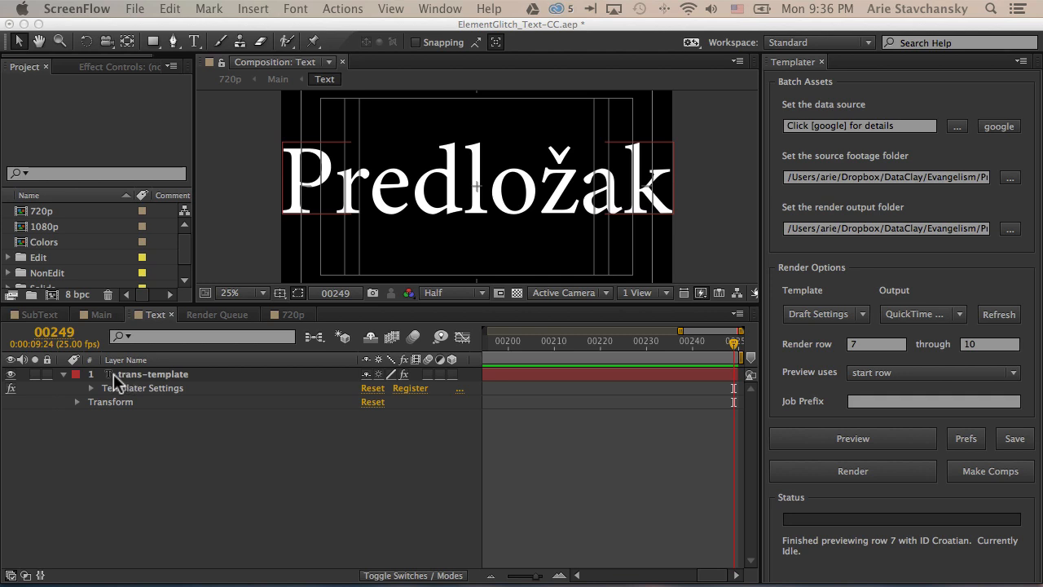
pyautogui.moveTo(182, 388)
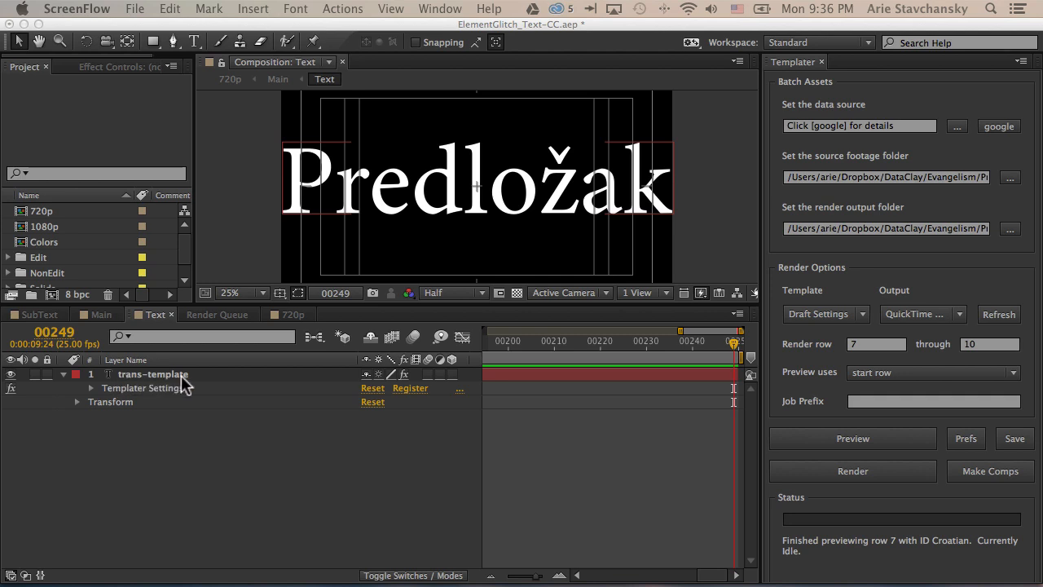
pyautogui.moveTo(147, 398)
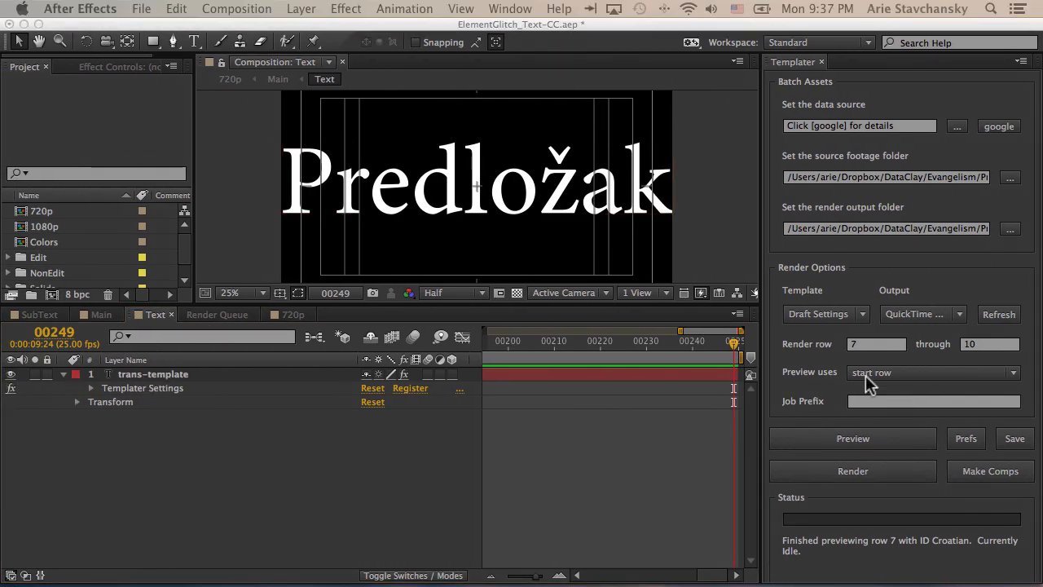
# - Preview rows 8 (Czech) and 9 (Danish) with previews stepping to the next row
pyautogui.click(933, 372)
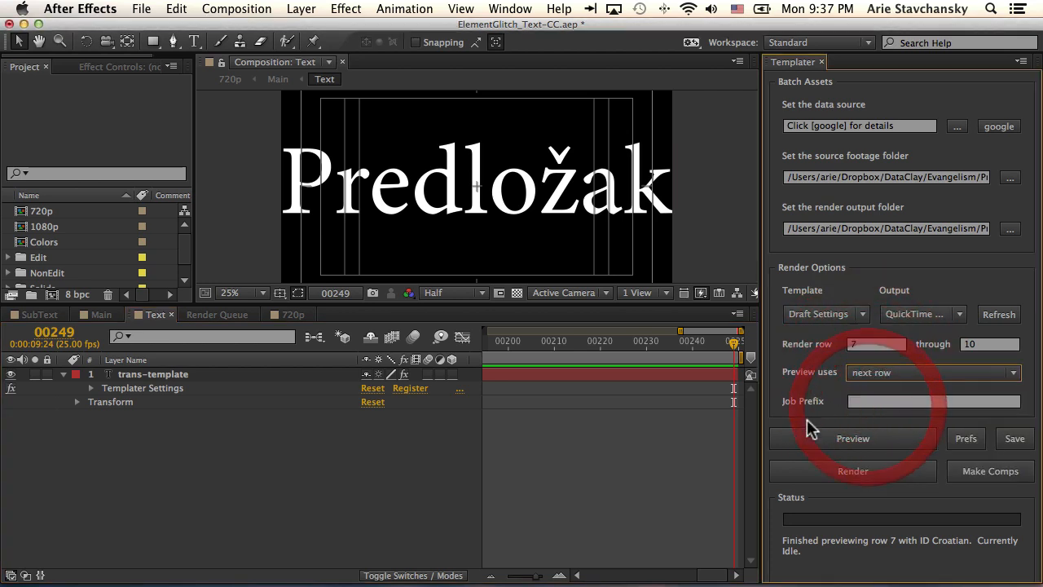
pyautogui.click(853, 437)
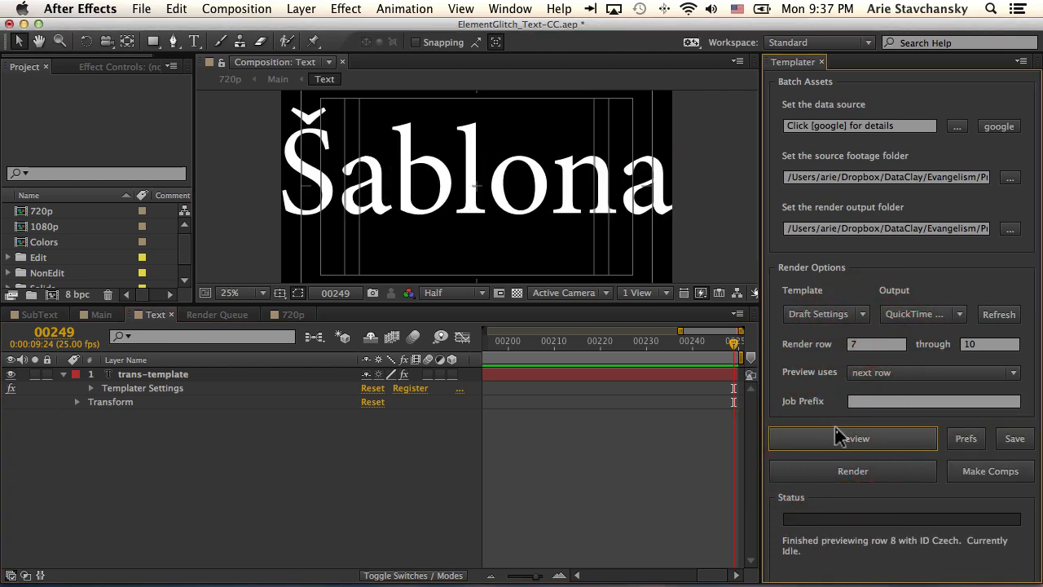
pyautogui.click(853, 438)
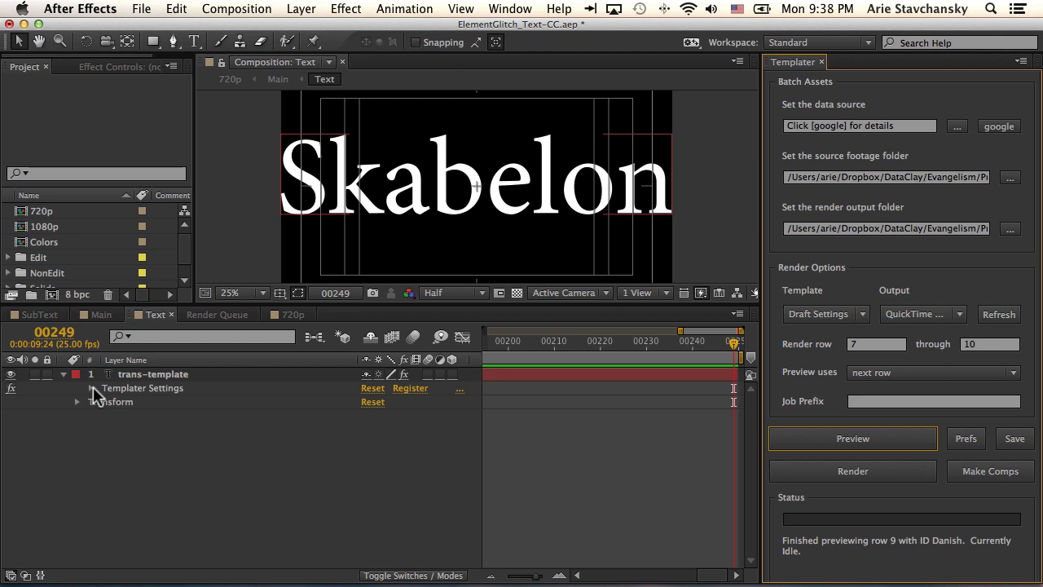
# - Return to the Main comp and preview rows 10 (Dutch, Sjabloon) and 11 (Estonian, Šabloon)
pyautogui.click(104, 401)
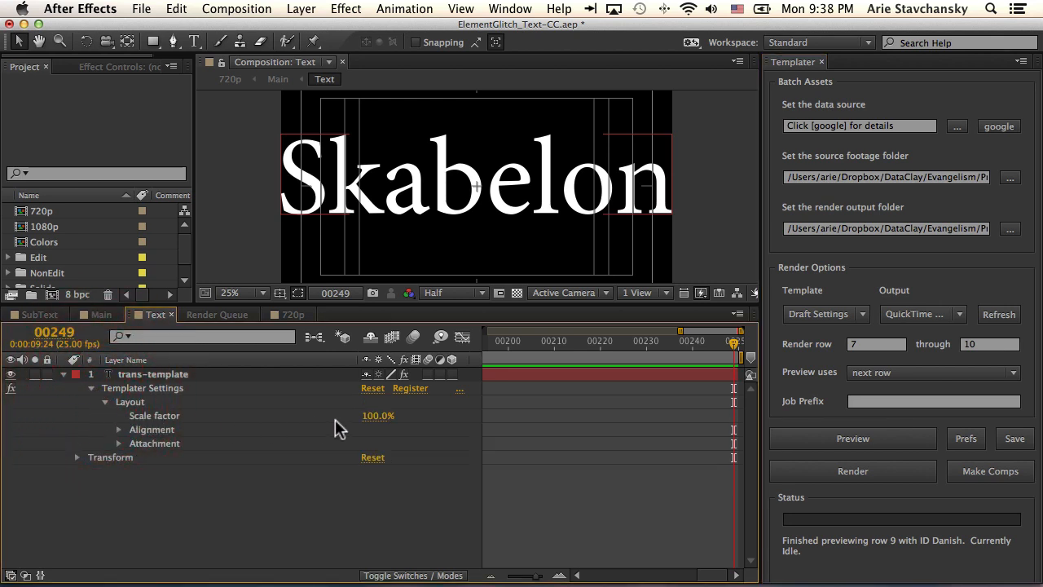
pyautogui.moveTo(635, 236)
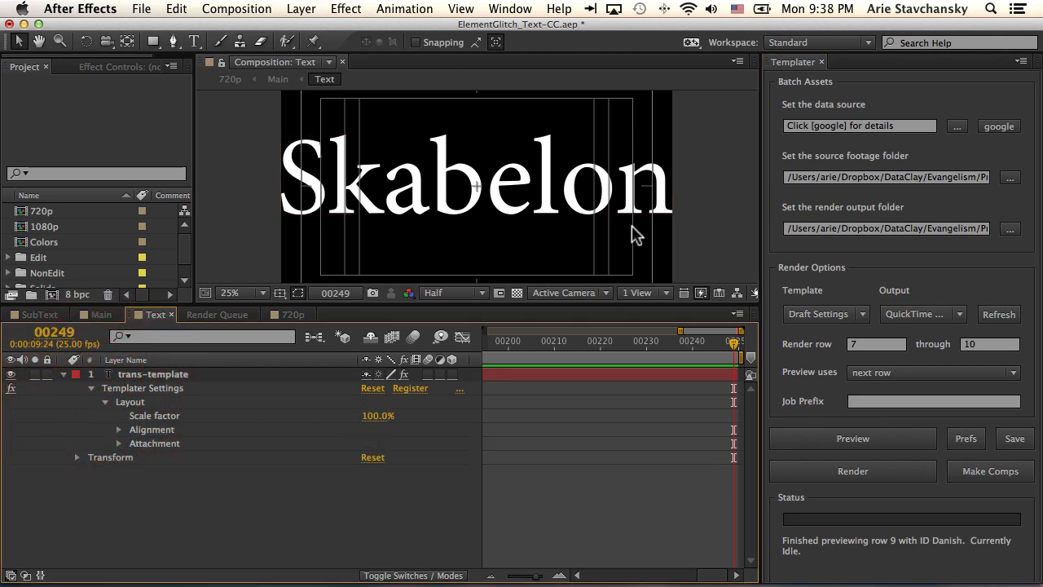
pyautogui.moveTo(926, 458)
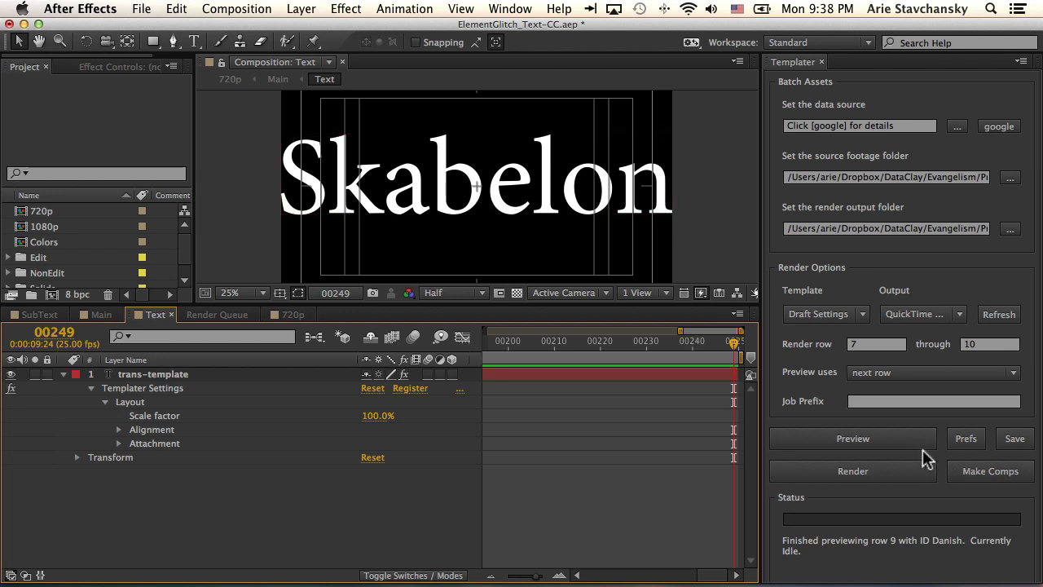
pyautogui.click(853, 439)
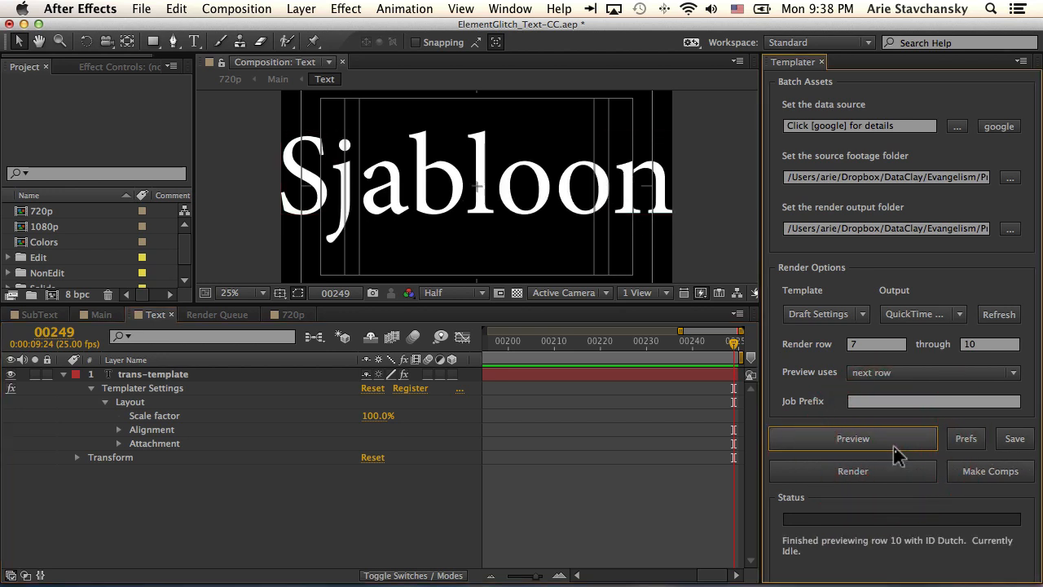
pyautogui.click(853, 438)
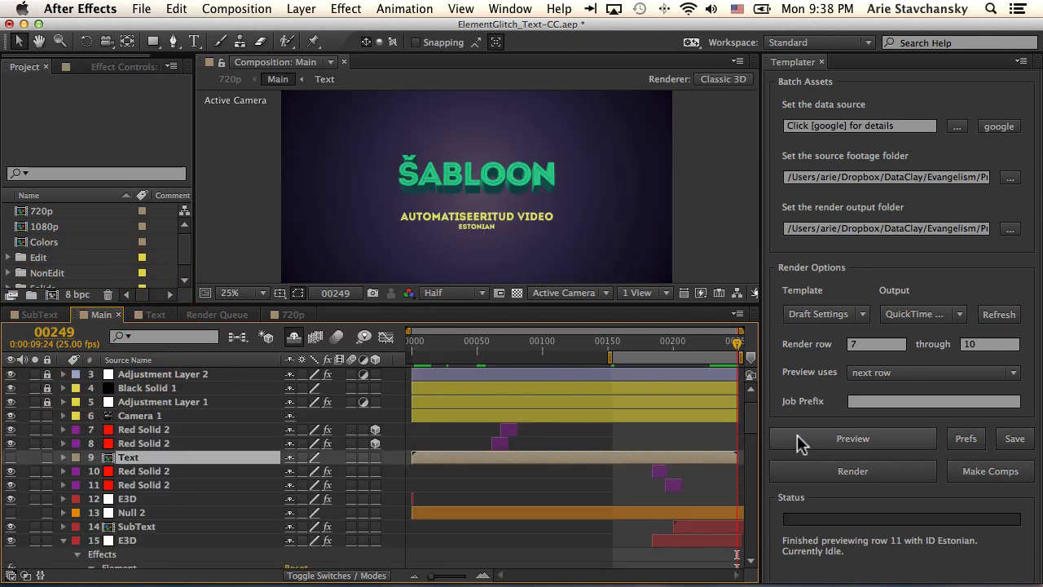
# - Preview row 12 (Finnish, Sapluuna) and expand the E3D layer's Element effect controls
pyautogui.click(853, 438)
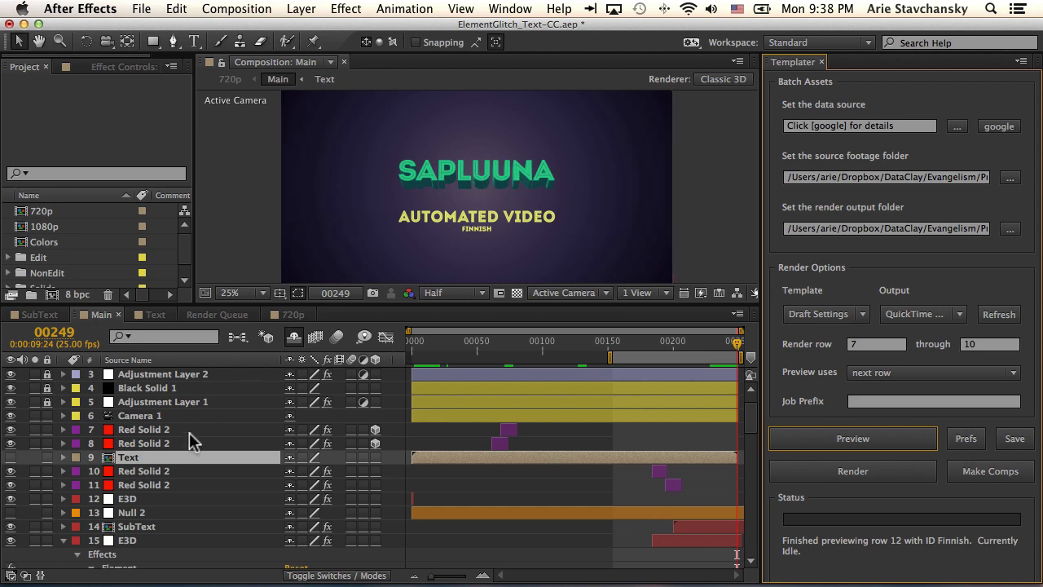
pyautogui.scroll(-3)
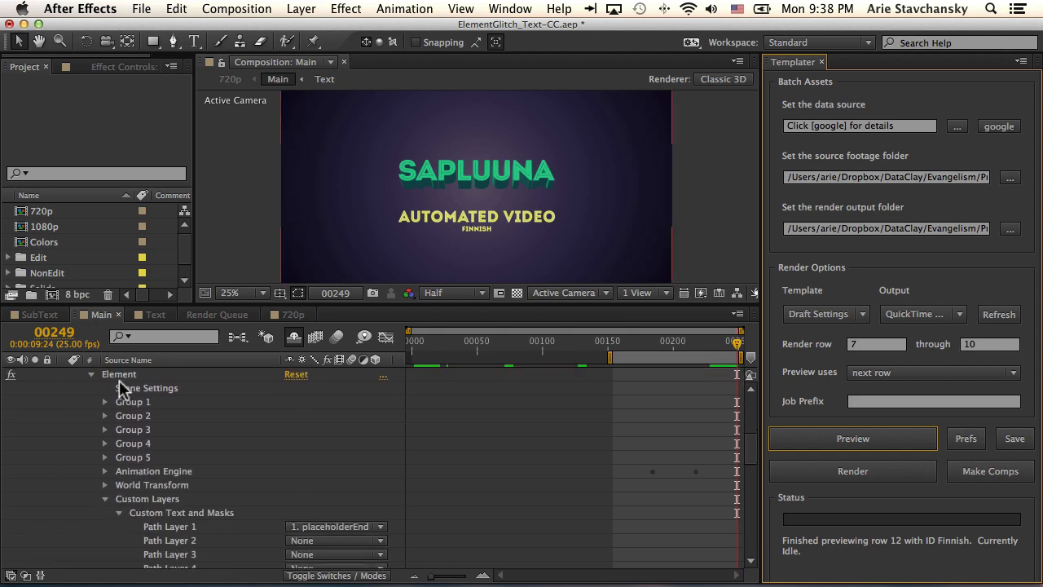
pyautogui.click(119, 374)
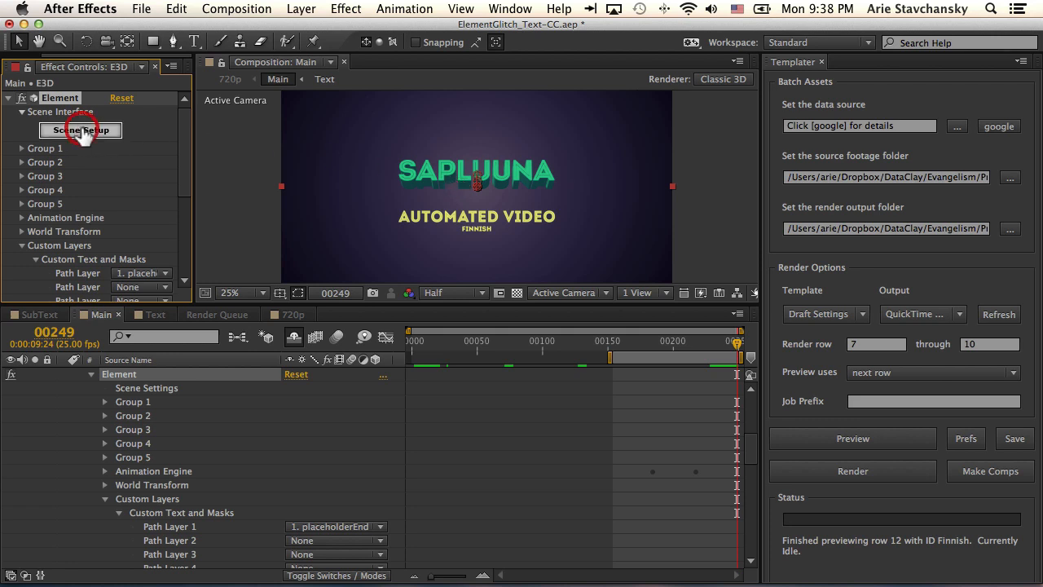
# - In Element's Scene Setup add an Extrude model, toggle Normalize Size and confirm
pyautogui.click(80, 130)
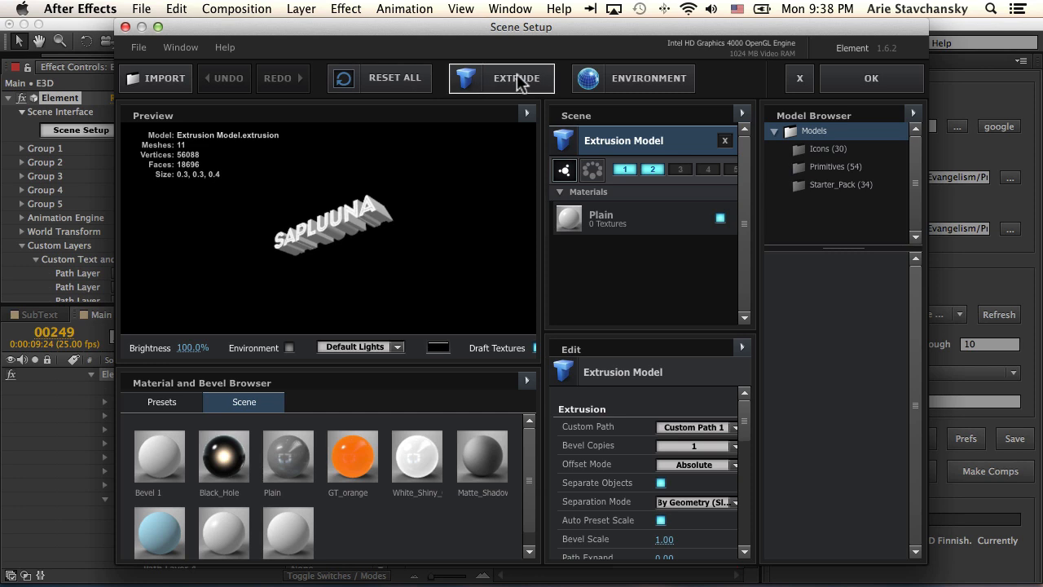
pyautogui.click(501, 78)
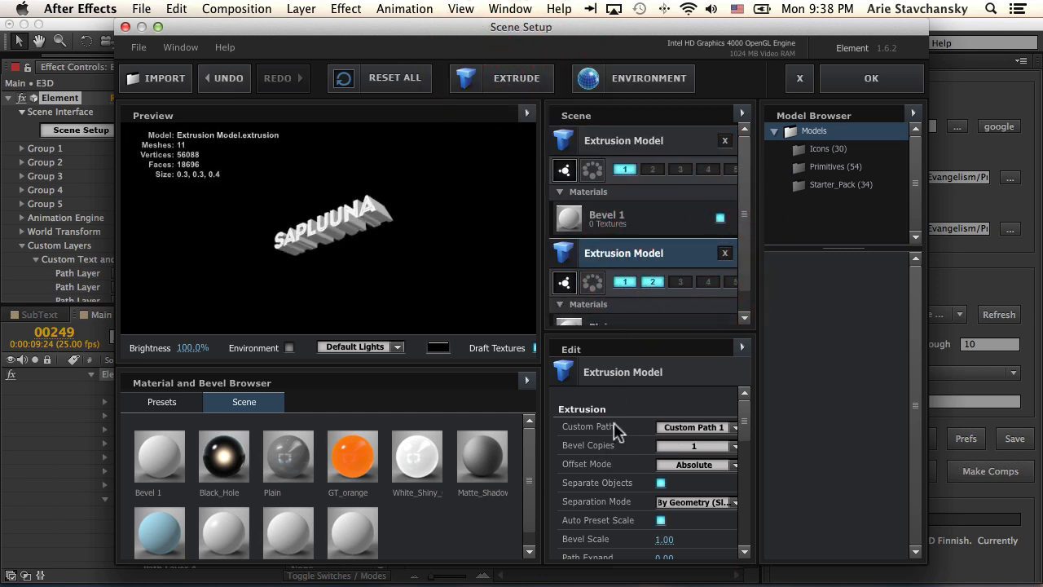
pyautogui.scroll(-3)
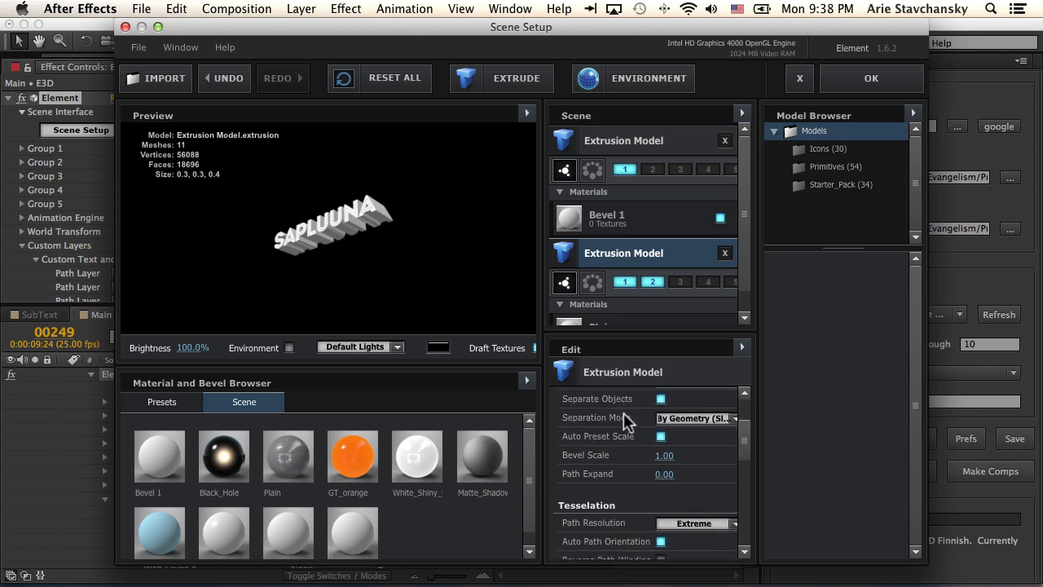
pyautogui.scroll(-3)
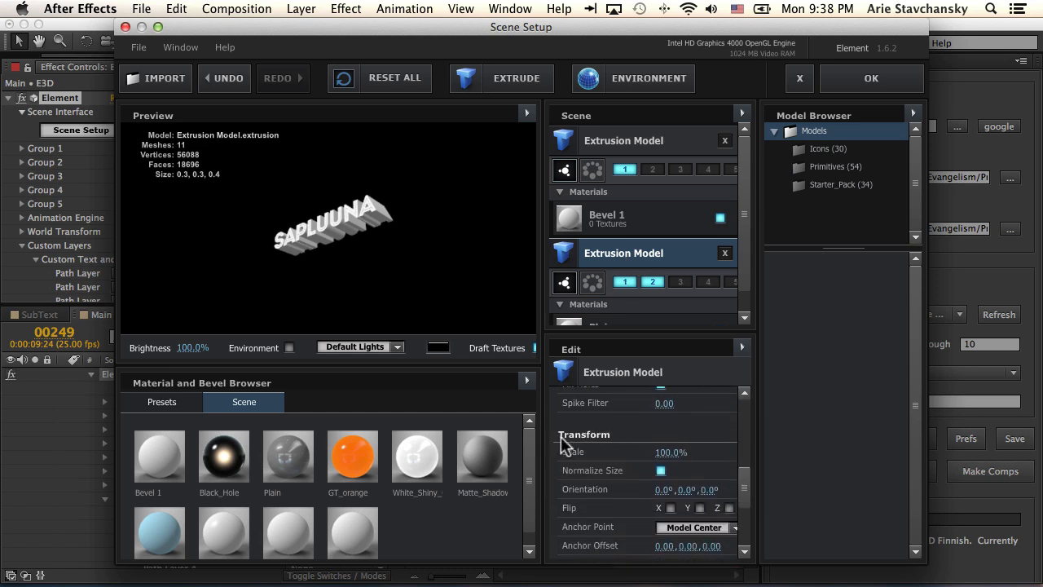
pyautogui.moveTo(567, 459)
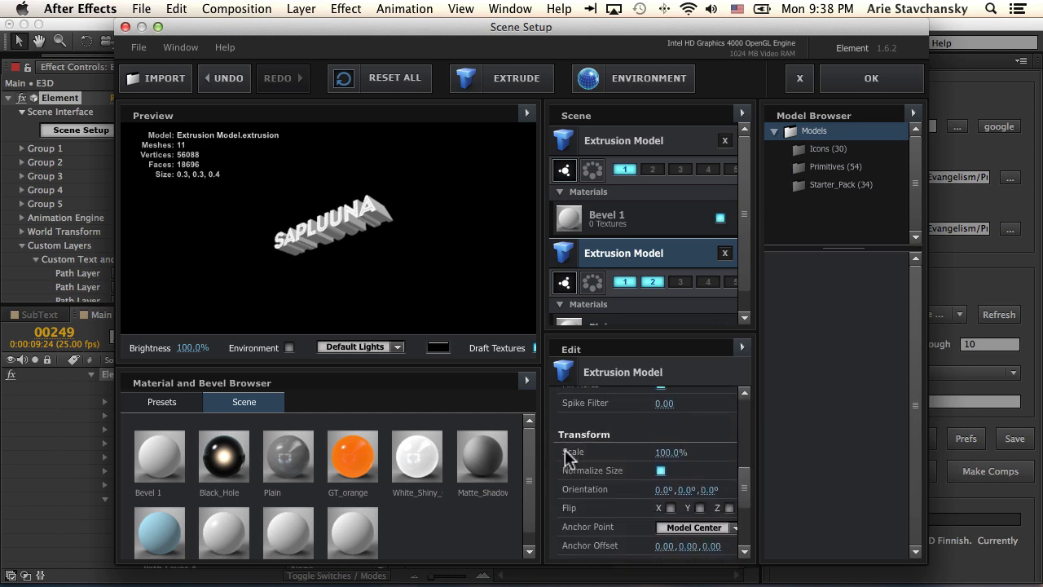
pyautogui.moveTo(574, 476)
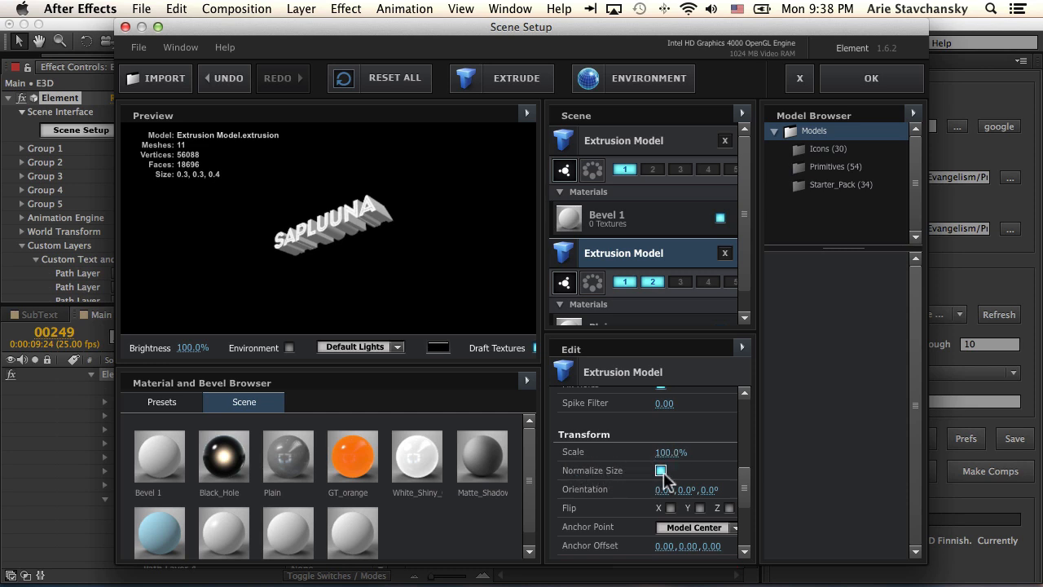
pyautogui.click(661, 469)
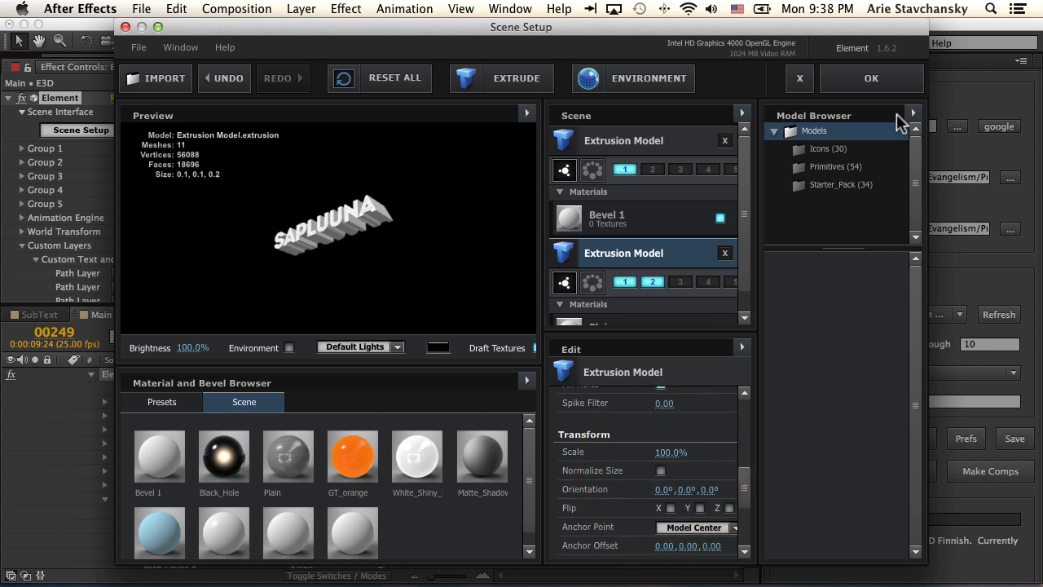
pyautogui.click(870, 79)
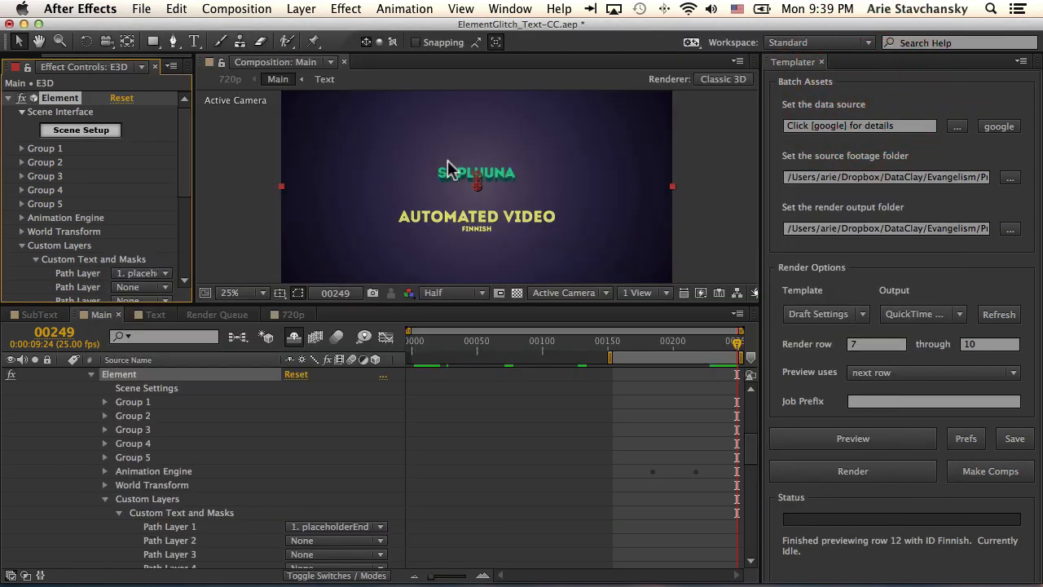
pyautogui.moveTo(573, 244)
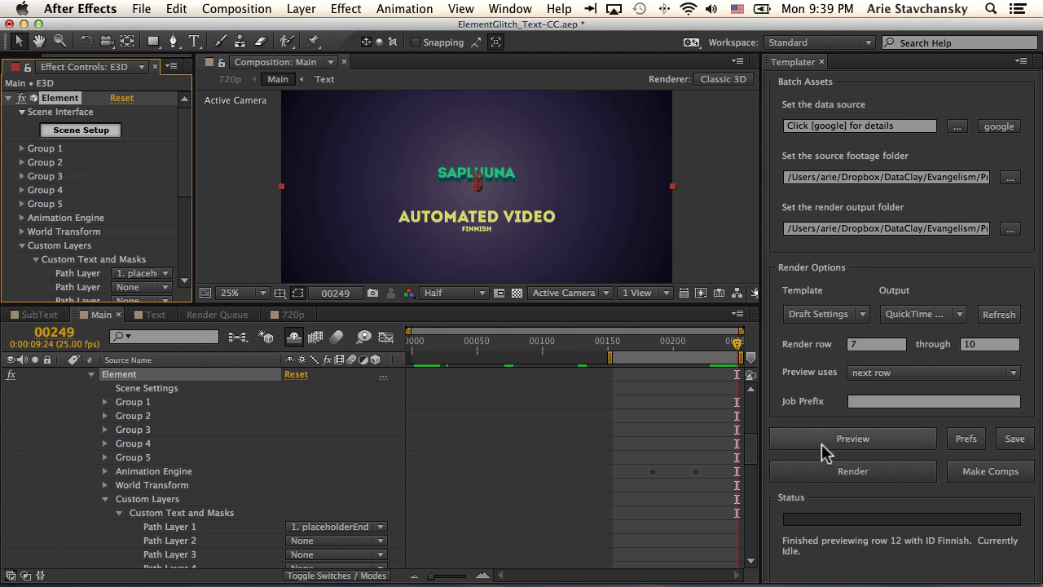
# - Preview row 13 (French, Modèle) and the following row
pyautogui.click(852, 438)
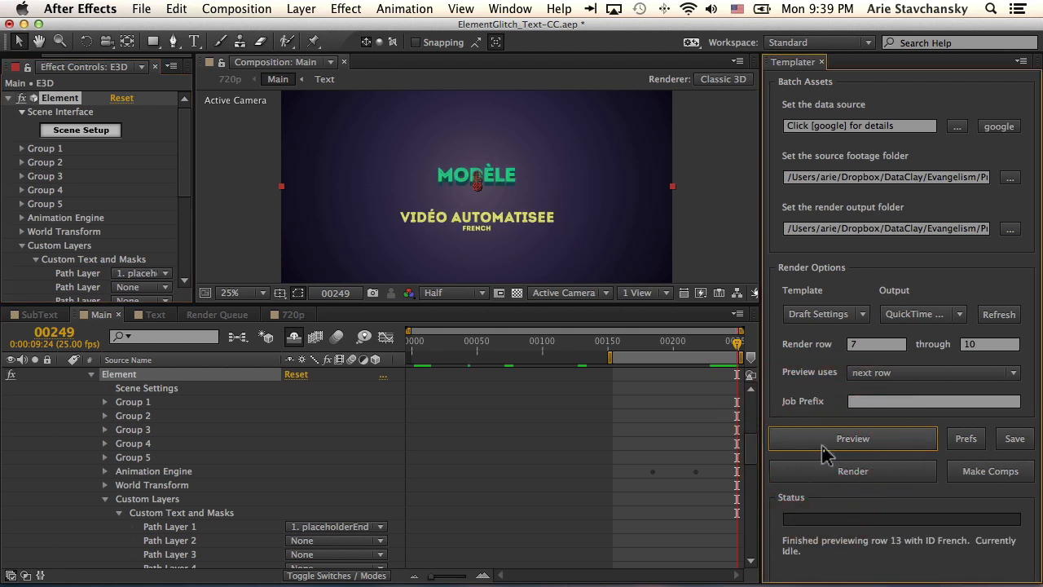
pyautogui.click(852, 439)
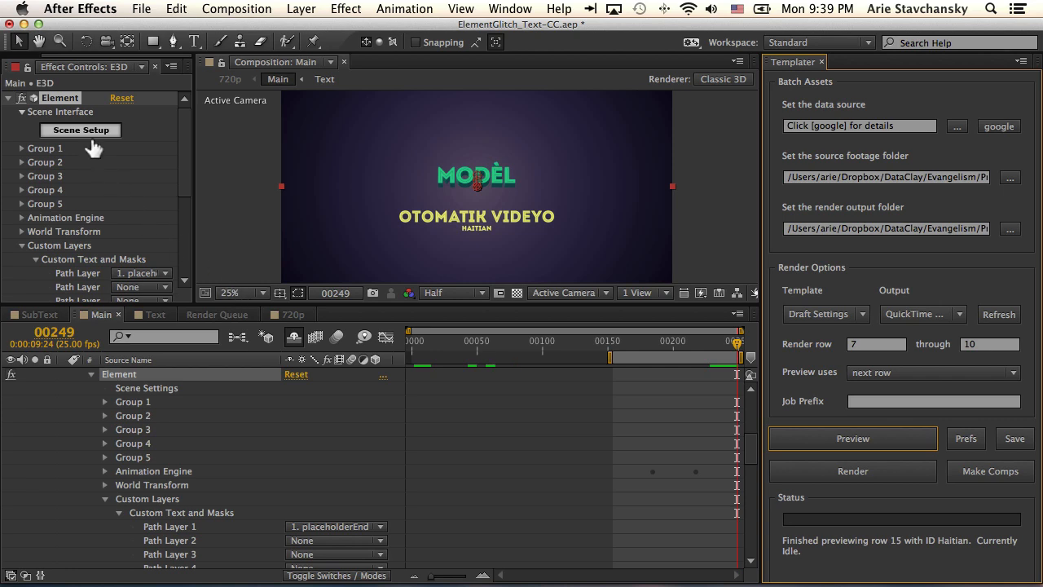
# - Revisit Element's Scene Setup and apply it so the Haitian MODÈL title renders fully
pyautogui.click(80, 130)
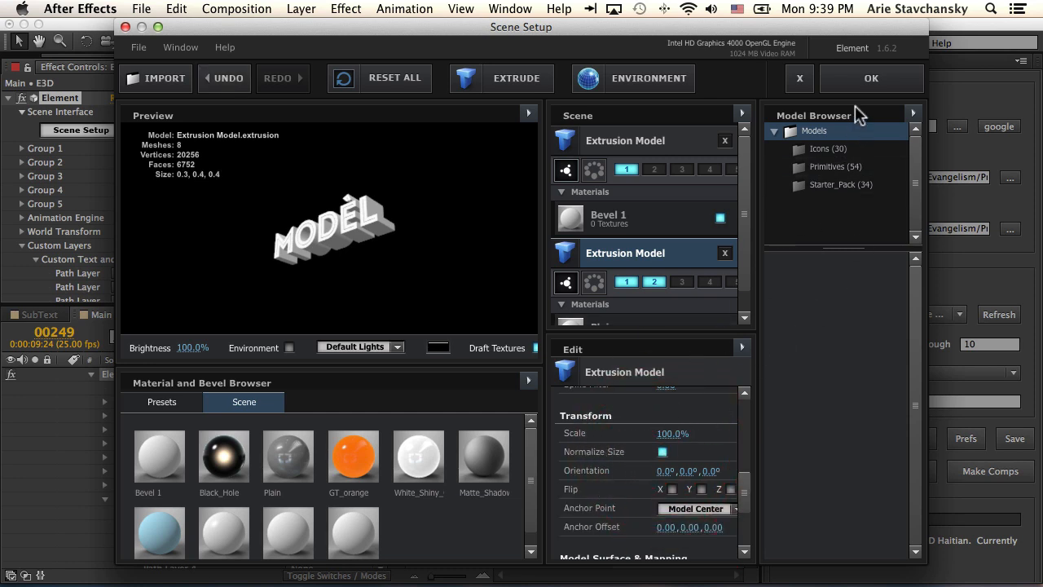
pyautogui.click(870, 78)
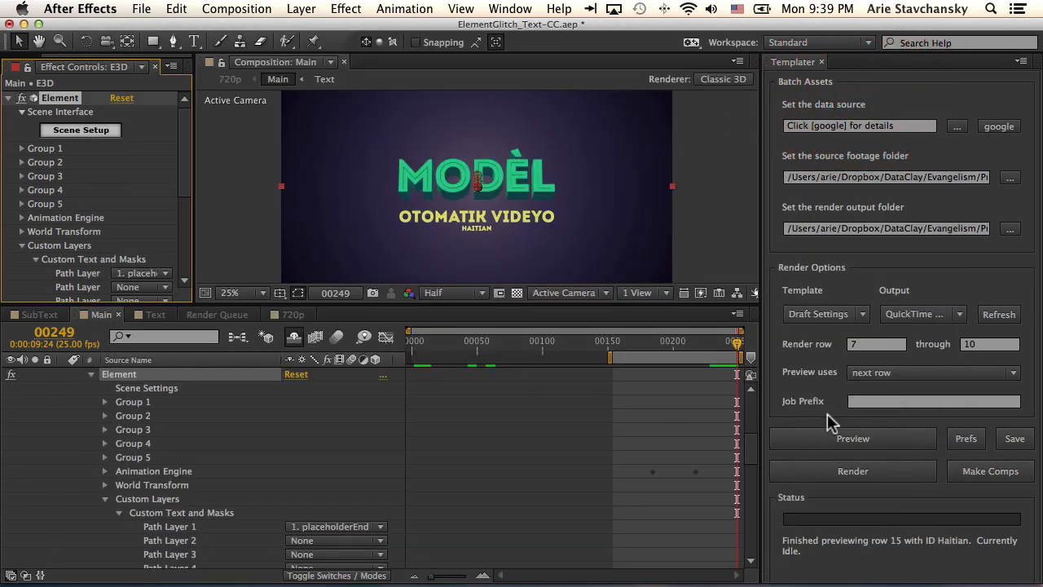
# - Preview successive data rows through Hungarian SABLON and Icelandic SNIÐ to row 18, Indonesian Contoh
pyautogui.click(852, 437)
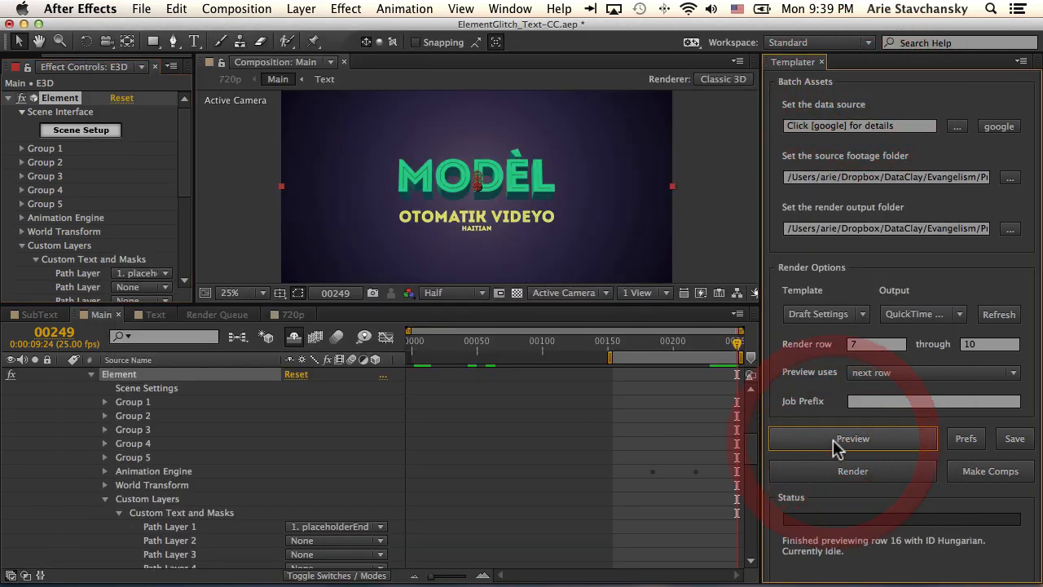
pyautogui.click(853, 438)
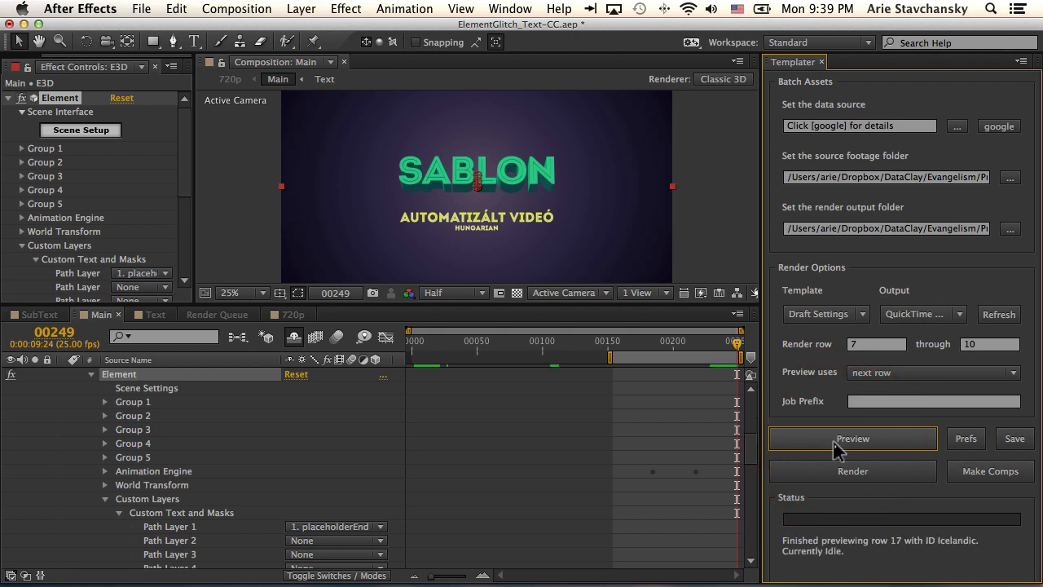
pyautogui.click(852, 439)
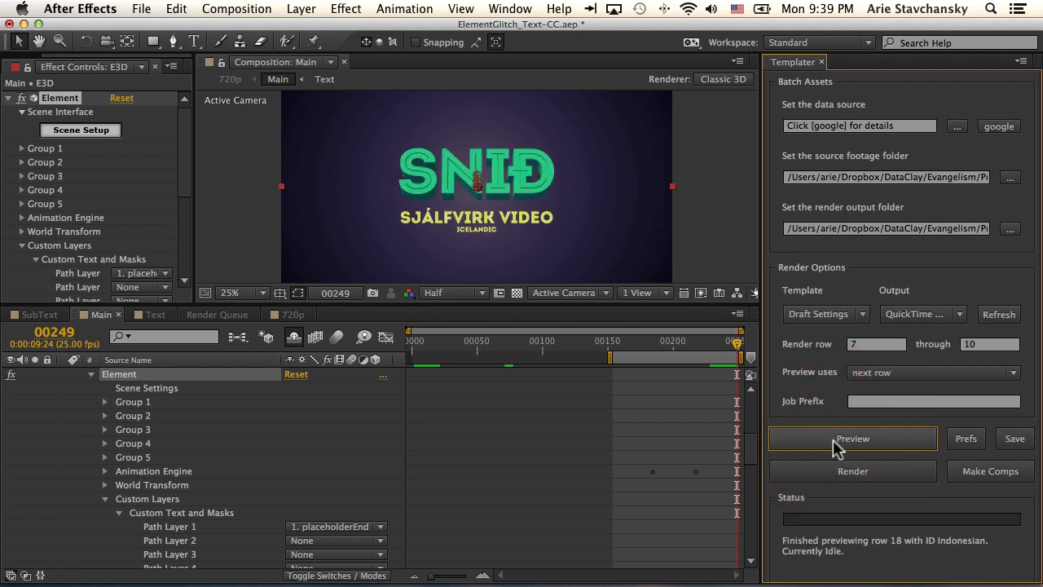
pyautogui.click(853, 439)
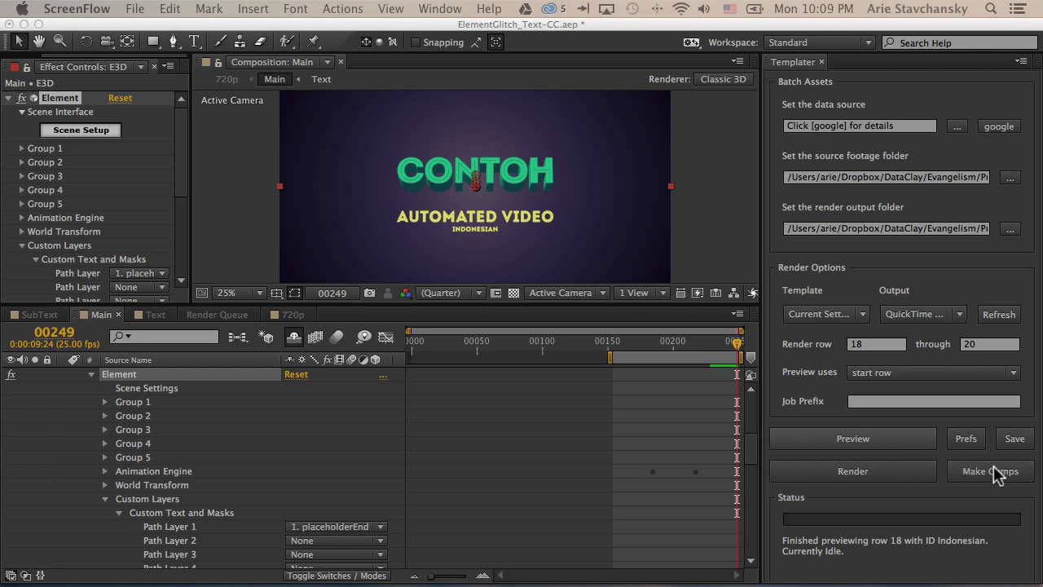
pyautogui.moveTo(978, 448)
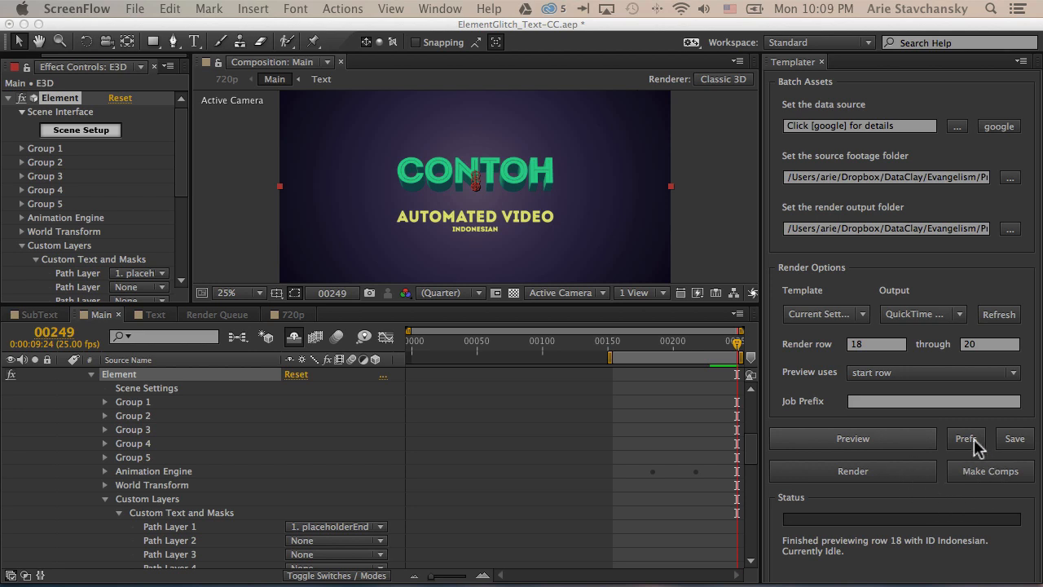
pyautogui.moveTo(864, 359)
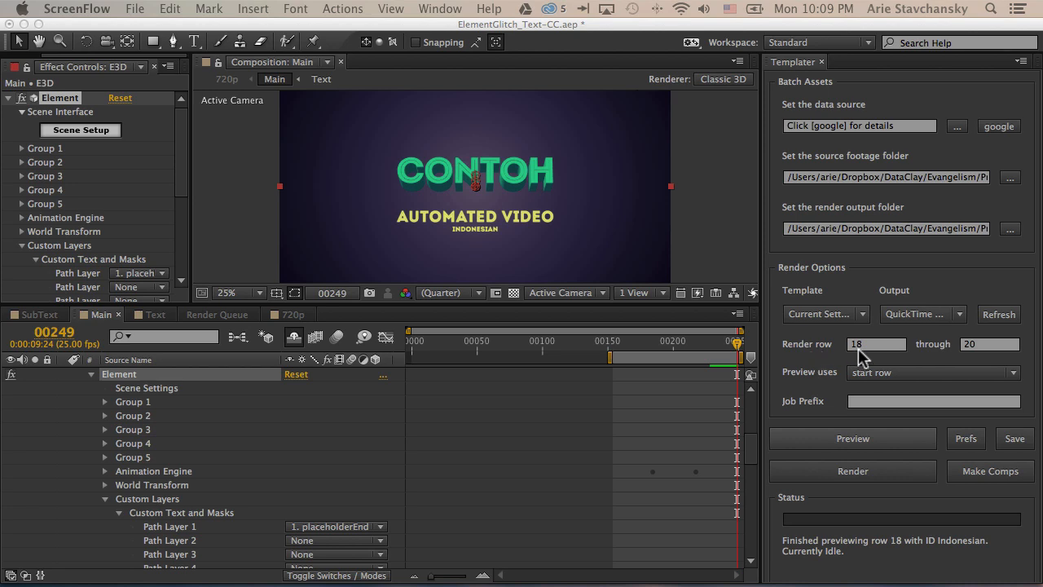
# - Begin editing the first row of Templater's render range
pyautogui.click(877, 342)
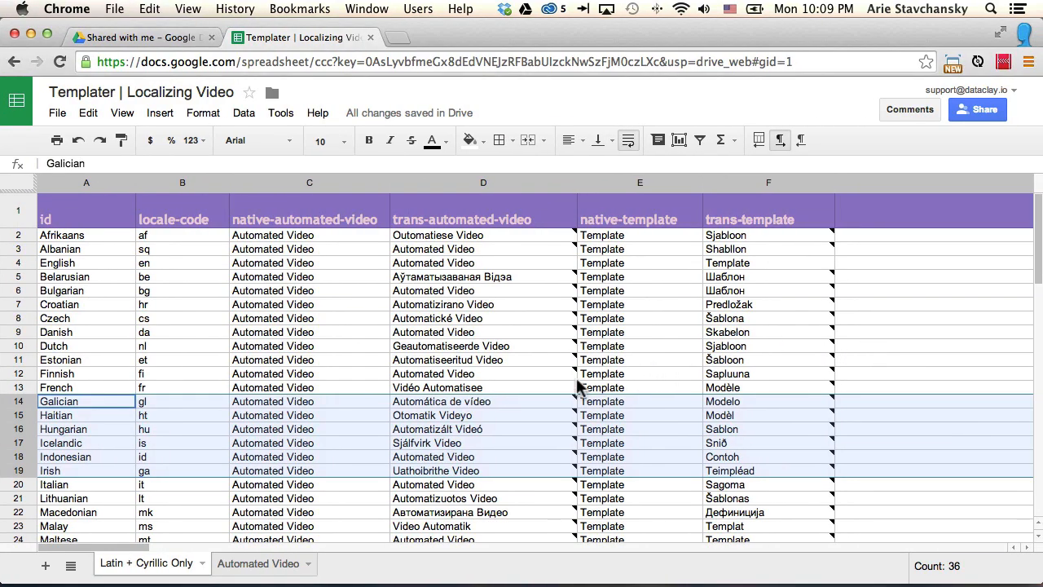
pyautogui.moveTo(13, 407)
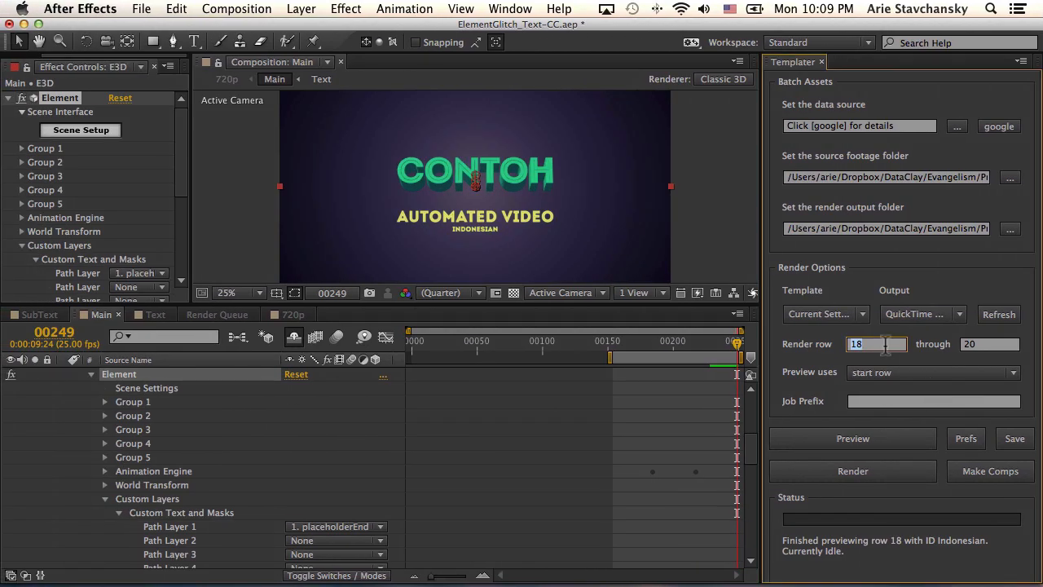
# - Set Templater's render range to rows 14 through 19
pyautogui.write('14')
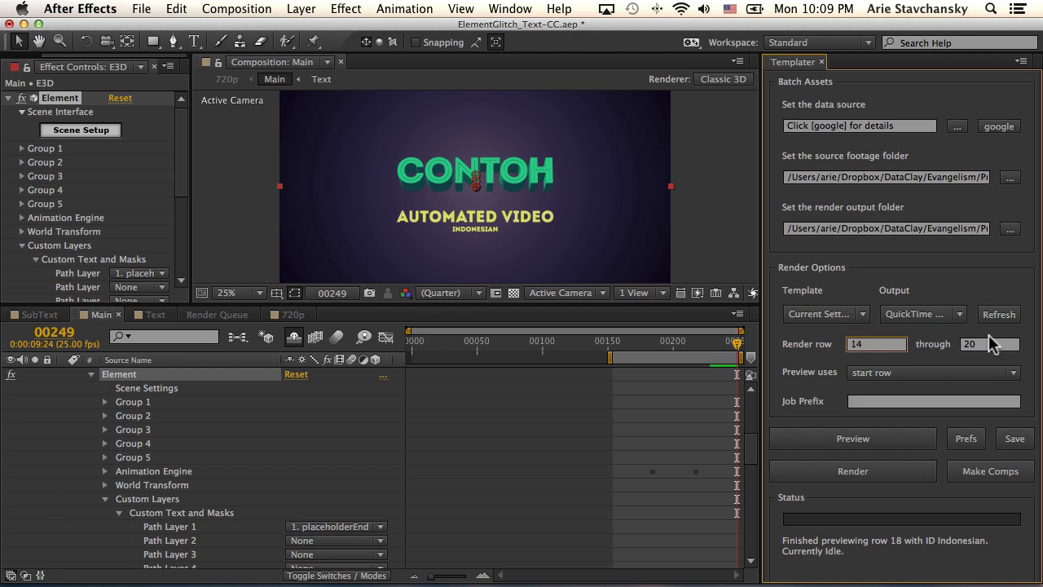
pyautogui.click(988, 342)
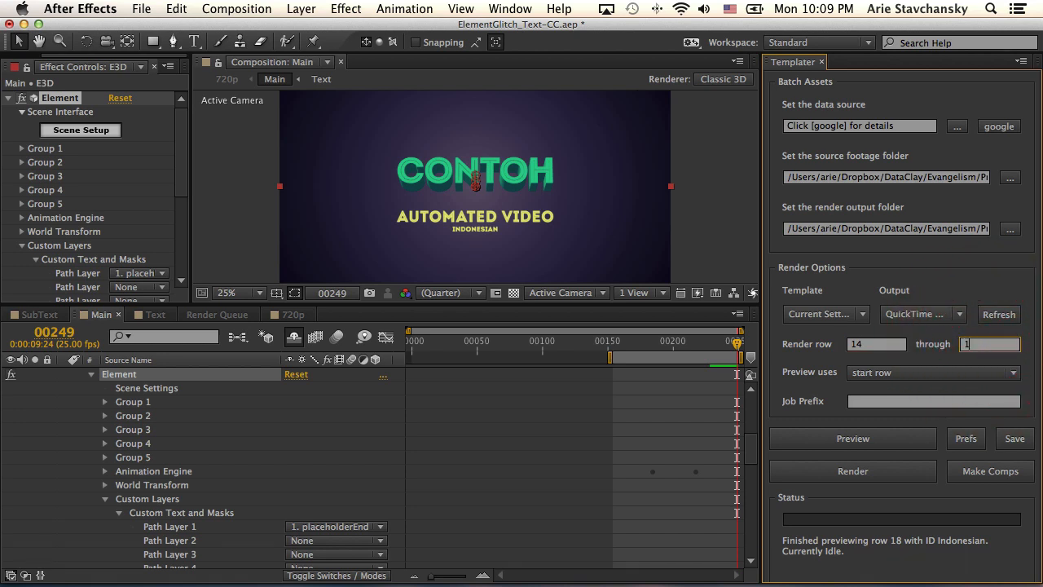
pyautogui.write('19')
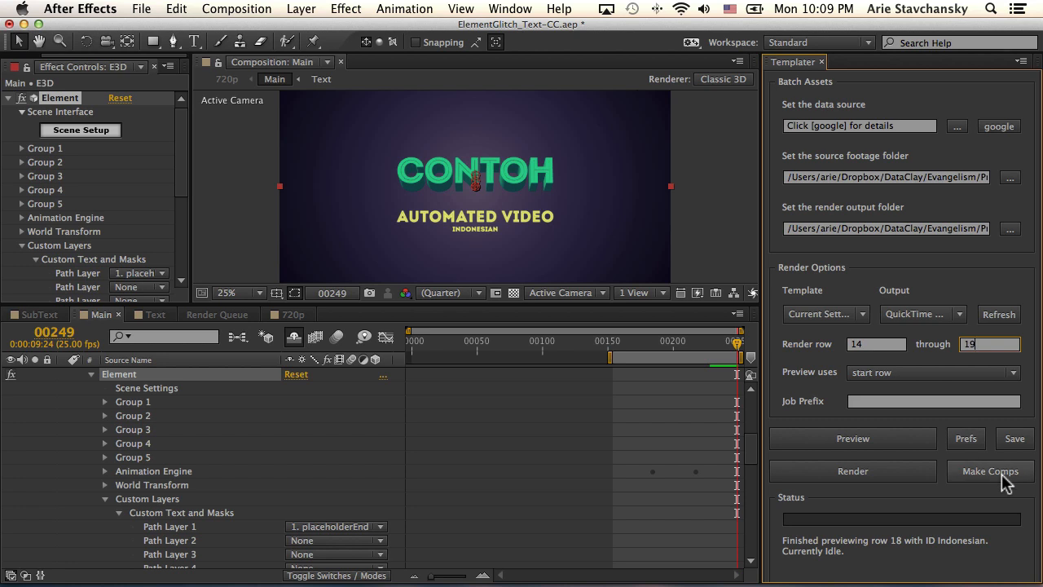
# - Generate localized comps for rows 14–19 with Make Comps, through Irish Teimpléad
pyautogui.click(991, 471)
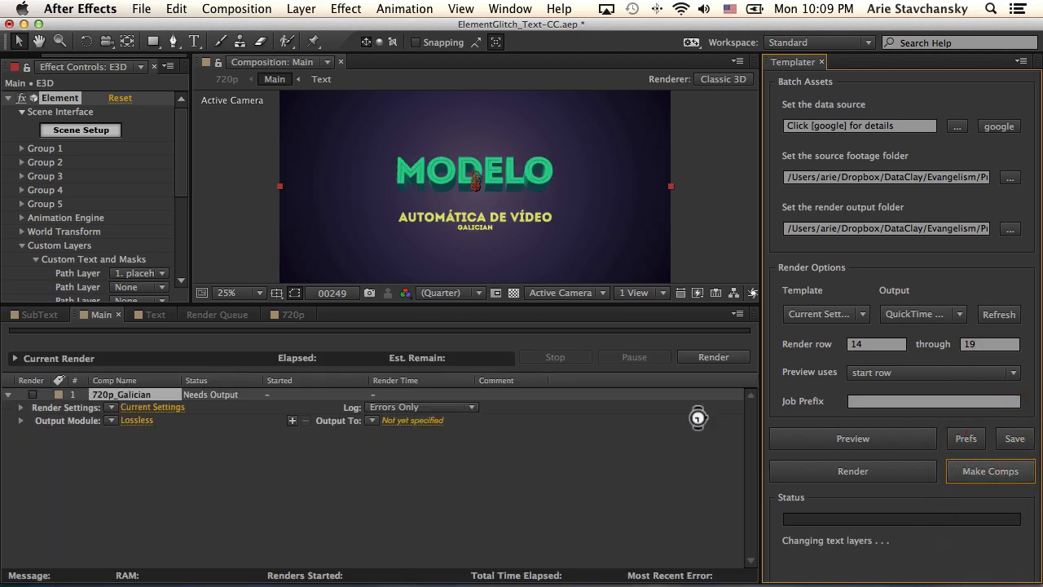
pyautogui.click(991, 471)
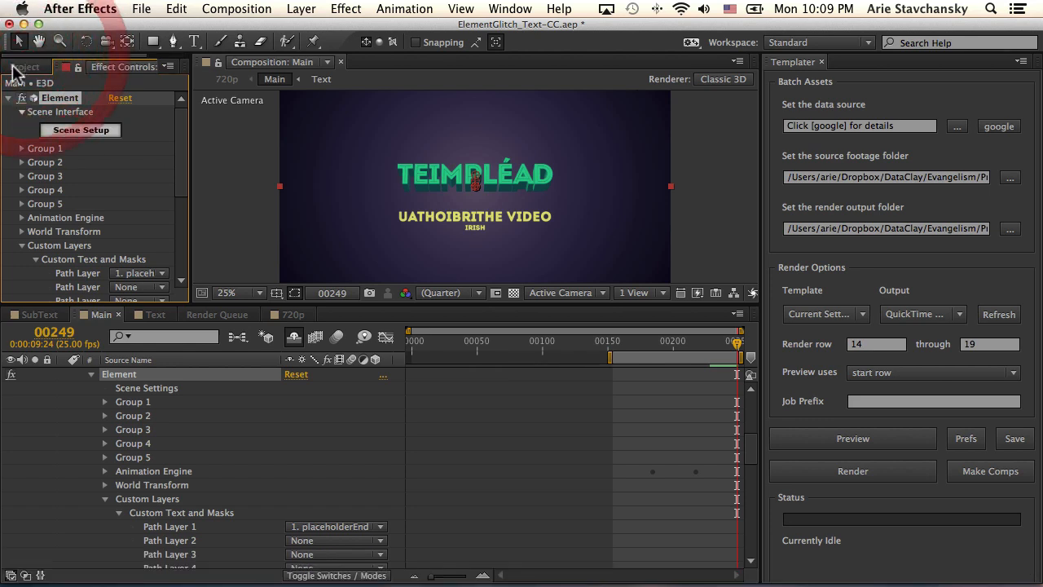
# - Expand the 720p_Hungarian folder showing its comp, Audio 4, BG_Color4 and Main 4, then view the Render Queue
pyautogui.click(24, 67)
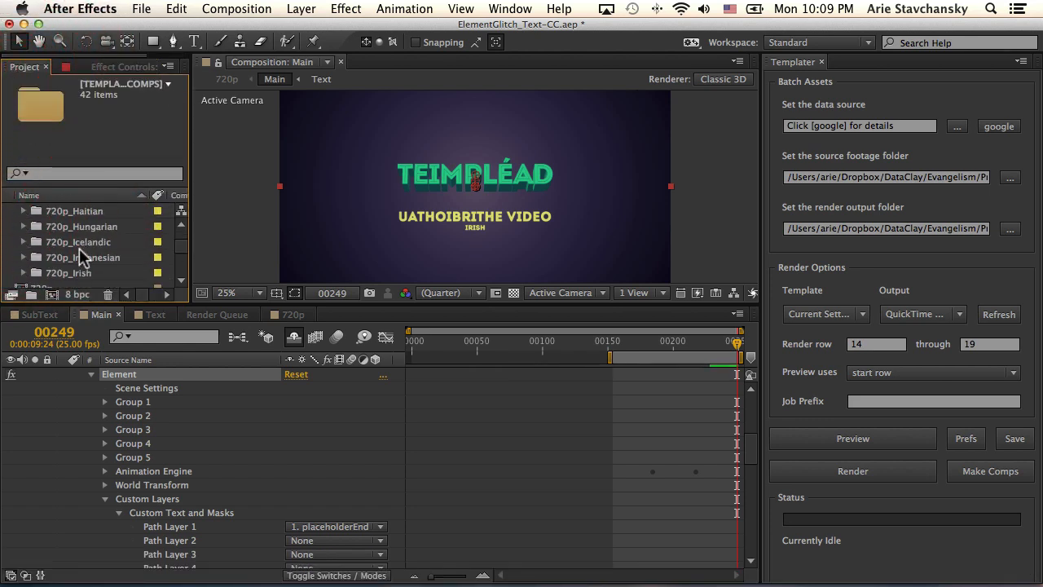
pyautogui.click(81, 225)
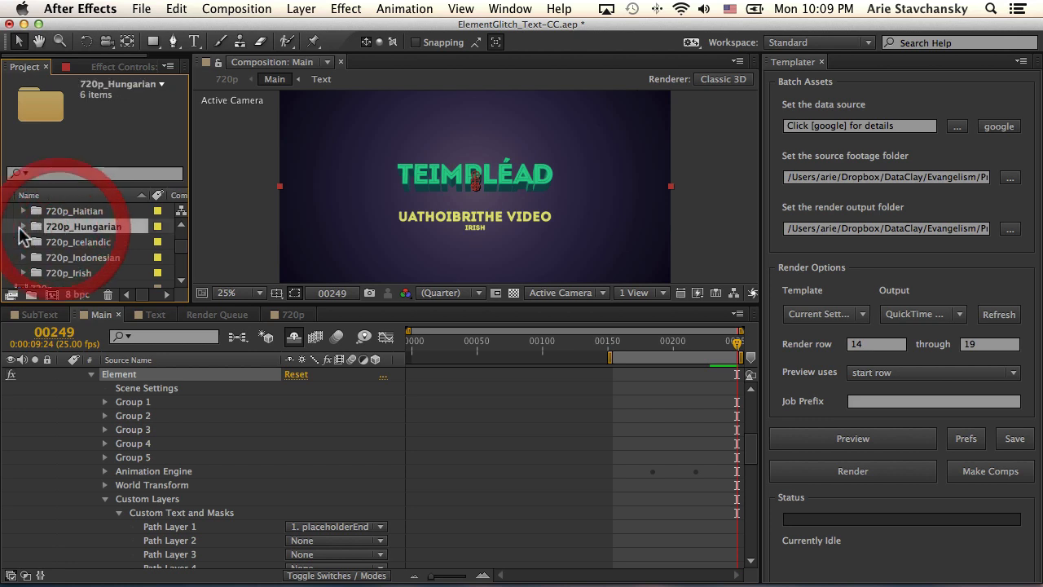
pyautogui.click(23, 211)
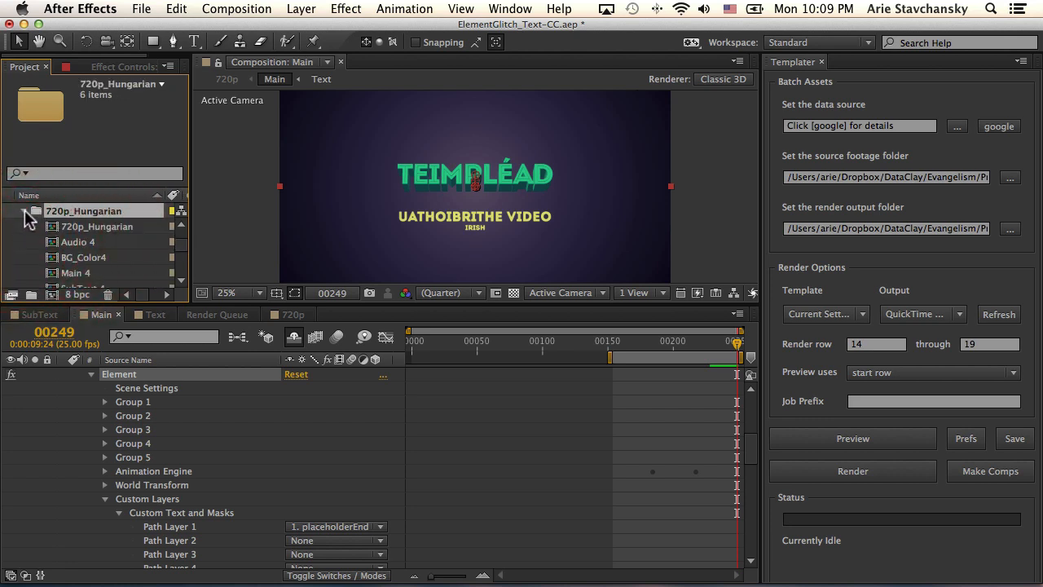
pyautogui.click(24, 212)
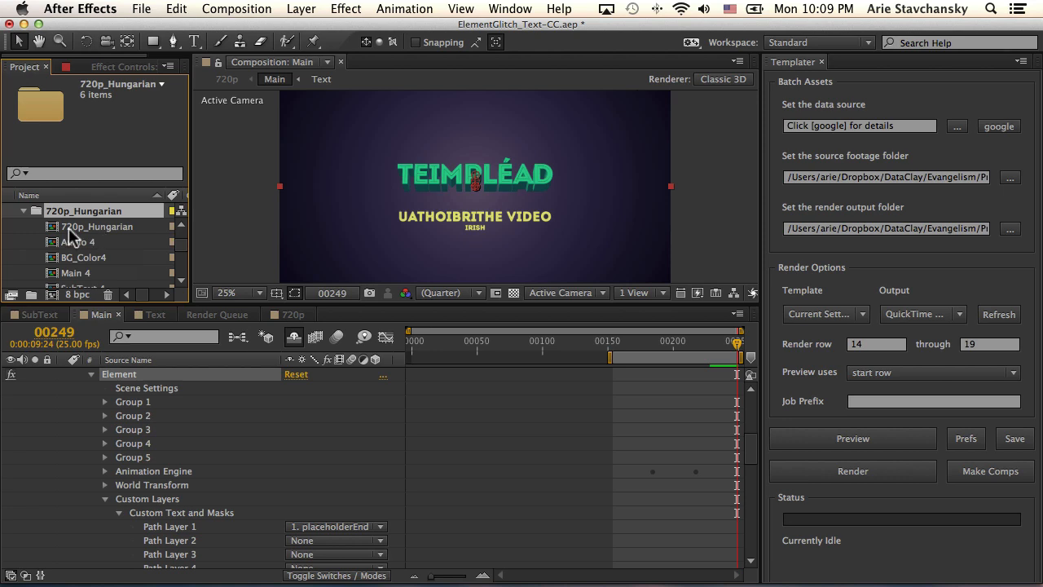
pyautogui.moveTo(100, 236)
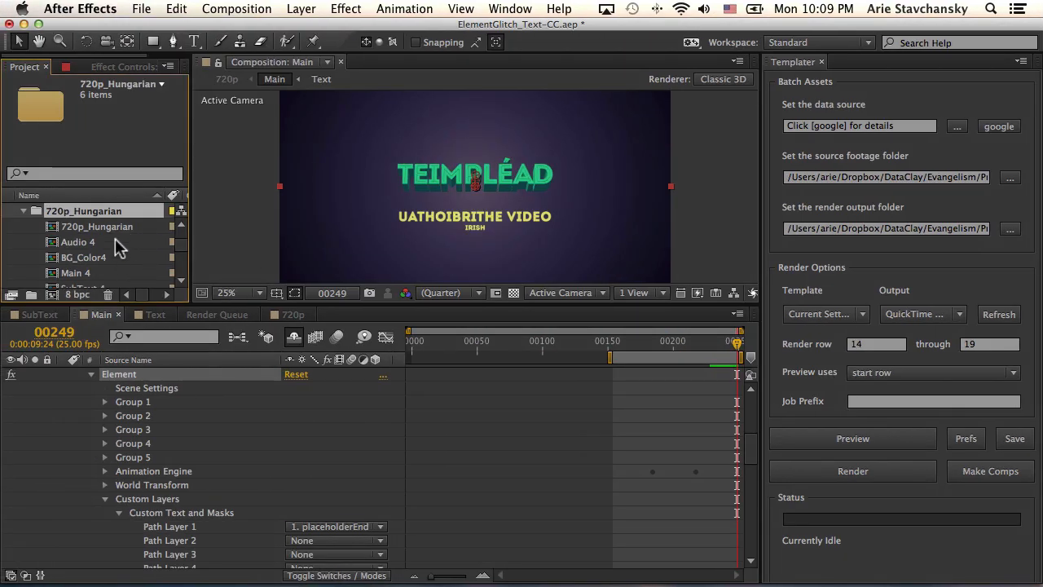
pyautogui.moveTo(121, 258)
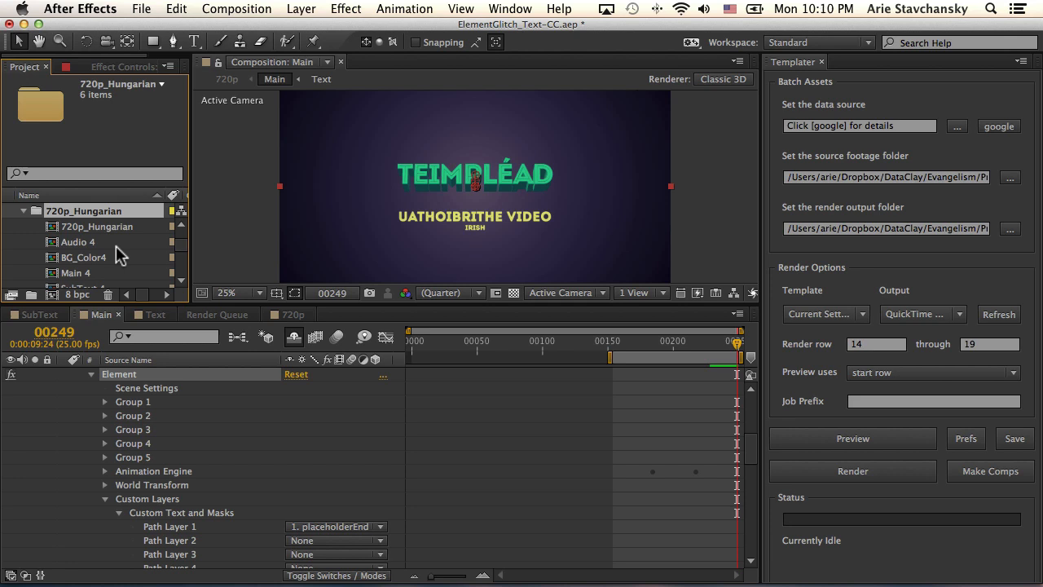
pyautogui.click(218, 315)
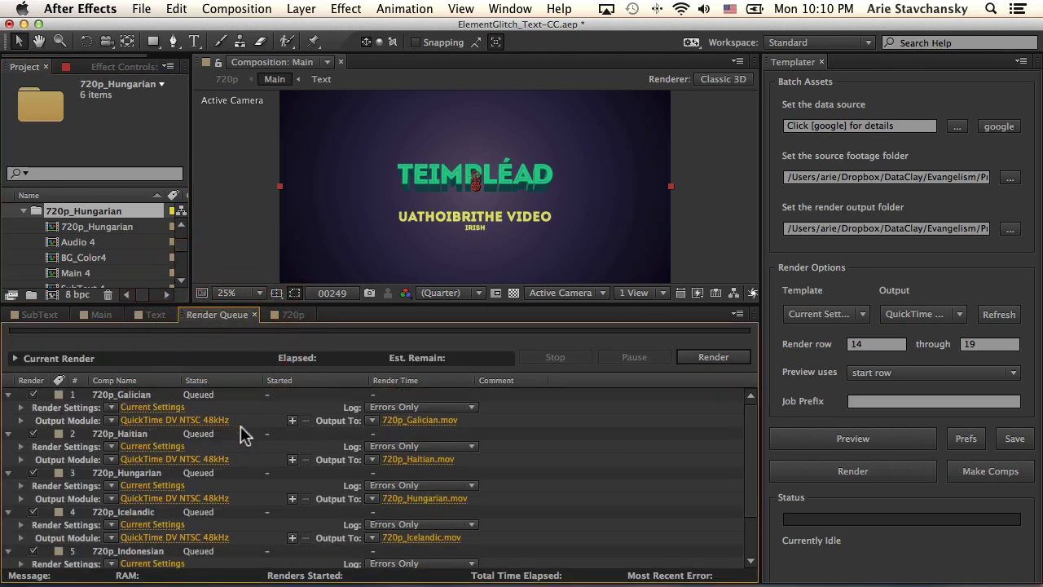
pyautogui.moveTo(161, 458)
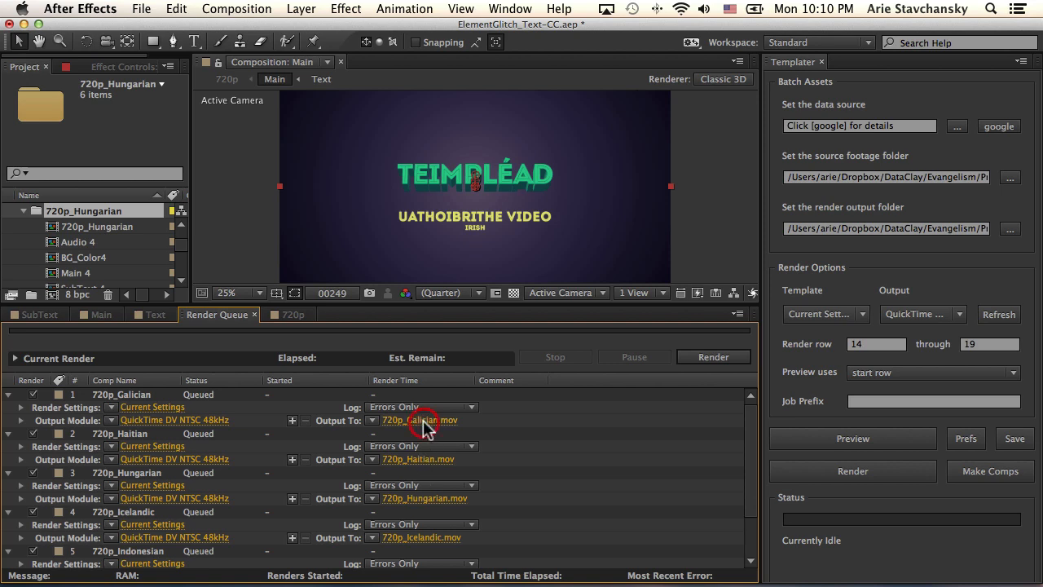
pyautogui.click(419, 420)
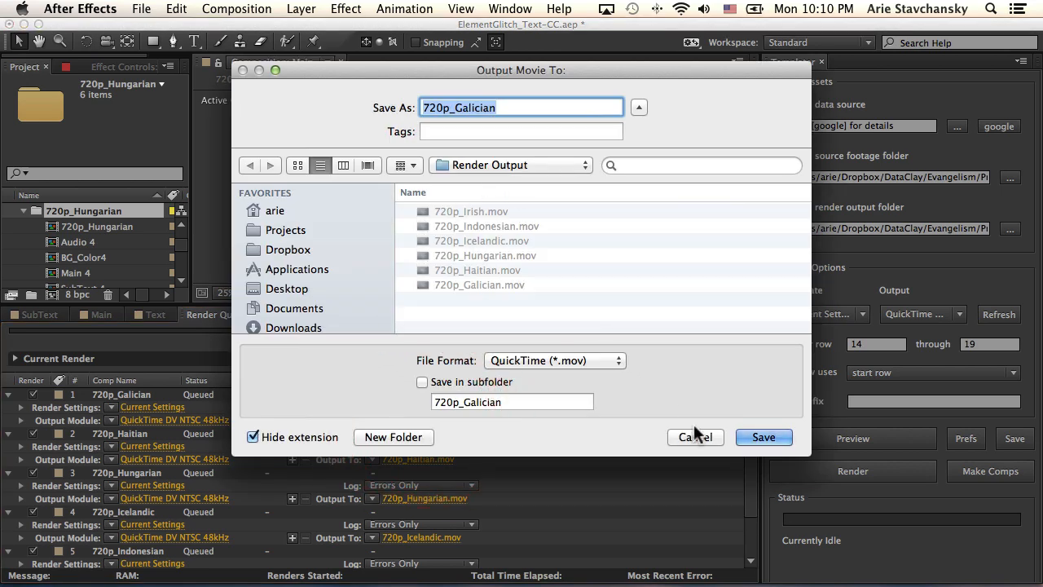
pyautogui.click(694, 437)
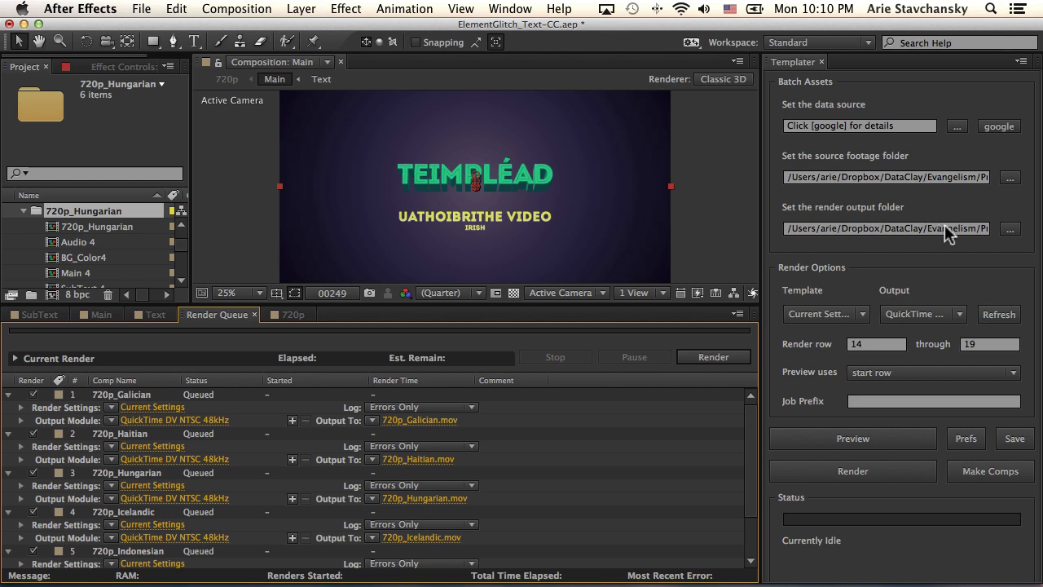
pyautogui.moveTo(411, 457)
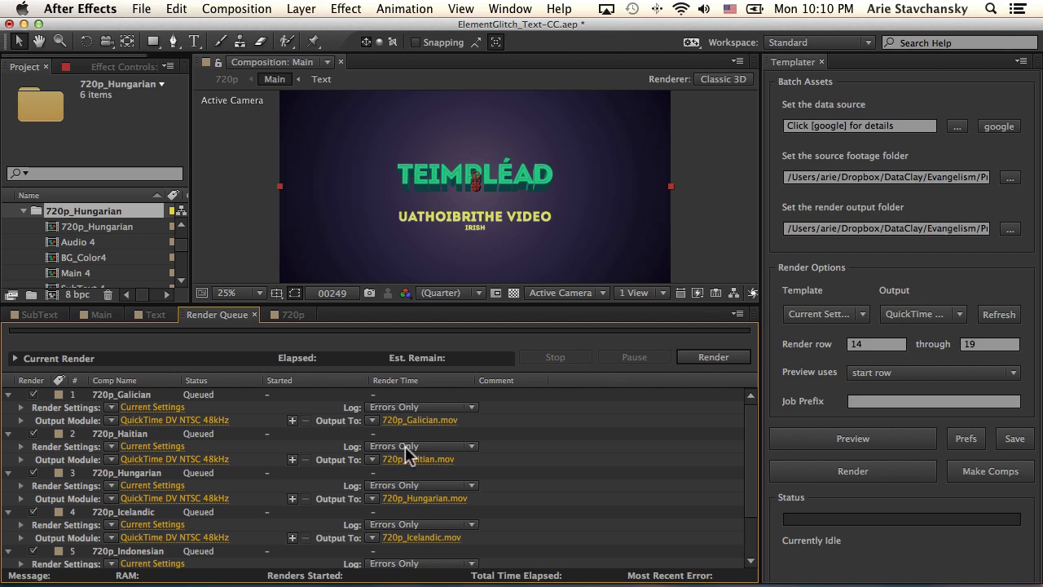
pyautogui.click(965, 439)
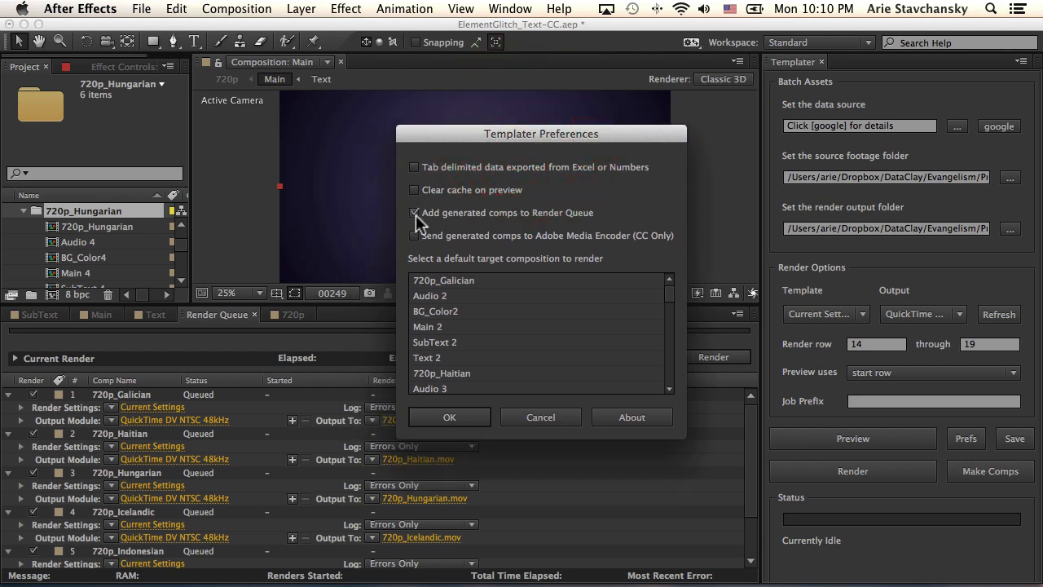
pyautogui.moveTo(564, 223)
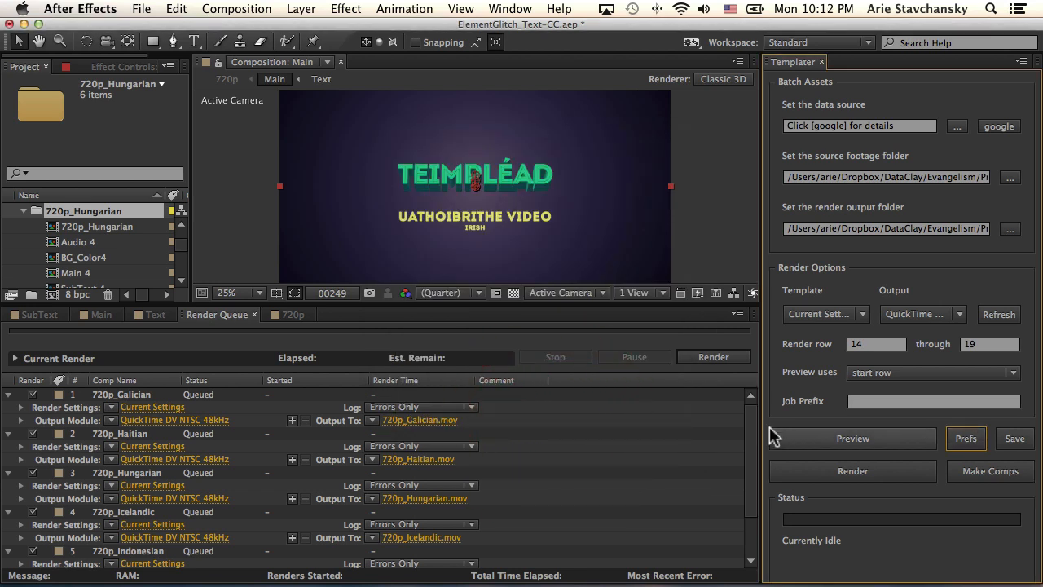
pyautogui.moveTo(405, 463)
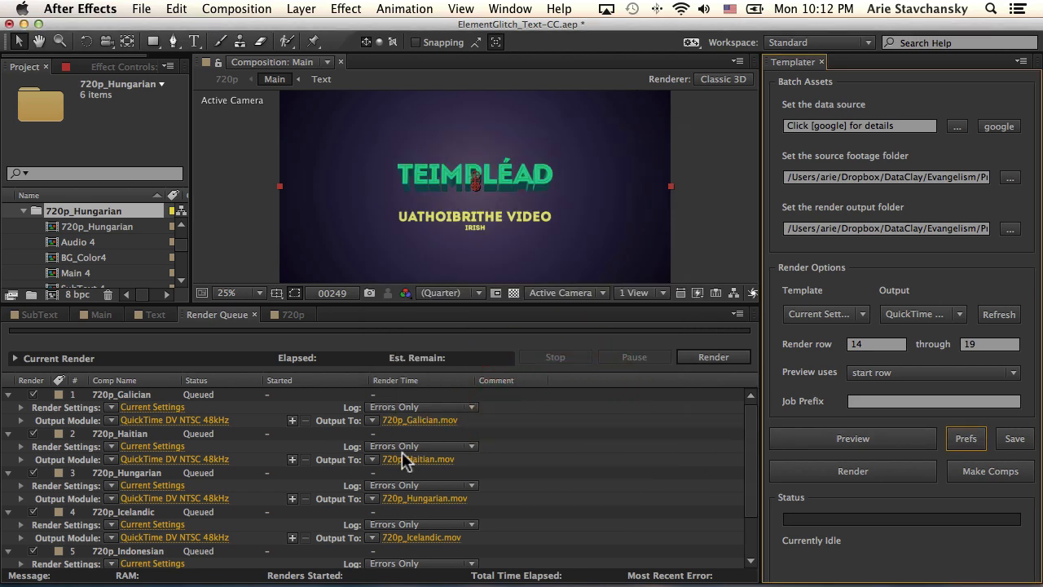
pyautogui.moveTo(334, 404)
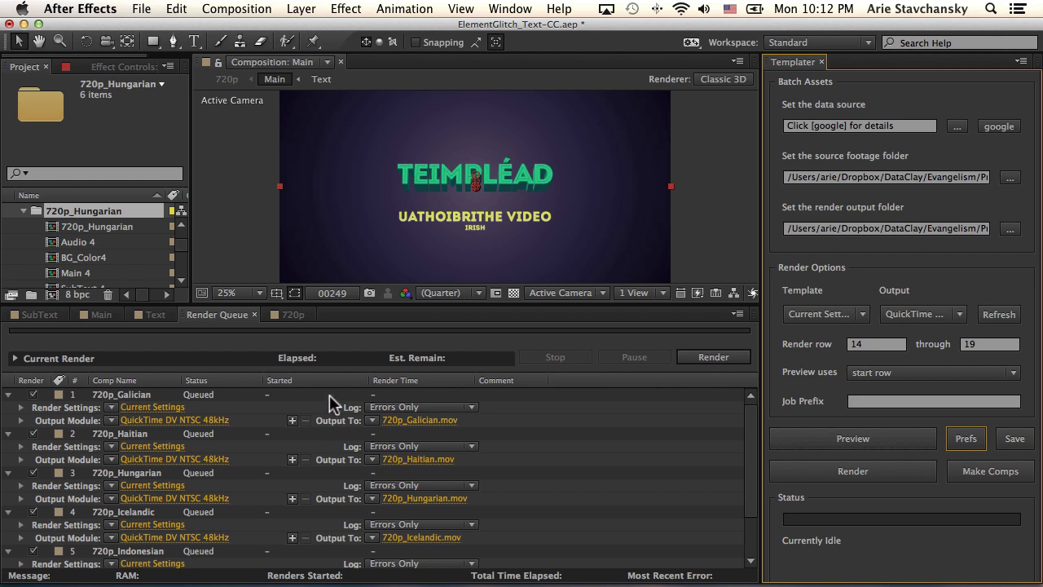
pyautogui.moveTo(254, 503)
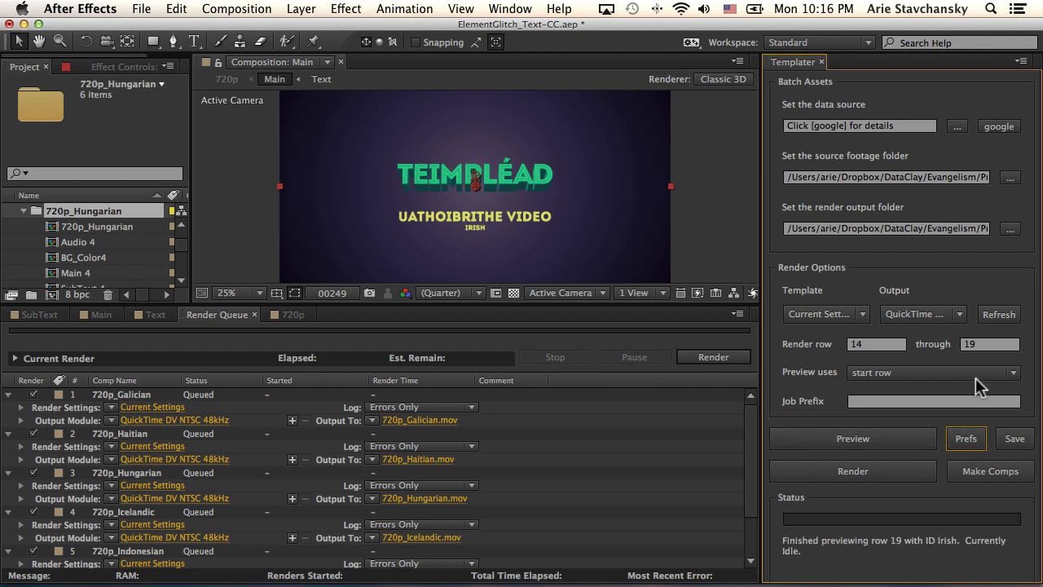
# - Set Templater's render template to Draft Settings
pyautogui.click(825, 313)
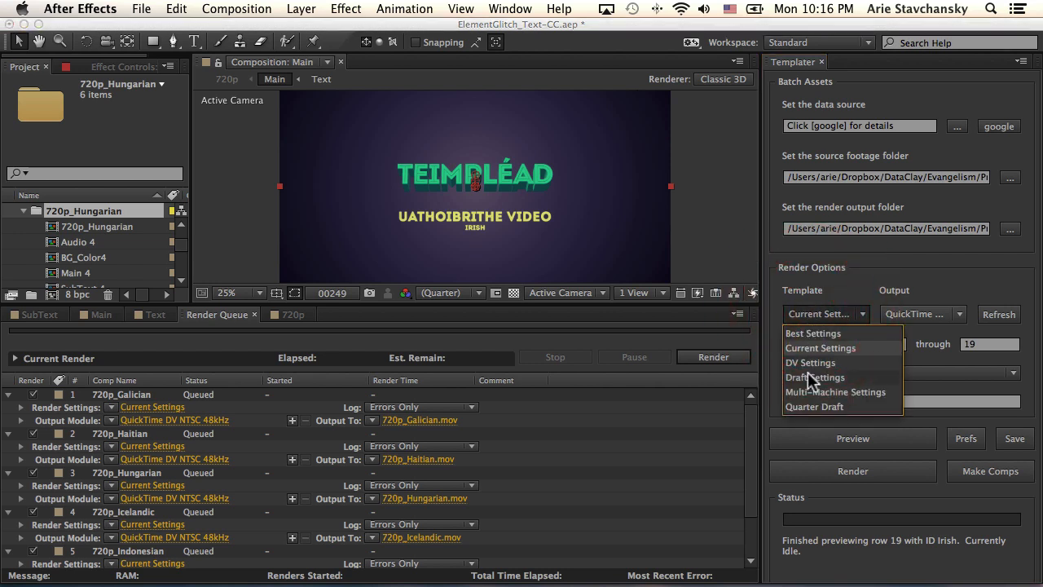
pyautogui.click(815, 376)
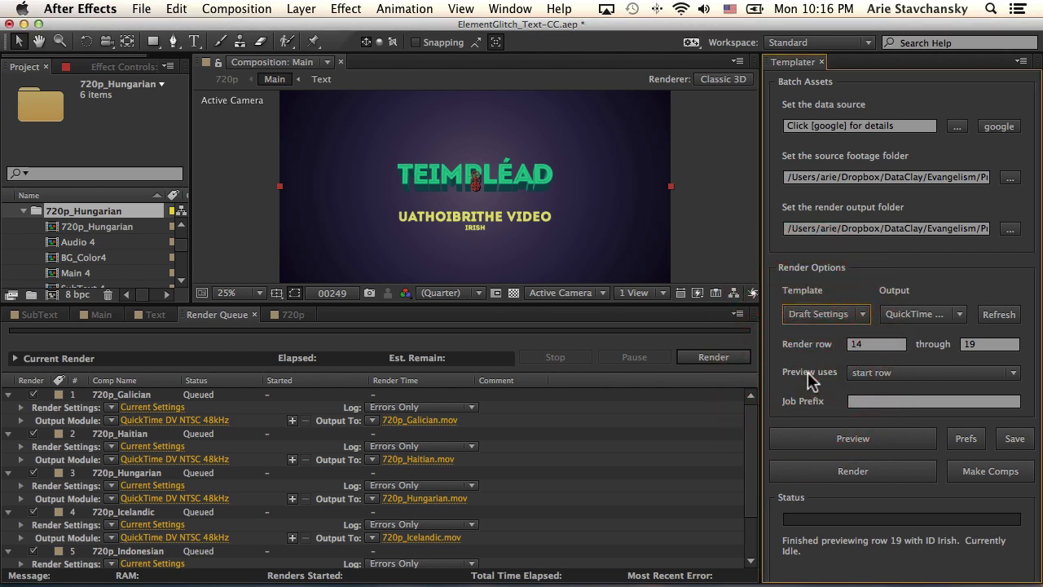
# - Render rows 14–19, confirming the output-folder clear, starting with 720p_Galician.mov
pyautogui.click(853, 471)
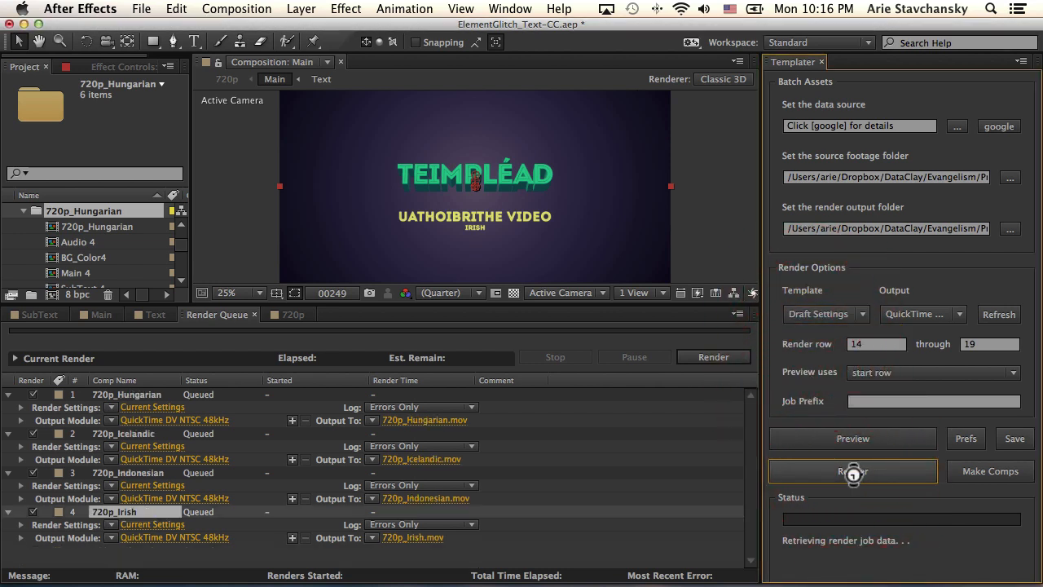
pyautogui.click(852, 471)
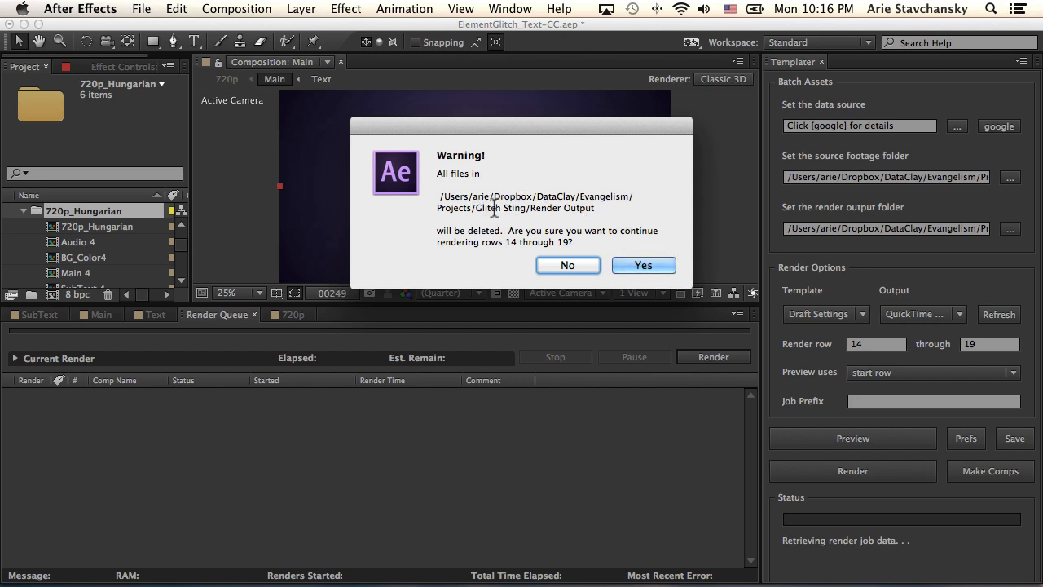
pyautogui.moveTo(642, 264)
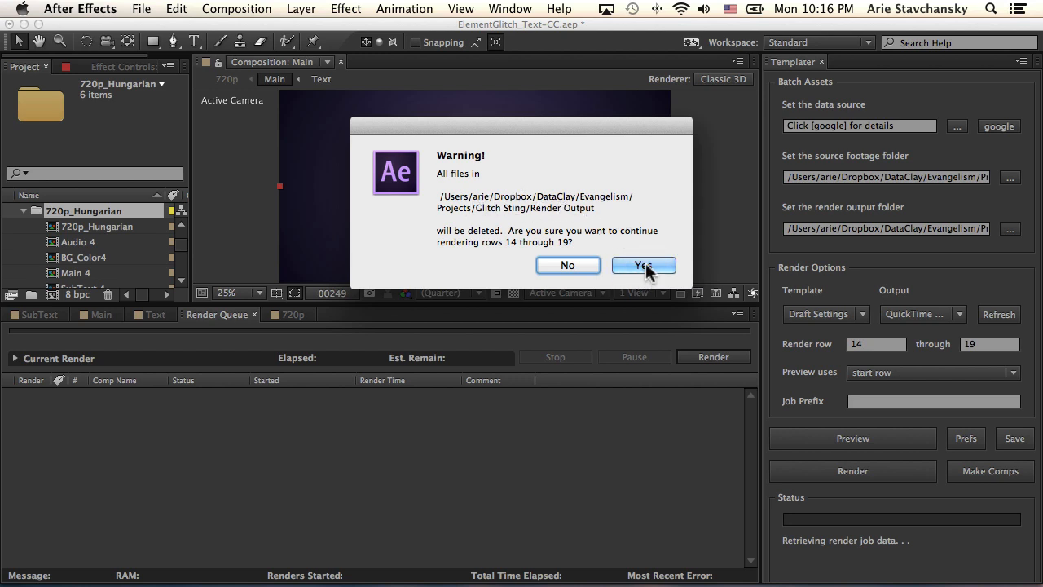
pyautogui.click(642, 264)
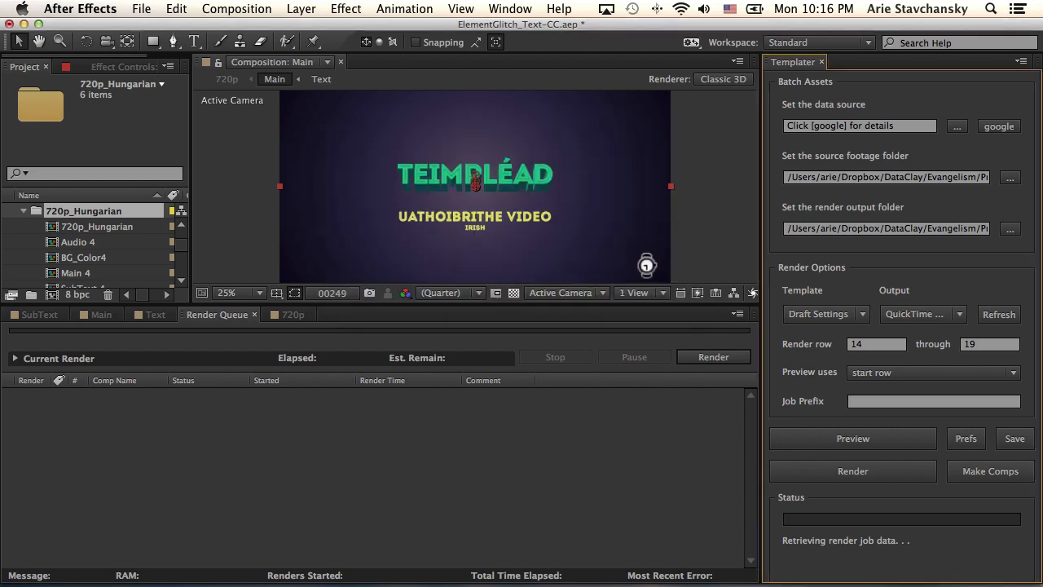
pyautogui.click(714, 355)
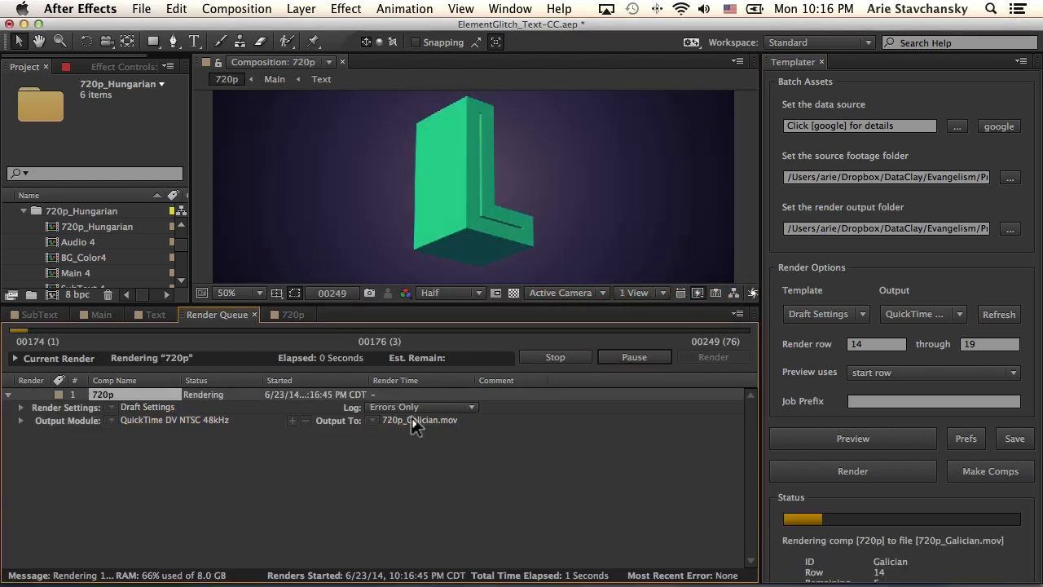